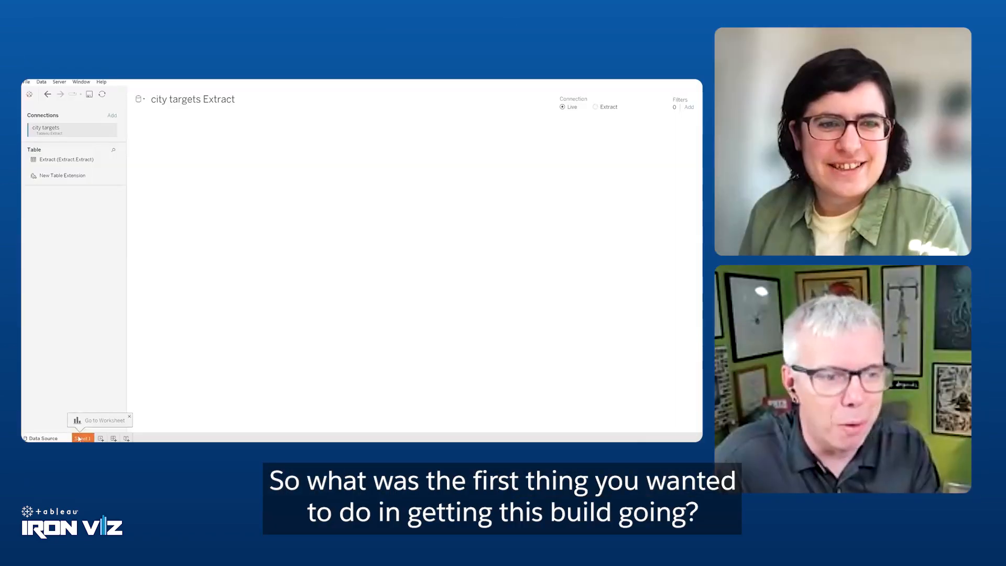
Set the workbook worksheet font to Arial 12 and turn grid lines off via Format > Workbook
left_click(81, 438)
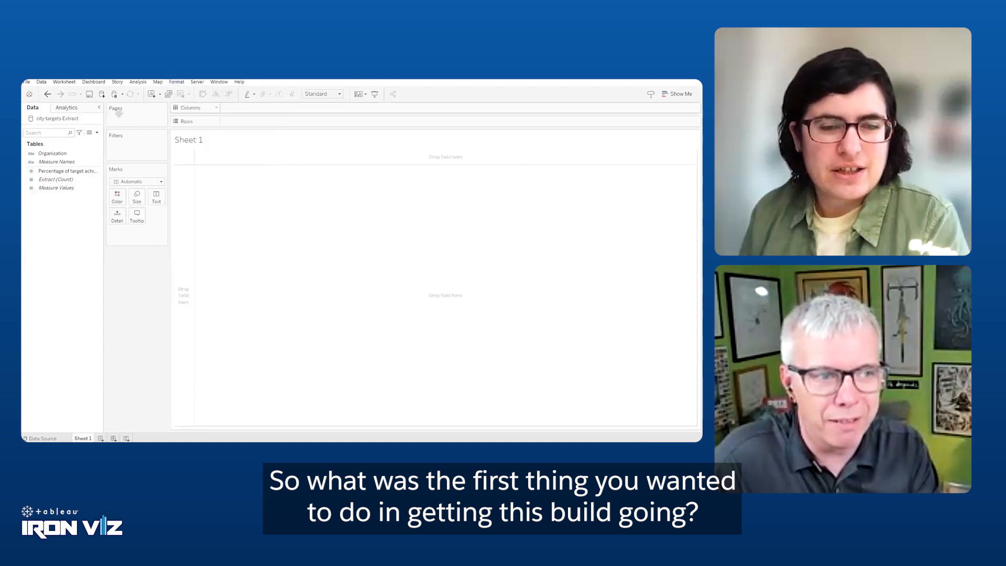
left_click(176, 81)
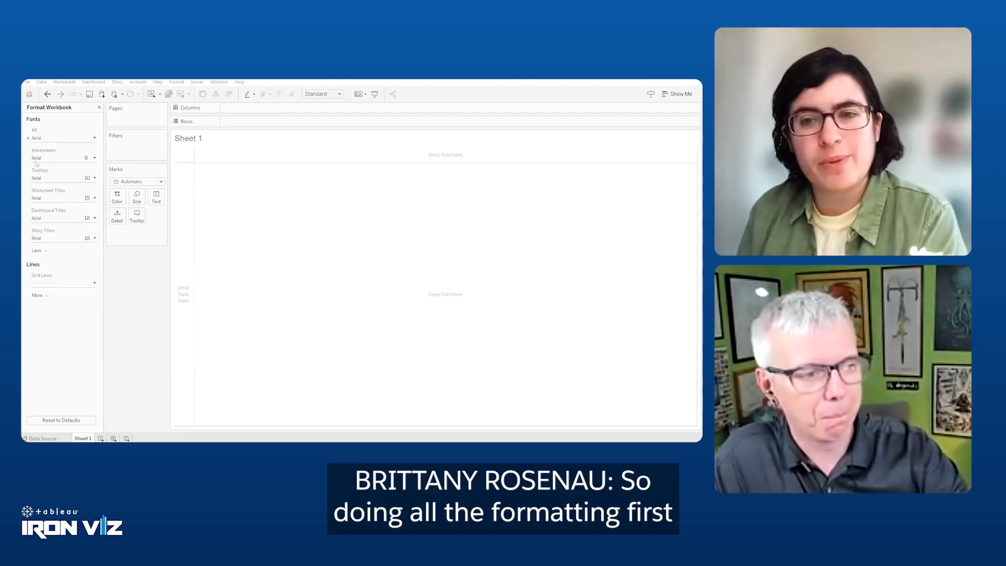
left_click(93, 158)
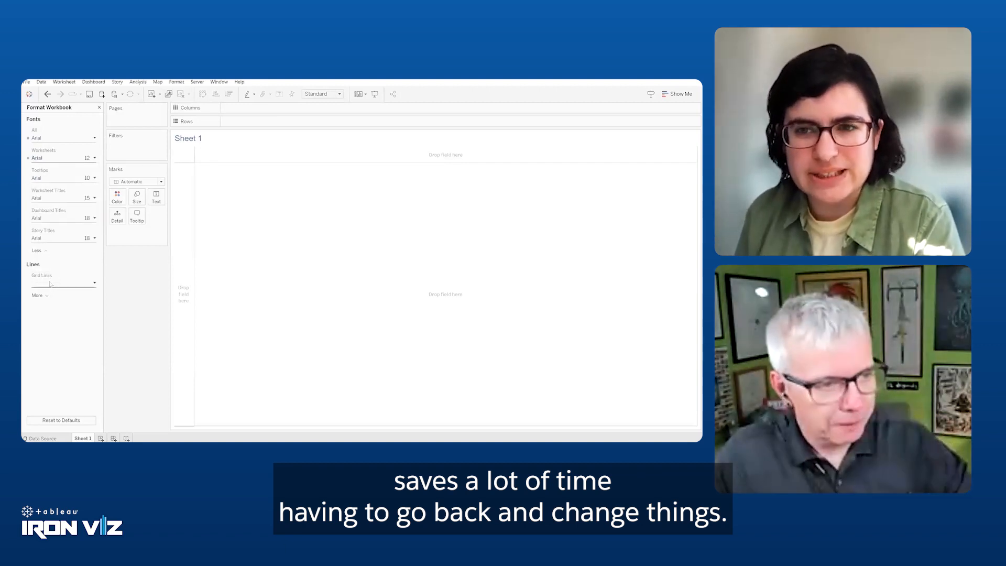
left_click(93, 283)
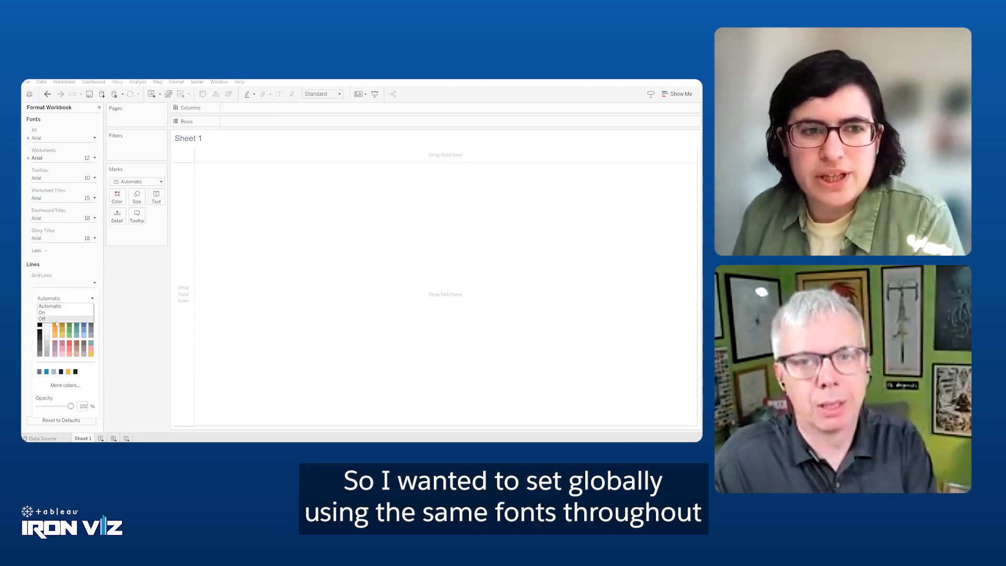
left_click(42, 319)
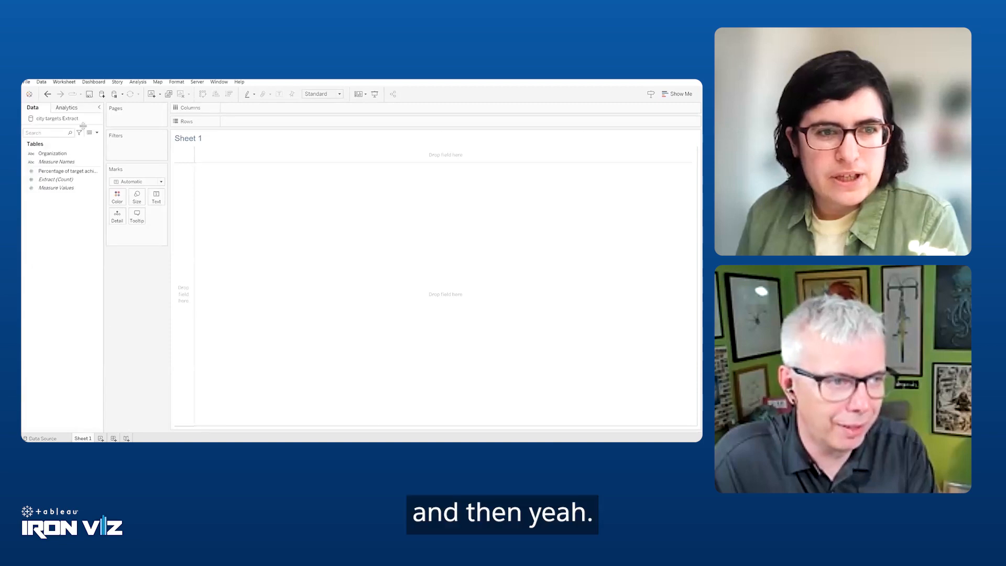
Give Percentage of target achieved a custom default number format with a % suffix
right_click(64, 171)
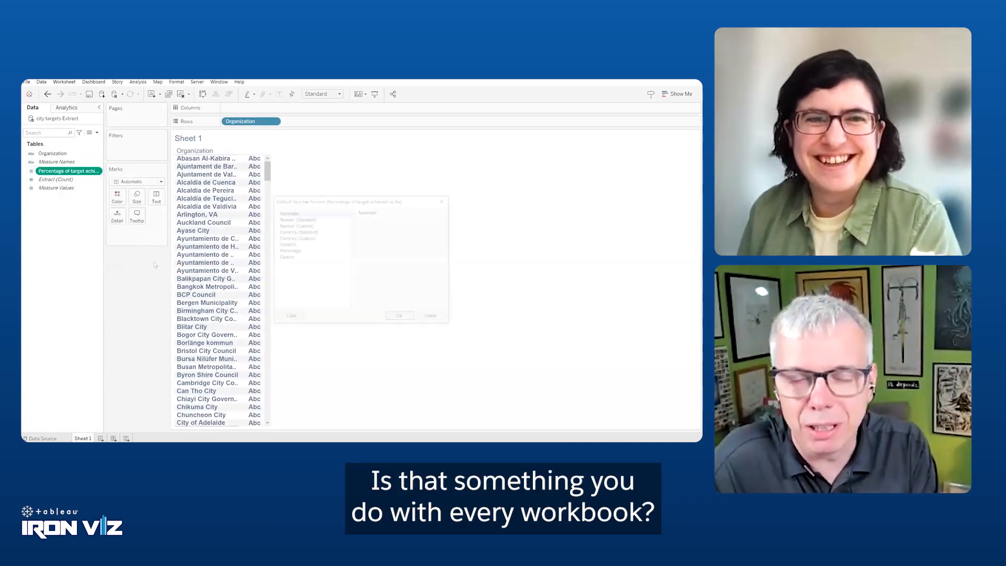
left_click(295, 225)
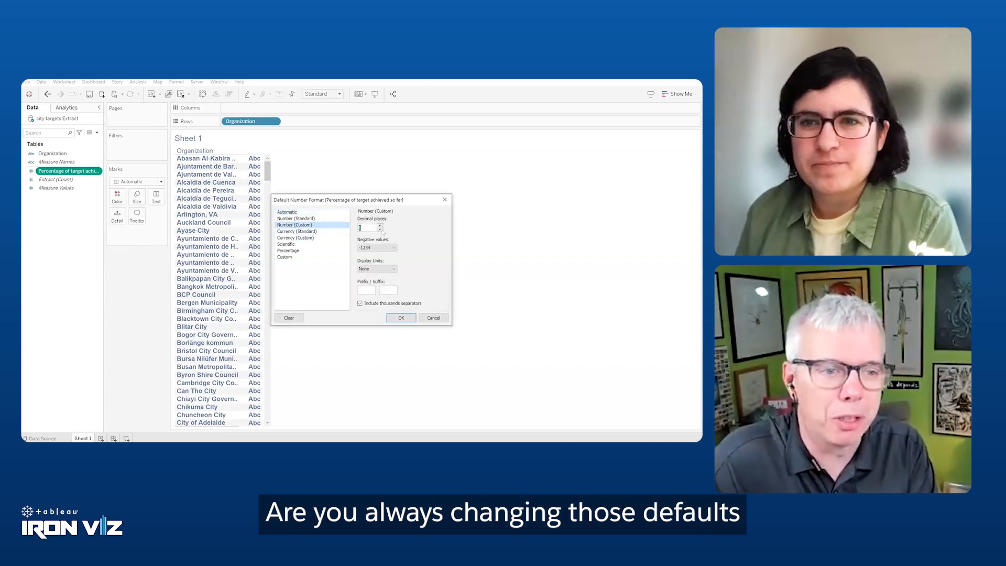
type("%")
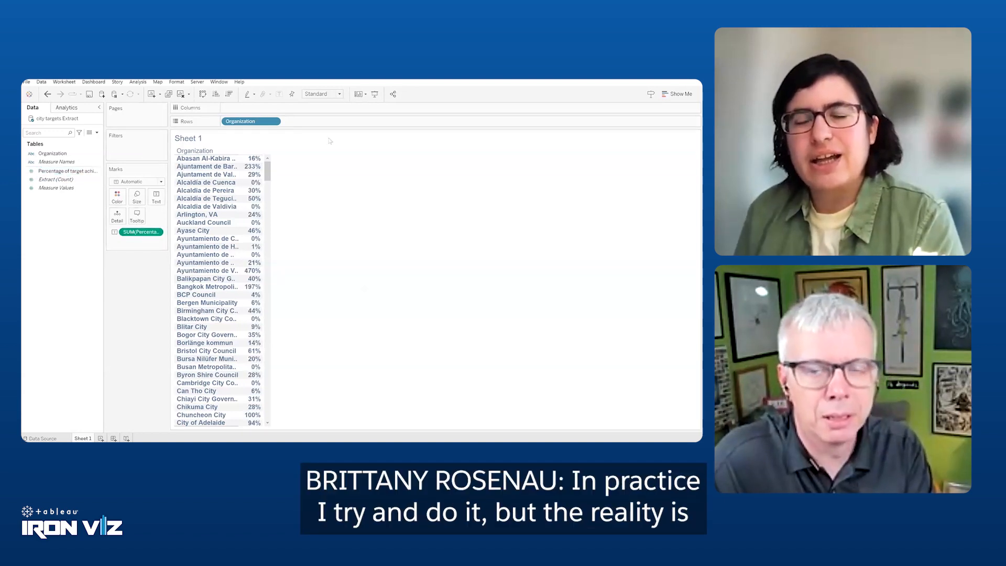
Build a vertical bar chart of percentage achieved per organization, fitted to the view
left_click(678, 93)
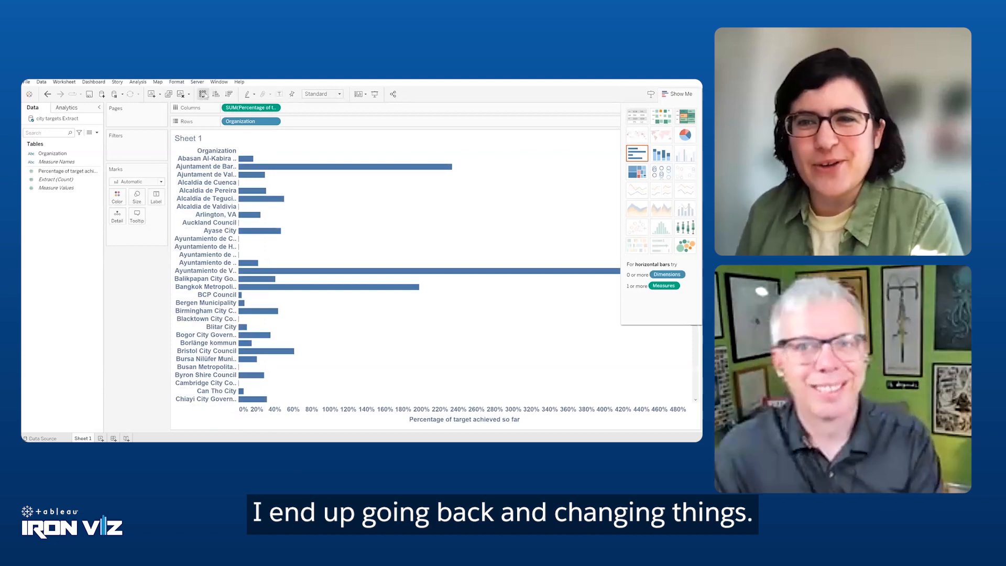
left_click(227, 93)
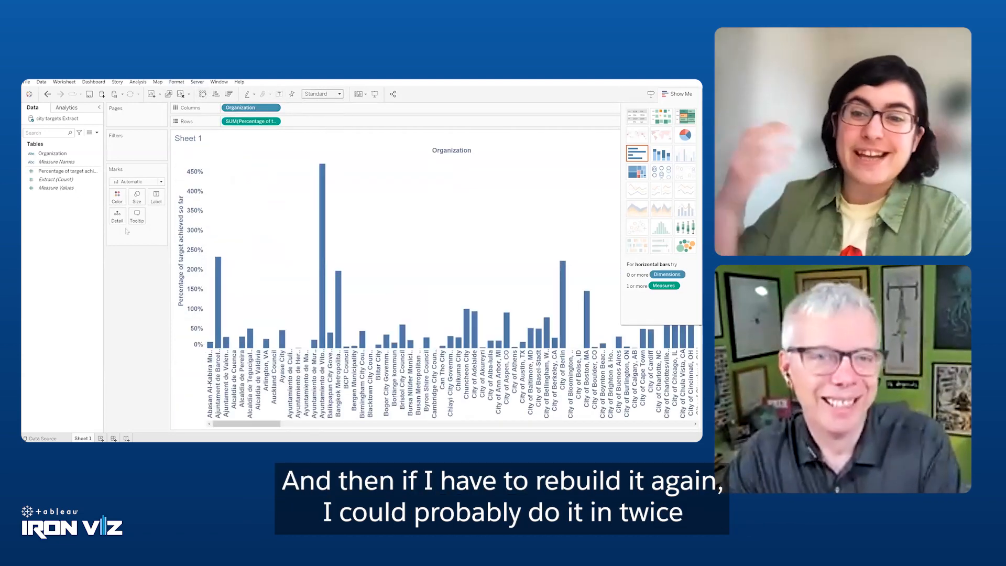
left_click(321, 93)
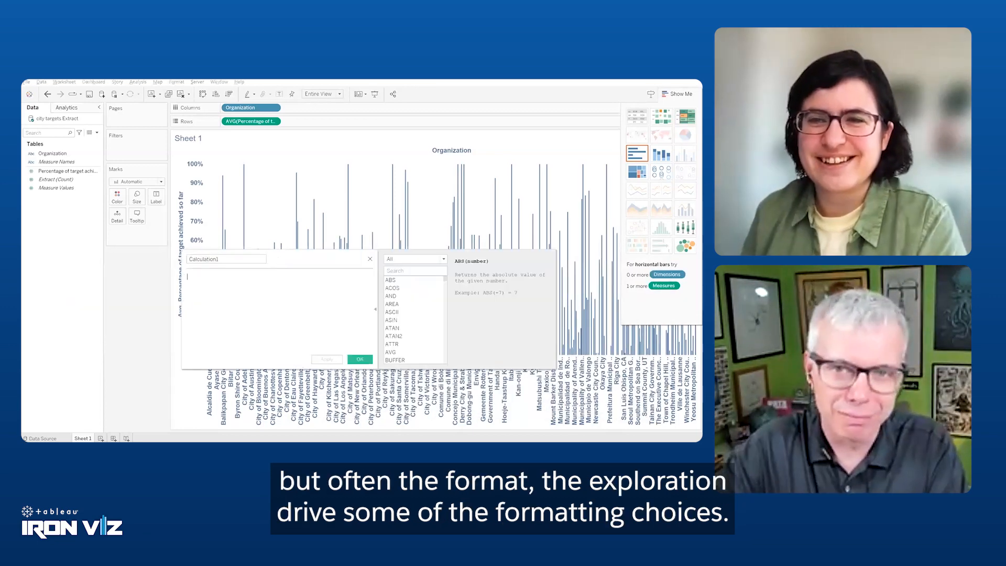
Colour bars by Calculation1 with the Iron Viz-targets palette and hide the Organization header
left_click(359, 358)
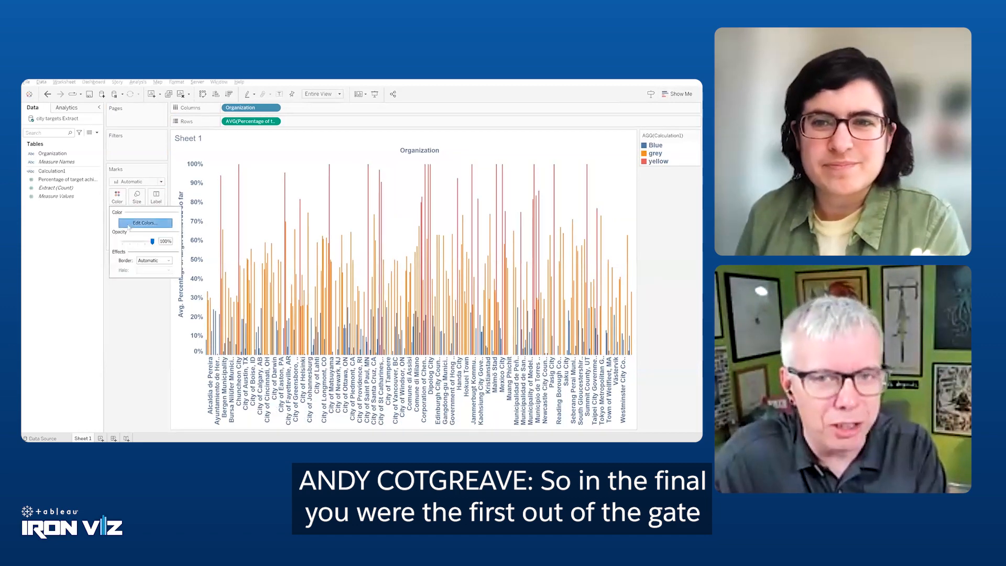
left_click(143, 222)
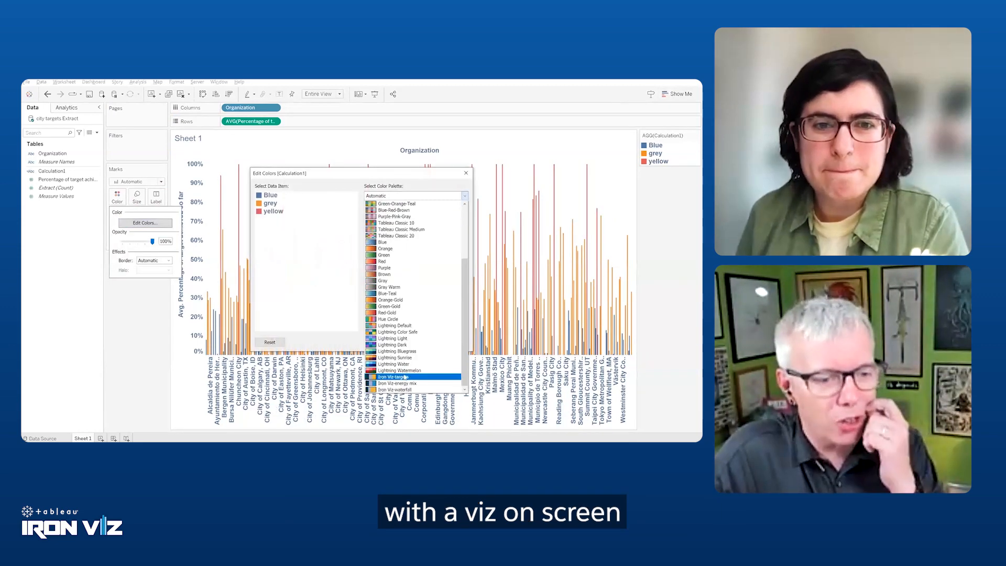
left_click(465, 173)
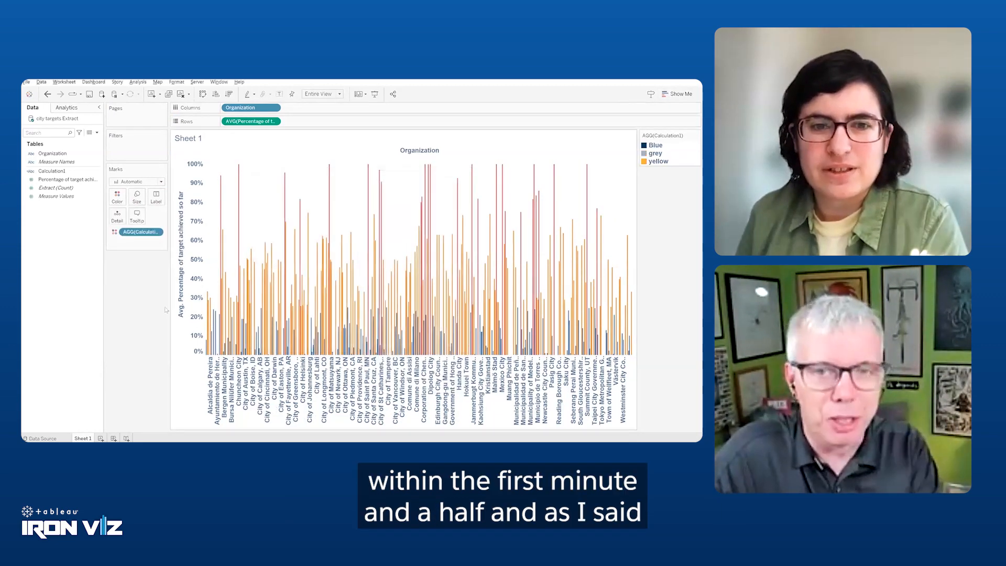
right_click(187, 256)
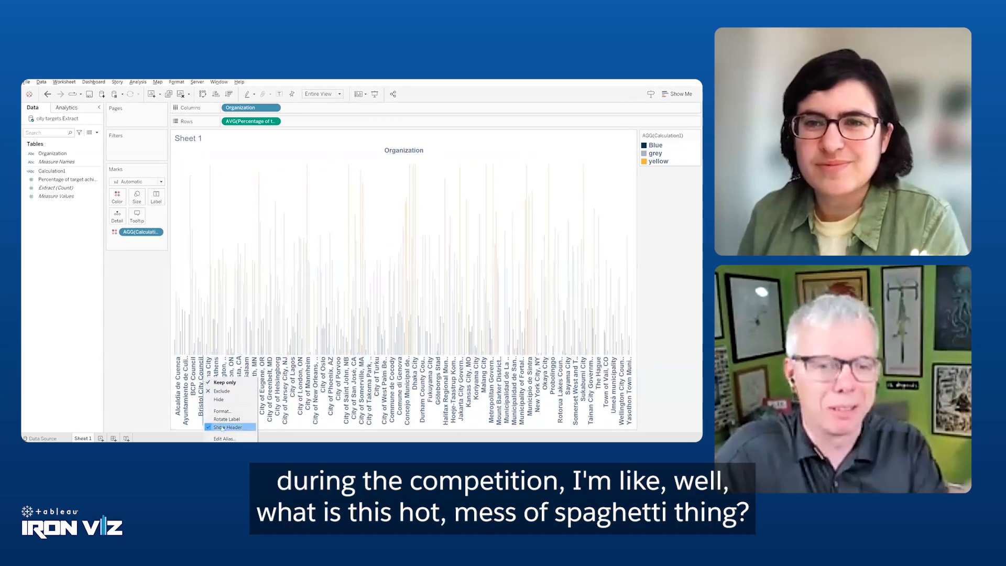
left_click(225, 426)
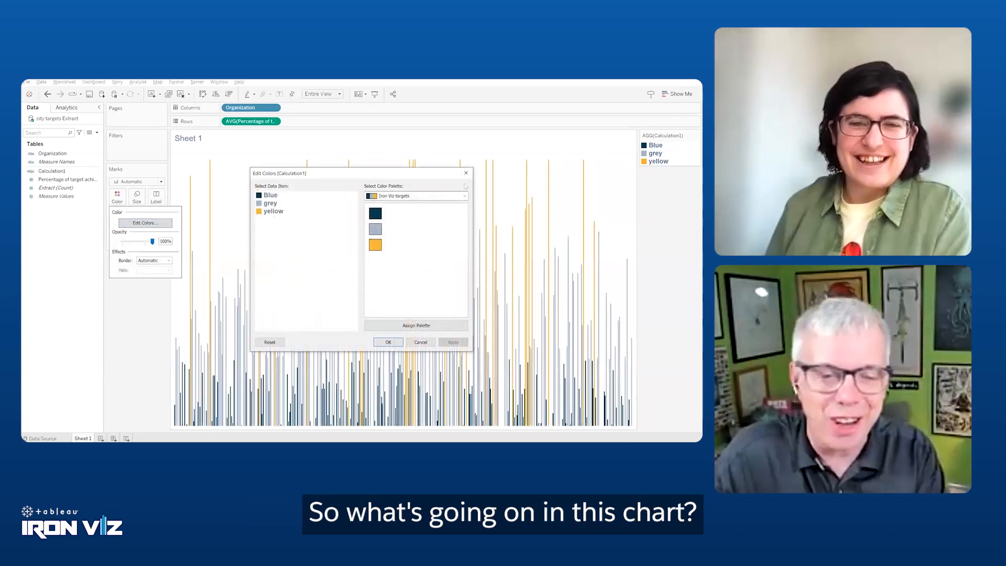
Sort organizations ascending by Percentage of target achieved and add reference lines from Analytics
left_click(388, 342)
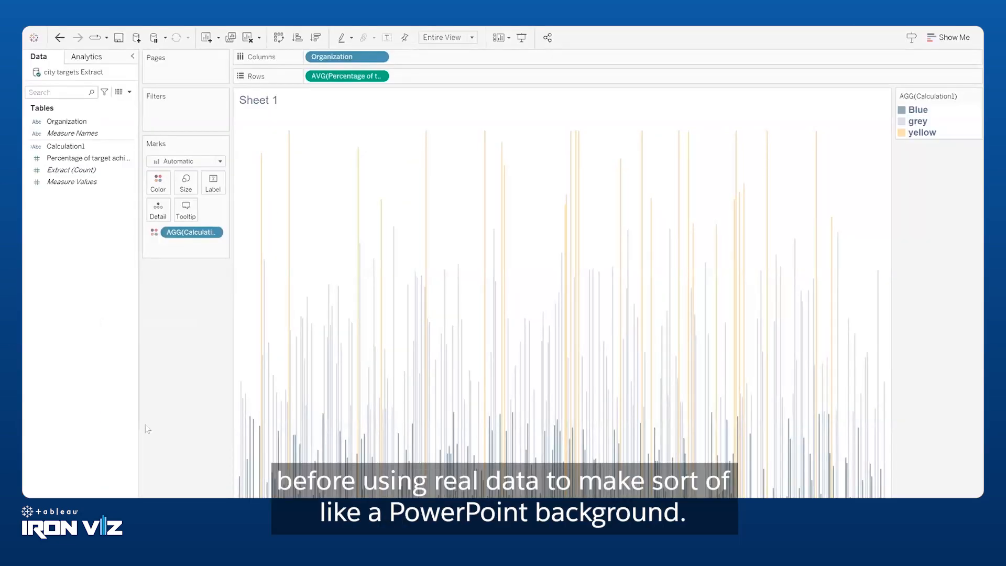
left_click(157, 183)
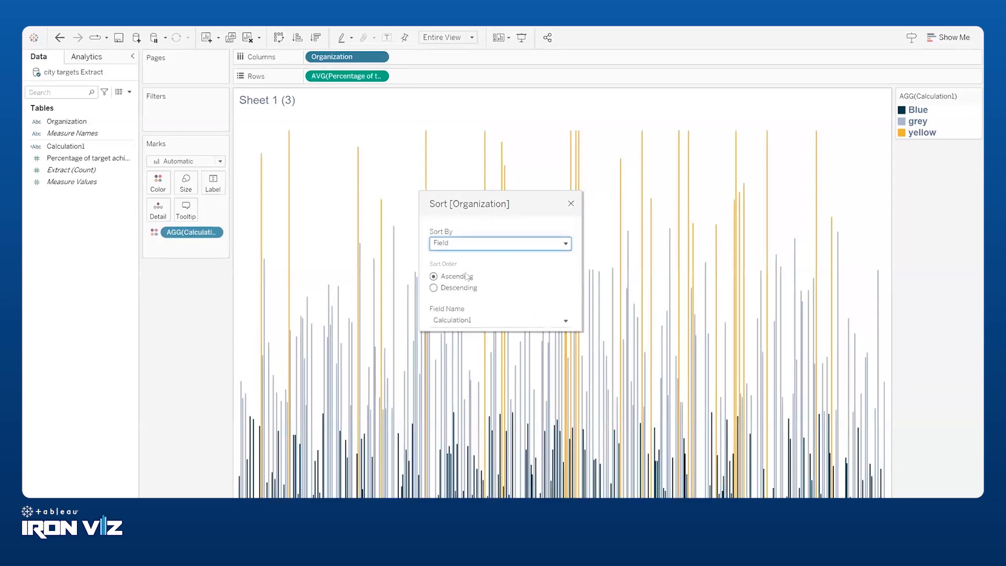
left_click(564, 321)
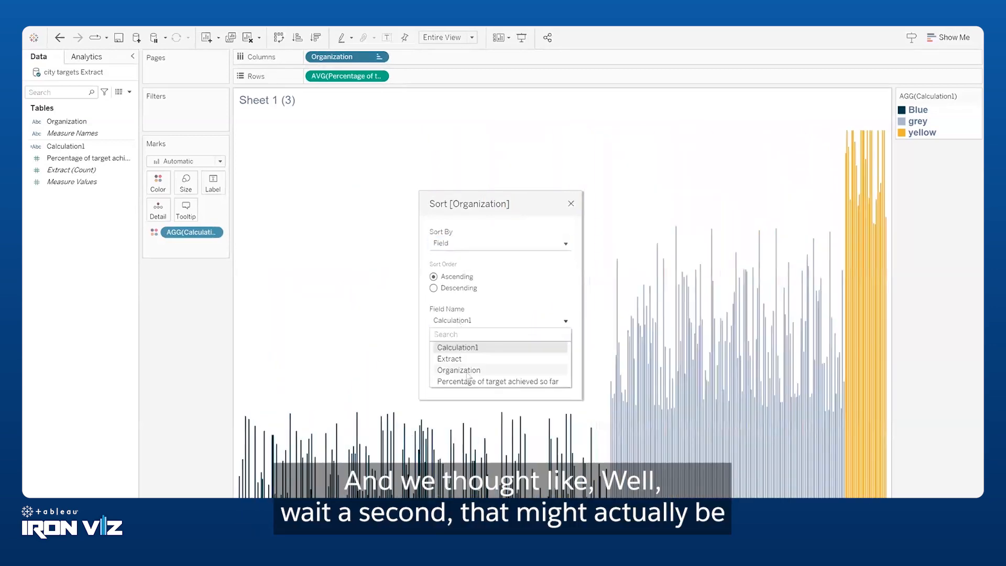
left_click(499, 380)
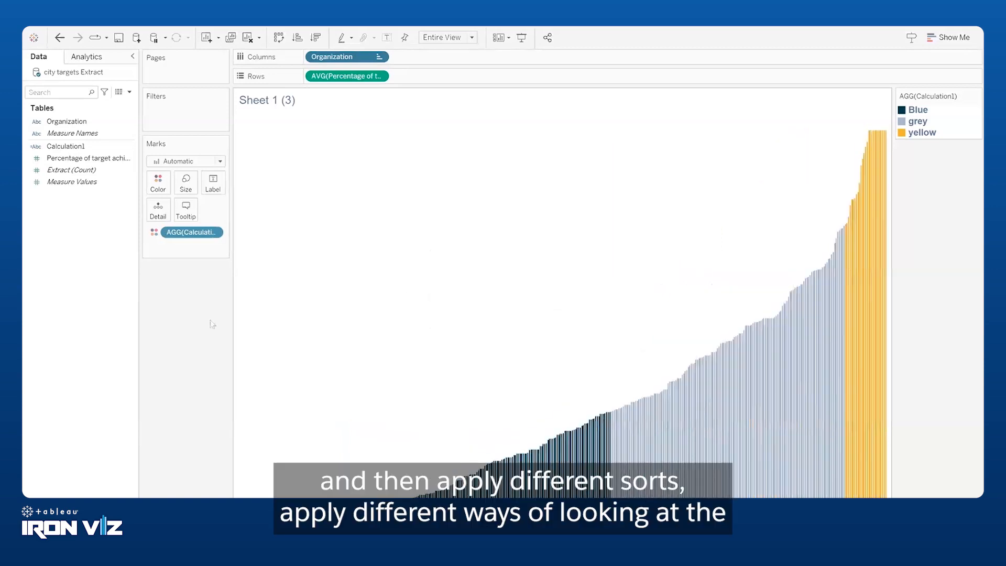
left_click(87, 57)
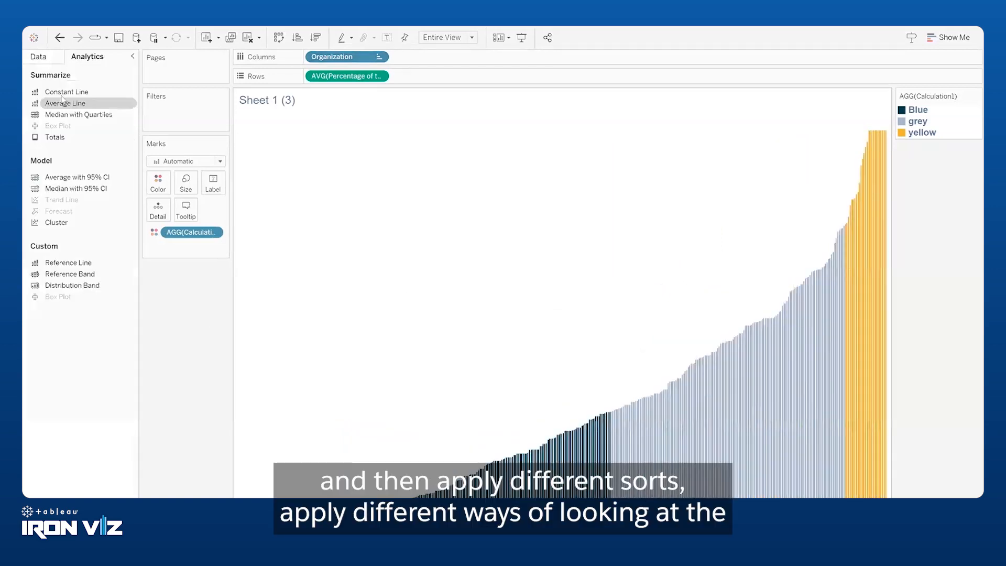
left_click(64, 104)
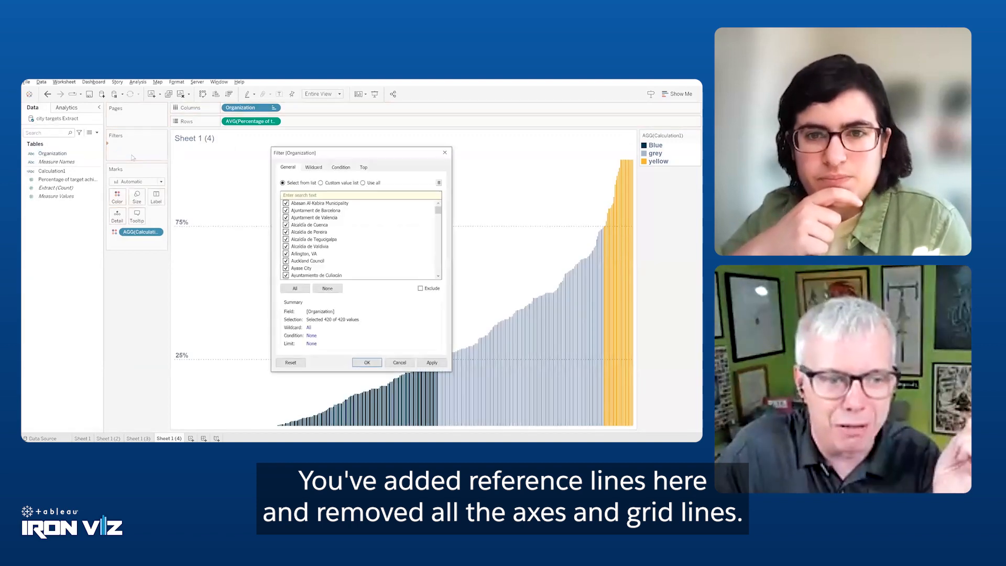
Filter Organization to Vancouver, London and Mexico City only
left_click(328, 288)
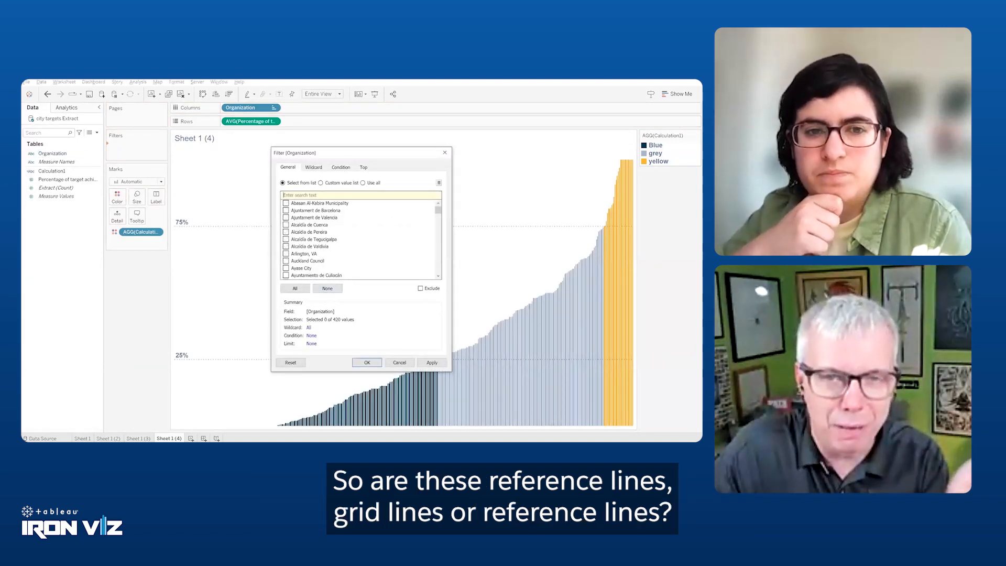
type("van")
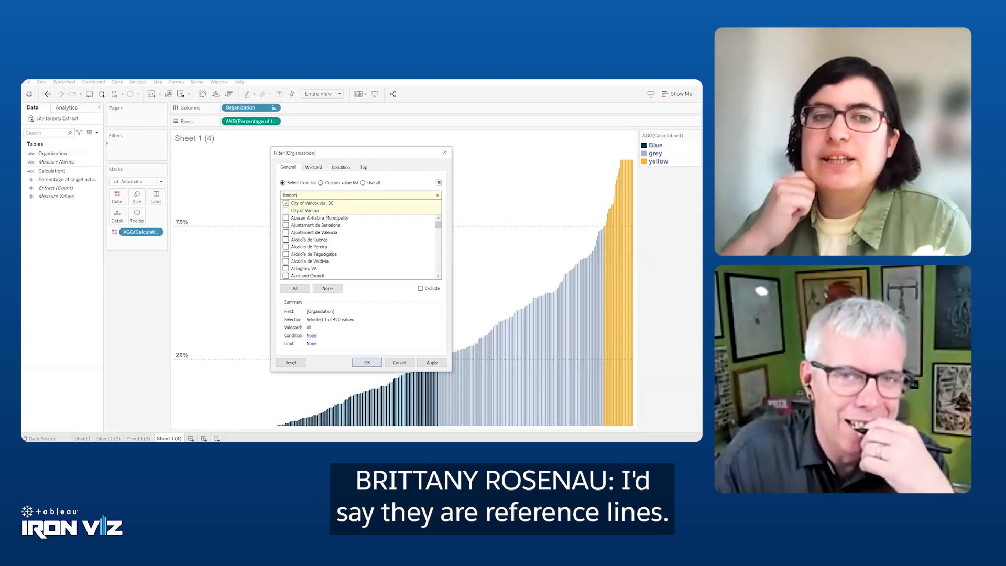
left_click(286, 211)
type("mex")
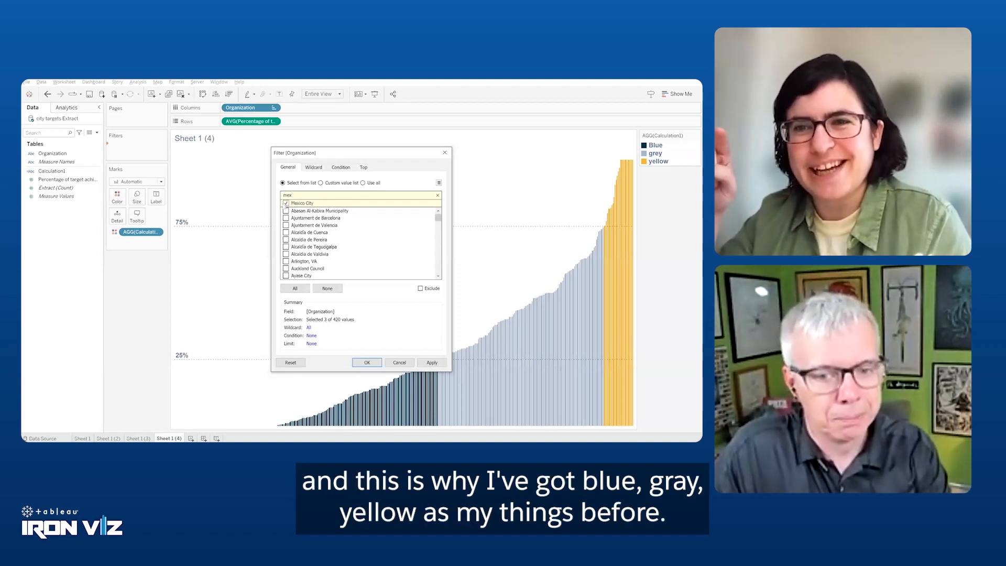
left_click(365, 361)
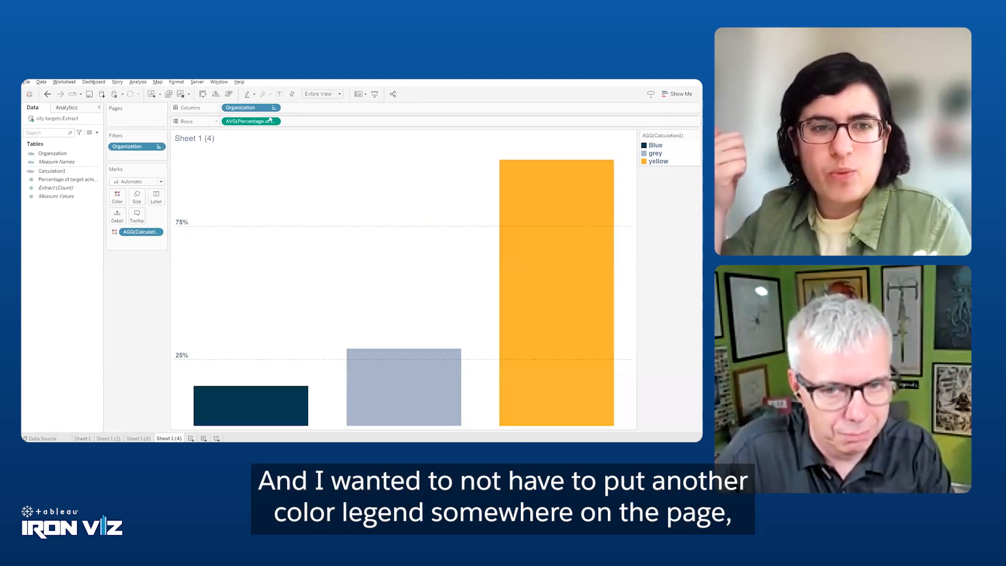
Show organization names, add bold percentage mark labels, and start blank Sheet 5
right_click(250, 121)
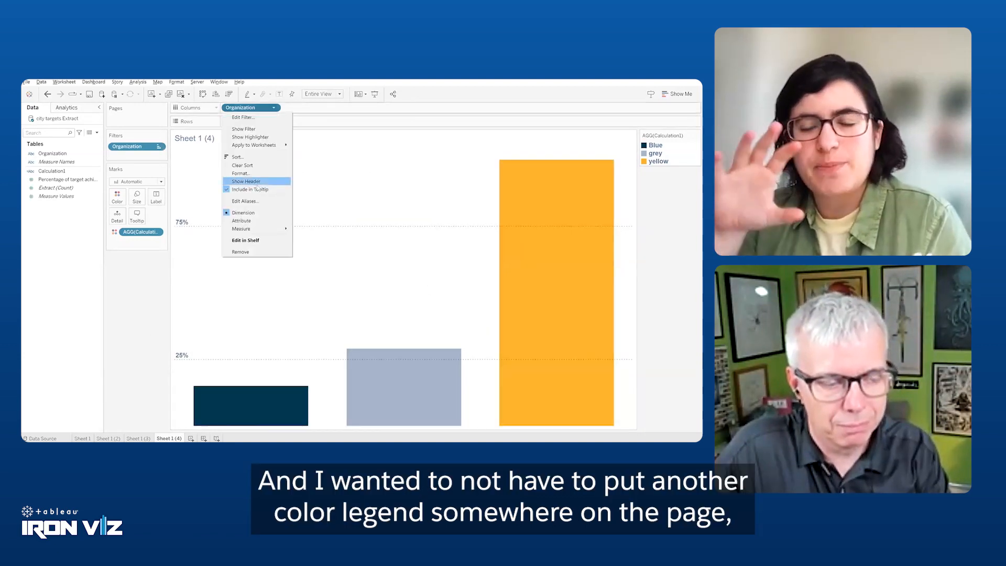
left_click(245, 181)
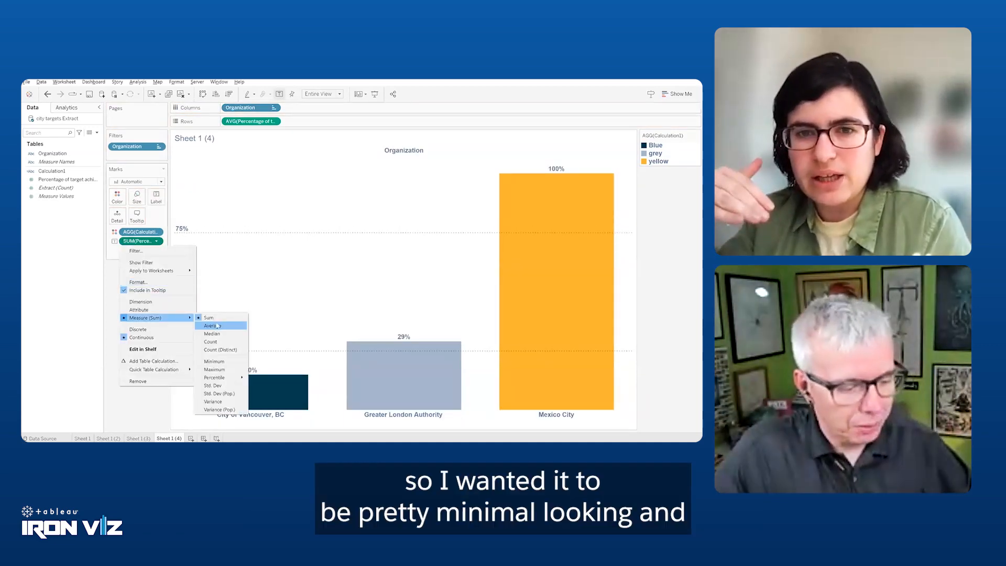
left_click(212, 324)
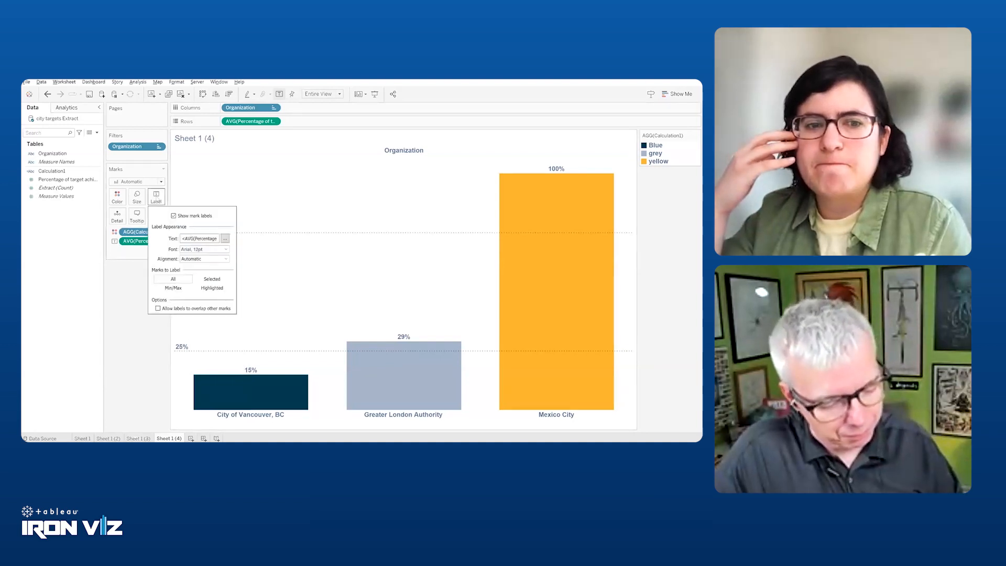
left_click(226, 249)
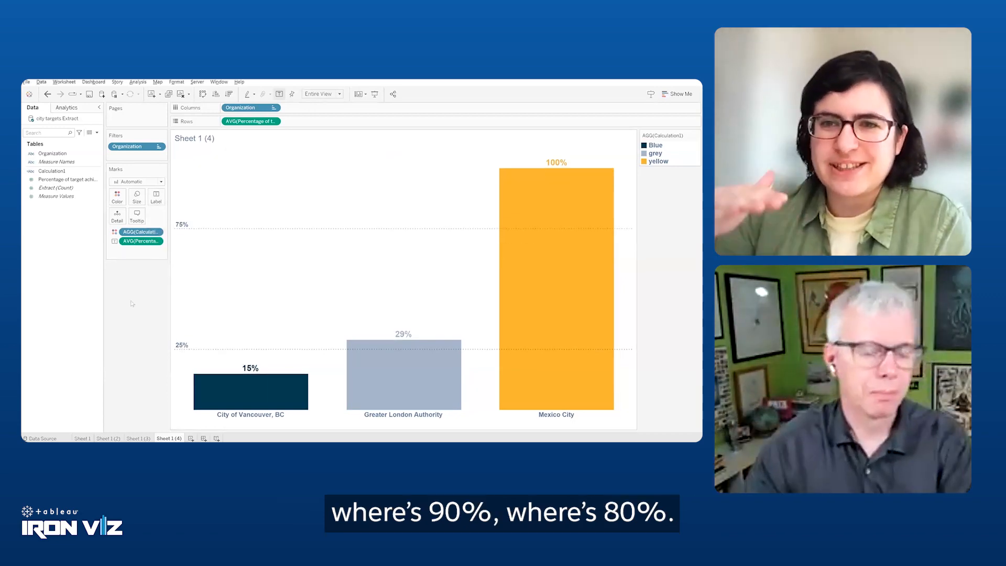
left_click(214, 438)
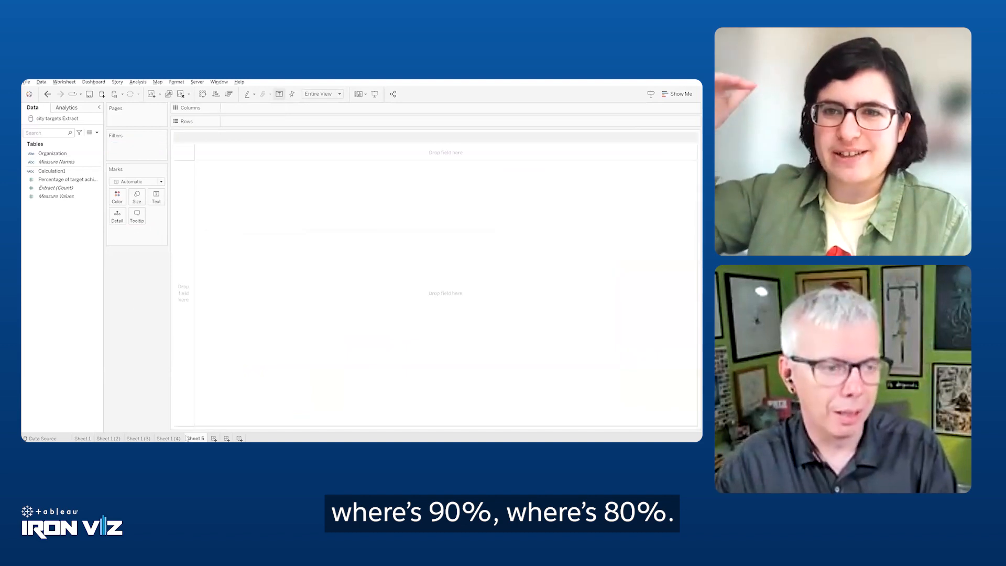
Add the Energy Mix data source and give Energy % a custom default format with % suffix
left_click(102, 94)
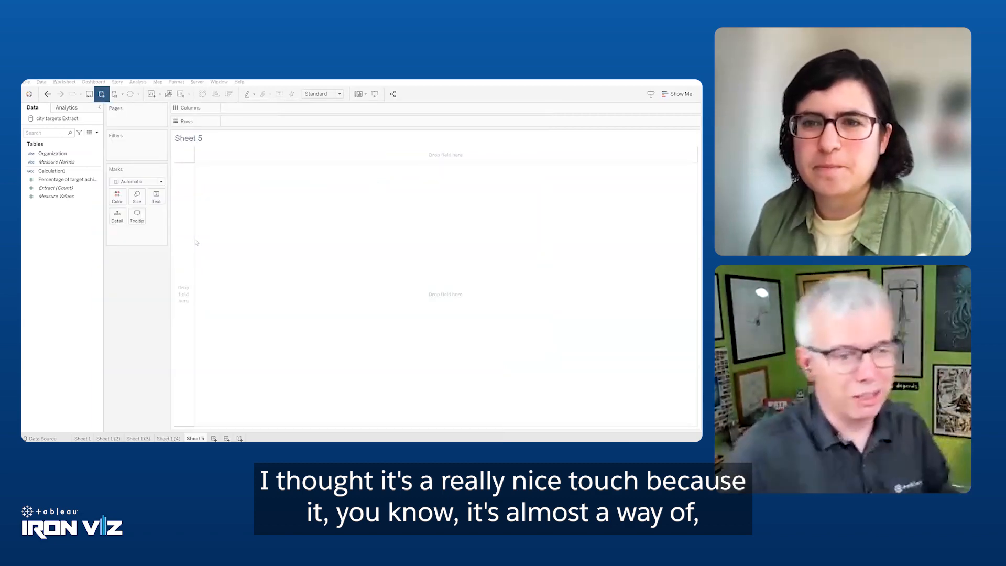
left_click(42, 438)
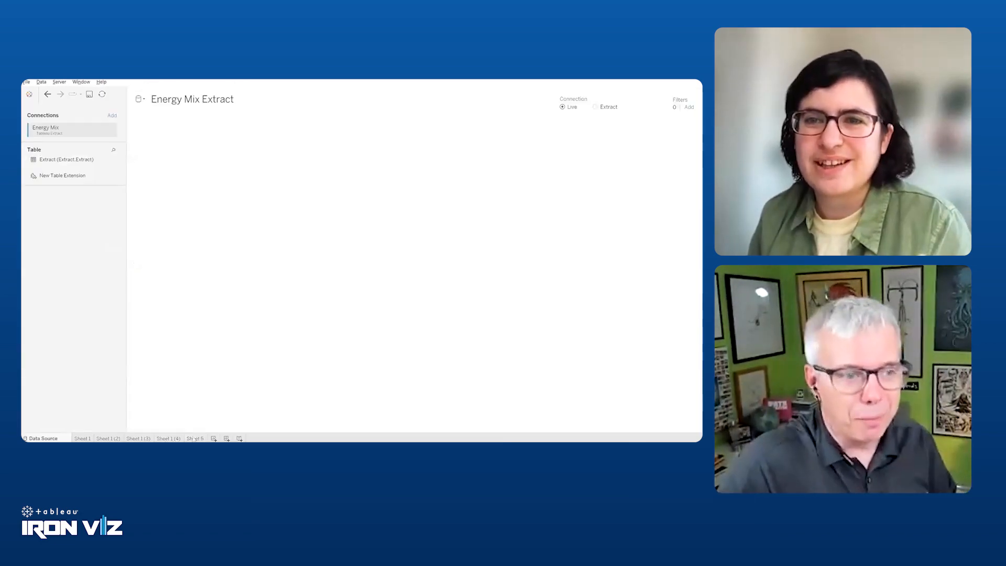
right_click(49, 196)
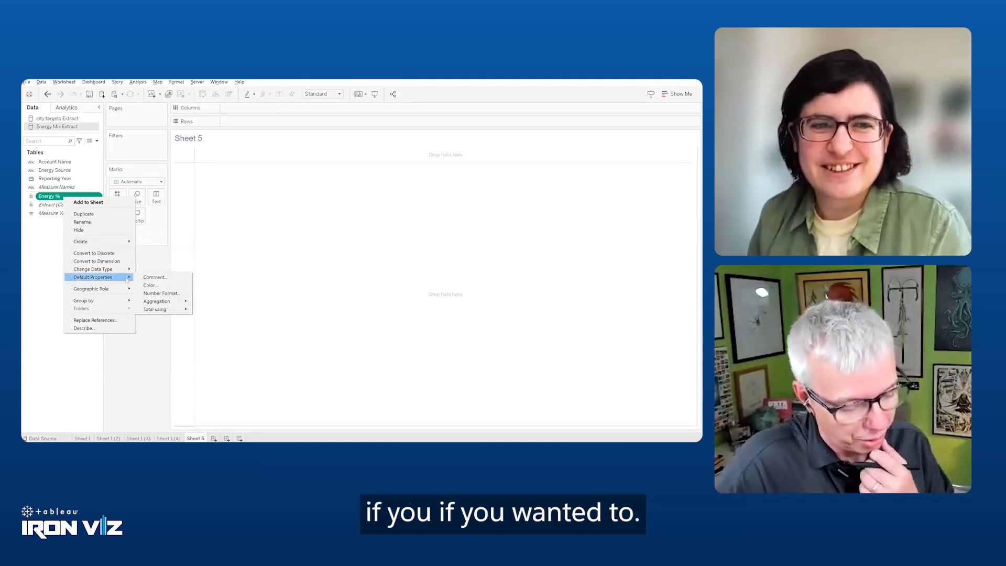
left_click(161, 294)
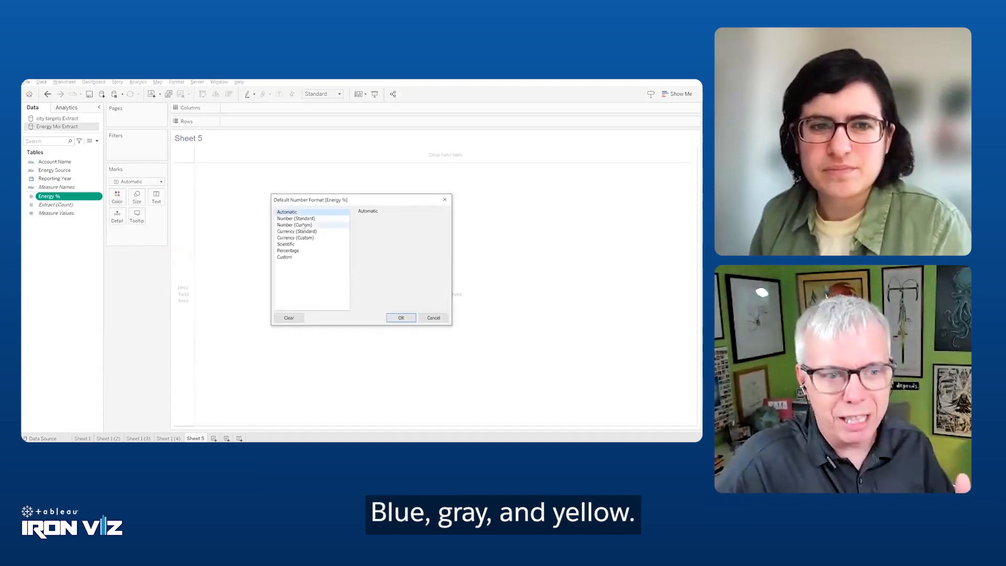
left_click(294, 224)
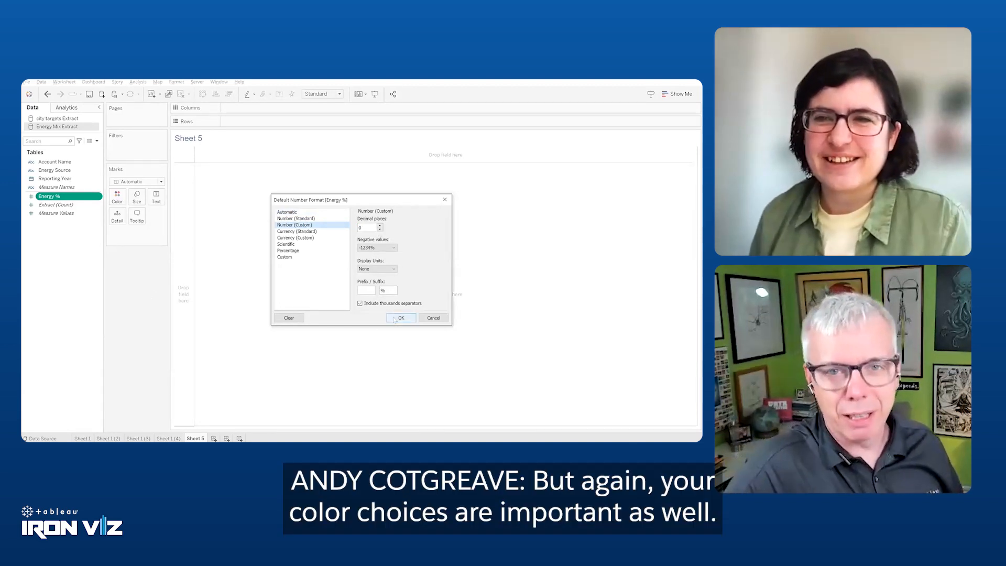
left_click(400, 318)
type("van")
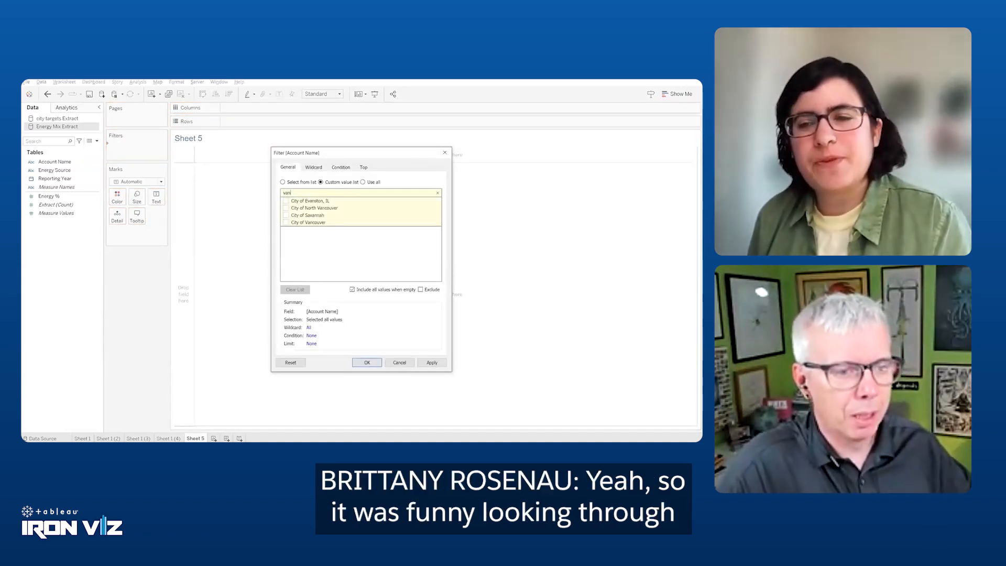
Filter to City of Vancouver and build horizontal stacked energy-mix bars filling the view, nulls excluded
left_click(285, 224)
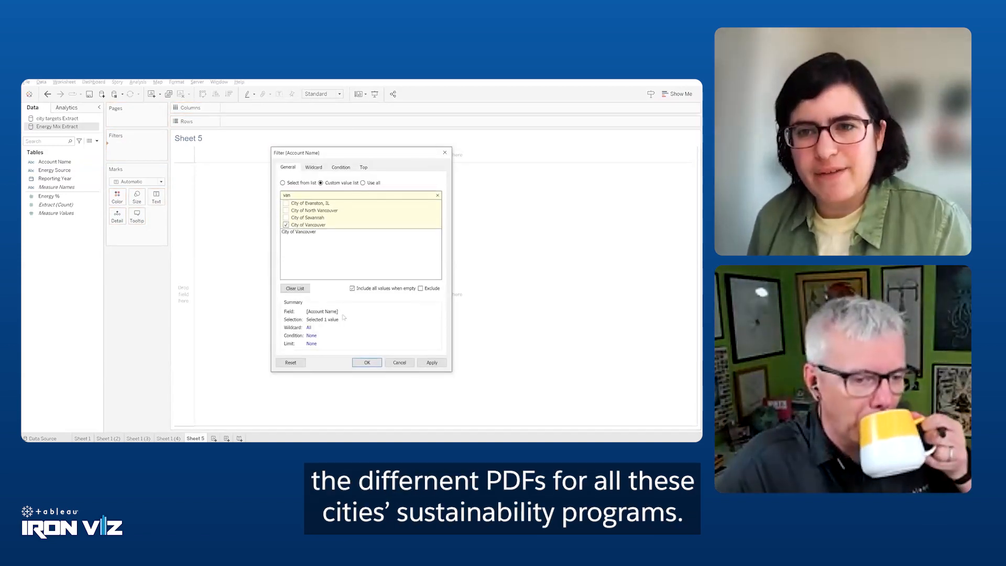
left_click(366, 363)
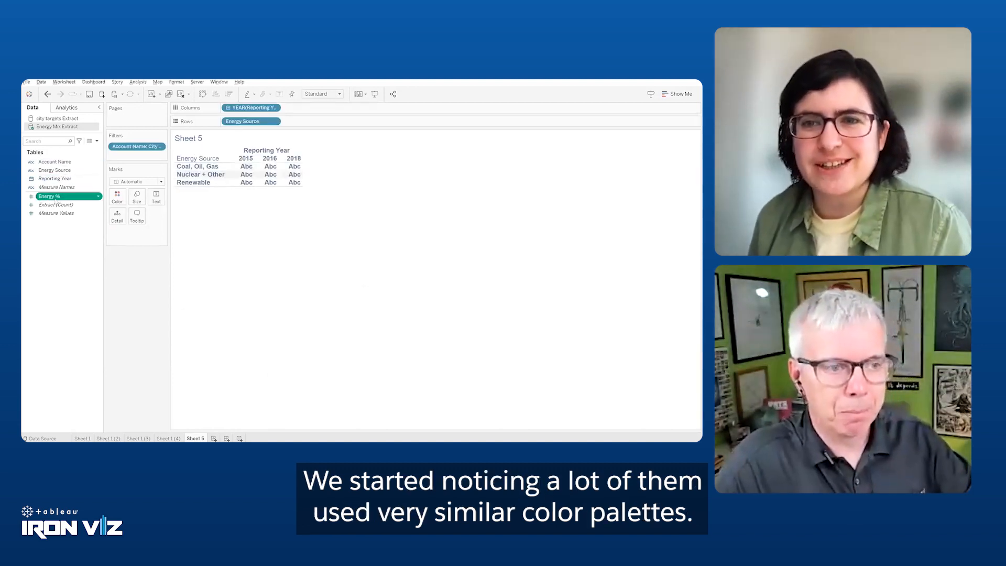
left_click(677, 93)
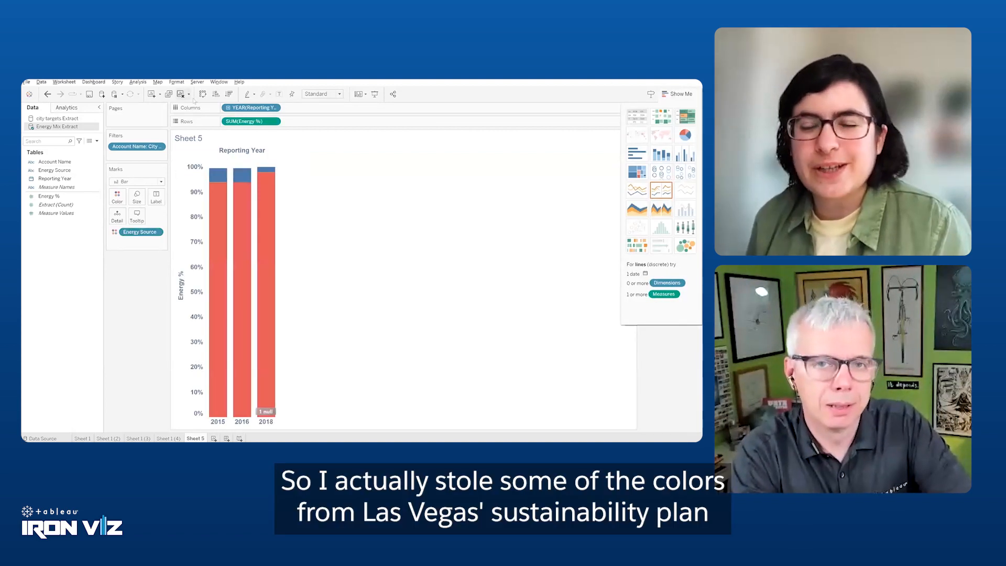
left_click(230, 93)
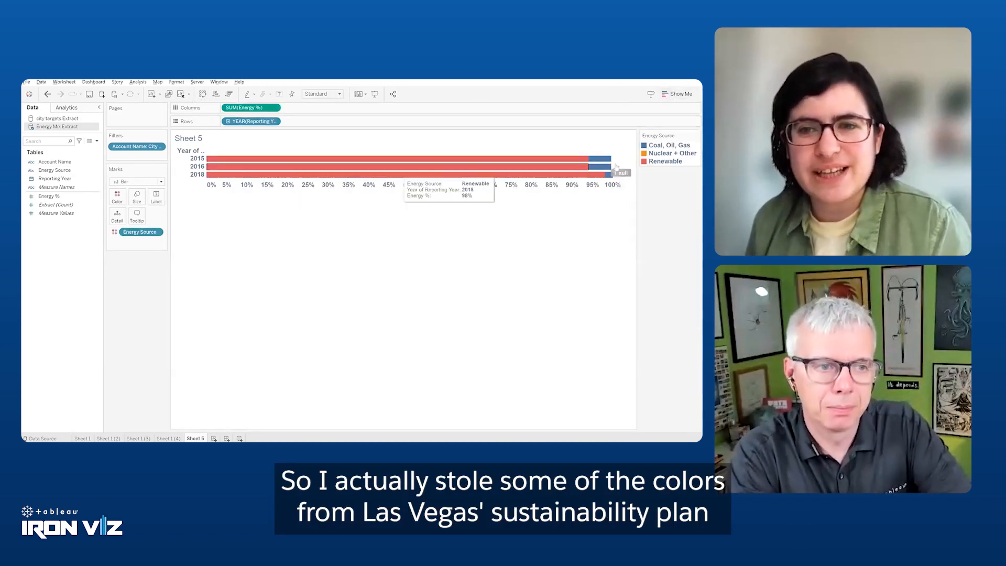
left_click(321, 93)
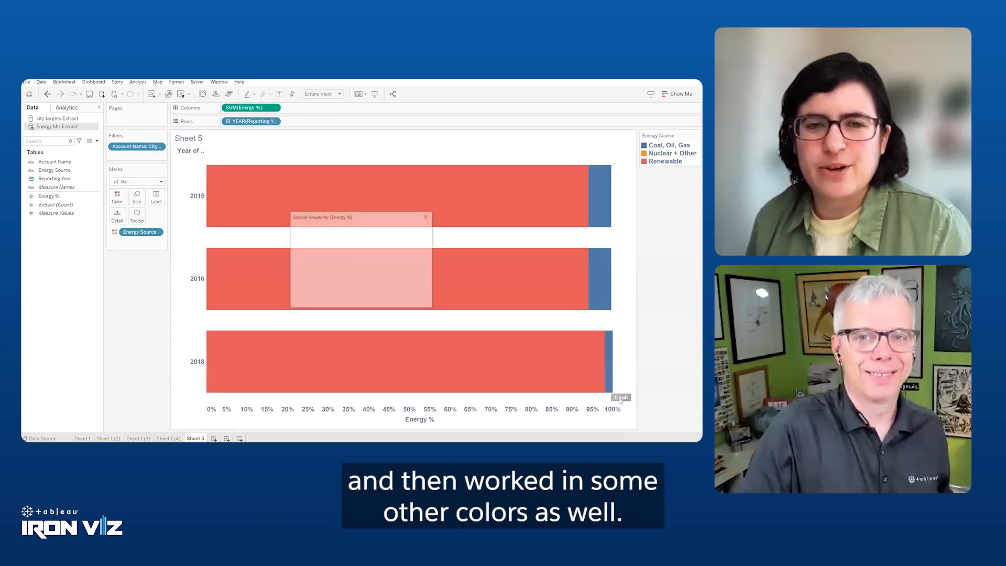
left_click(424, 217)
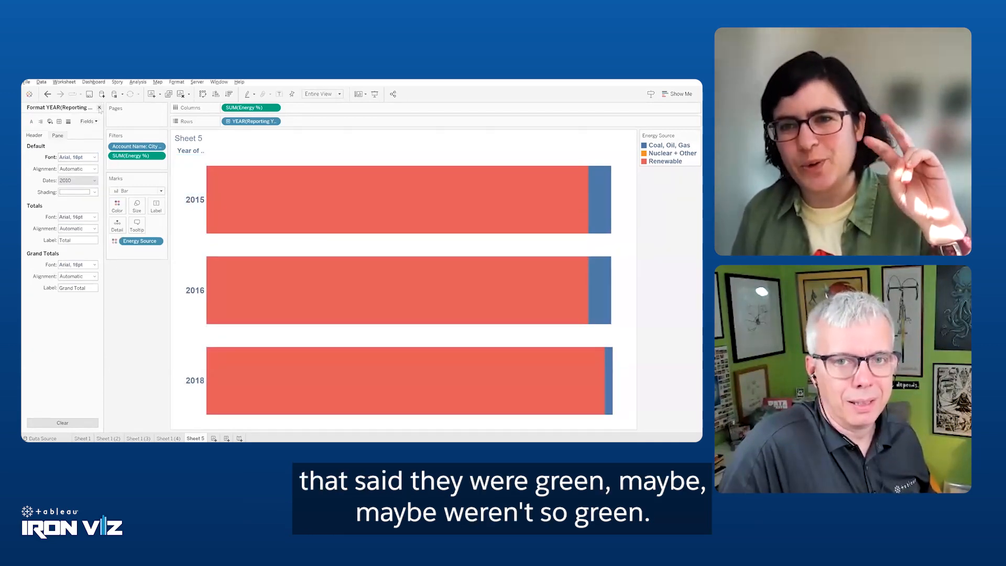
Format the year headers and label the bars with energy source and percentage
left_click(99, 107)
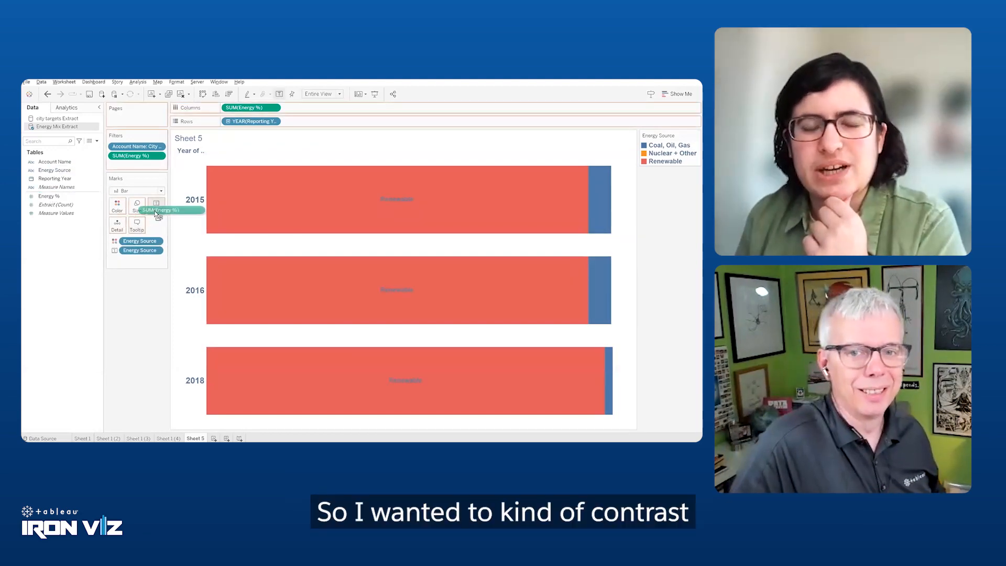
left_click(156, 206)
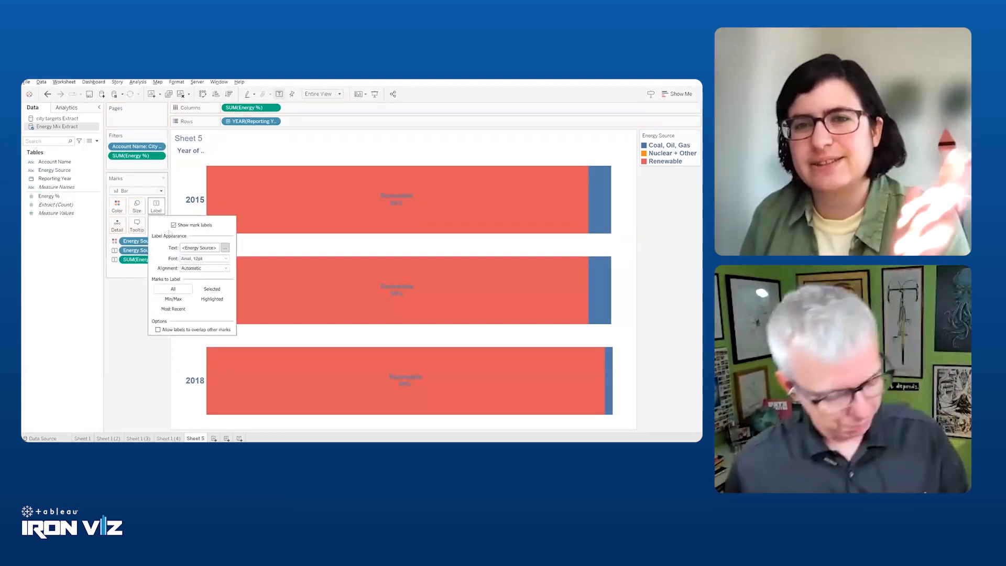
left_click(227, 267)
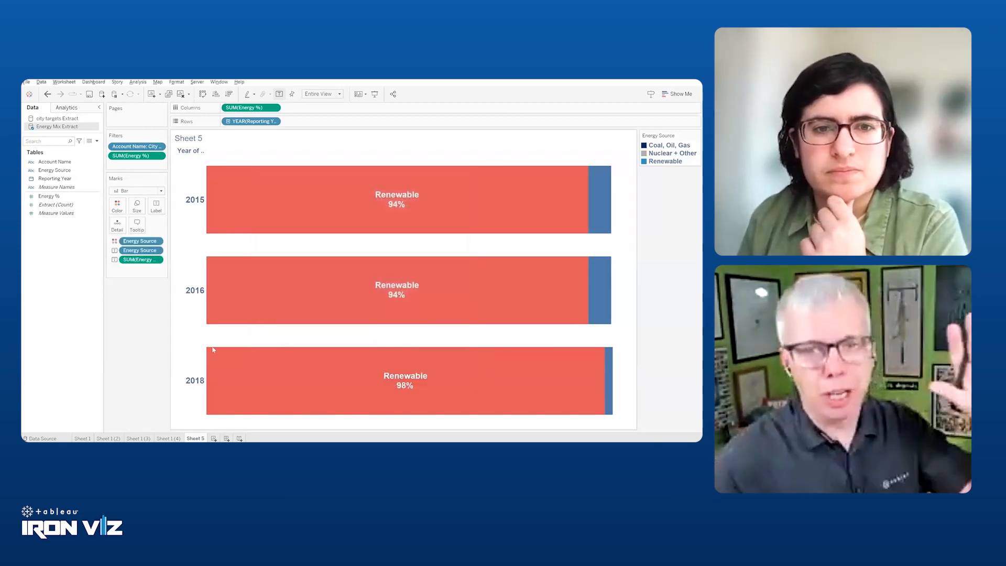
right_click(195, 438)
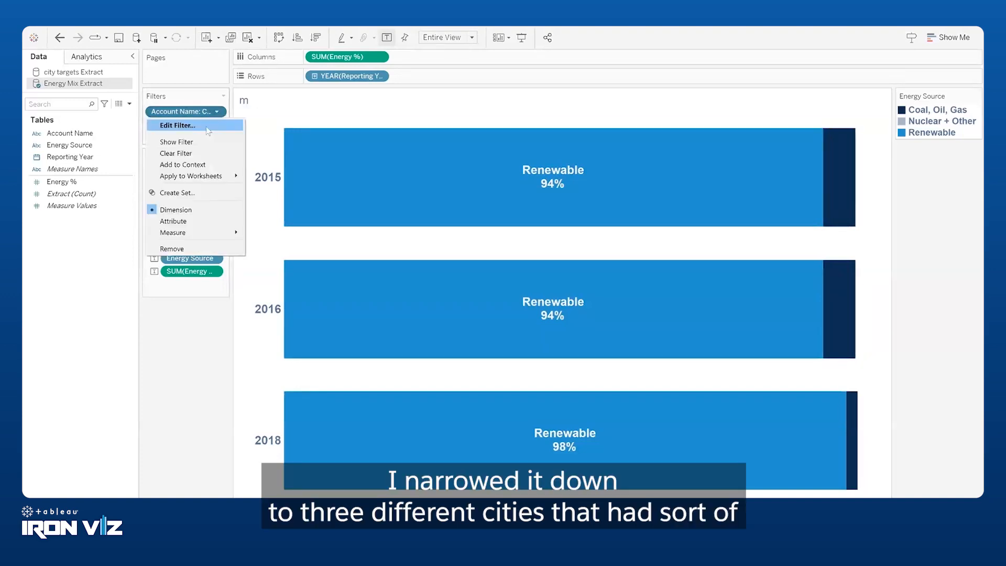
Change the Account Name filter from City of Vancouver to Greater London Authority
left_click(178, 125)
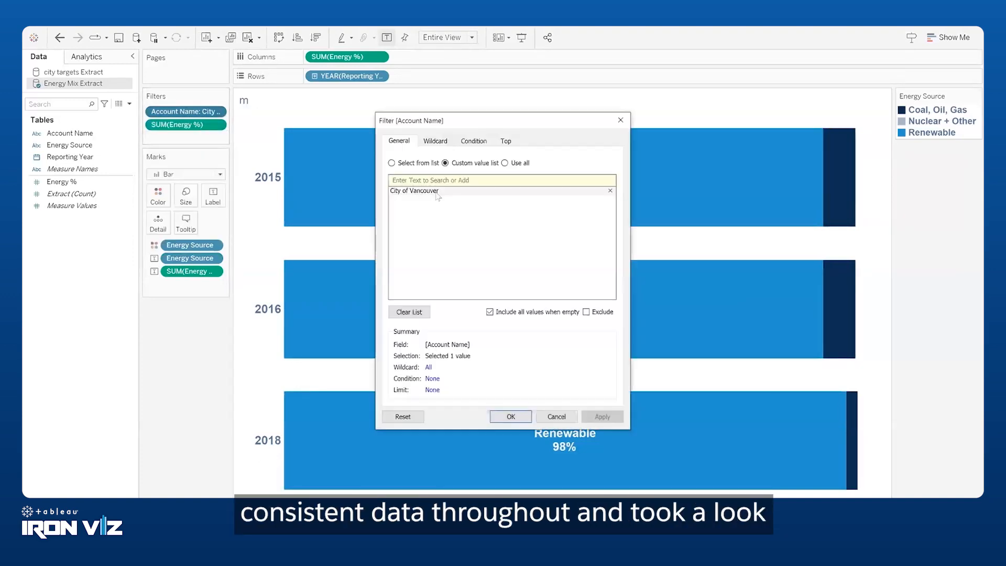
left_click(408, 312)
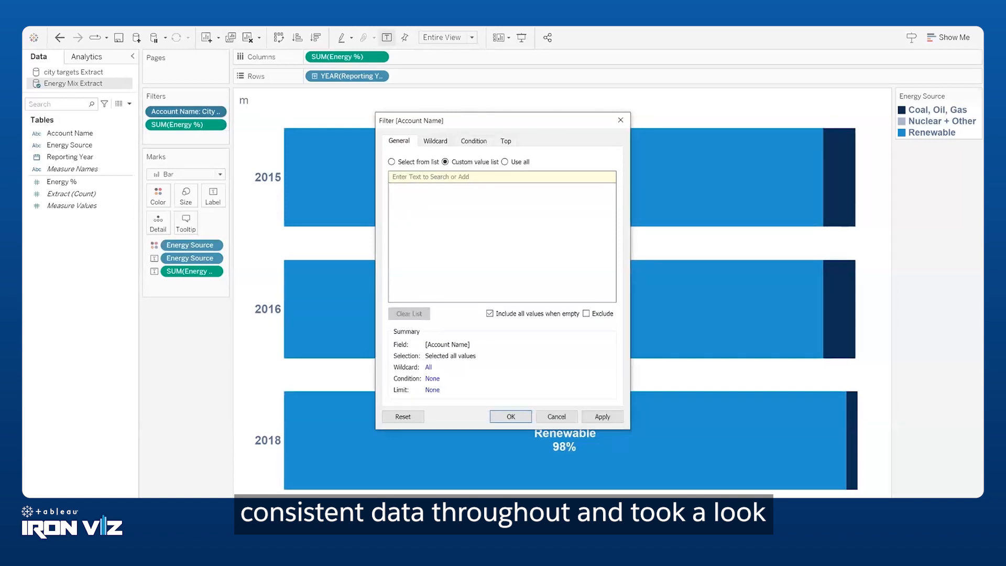
type("london")
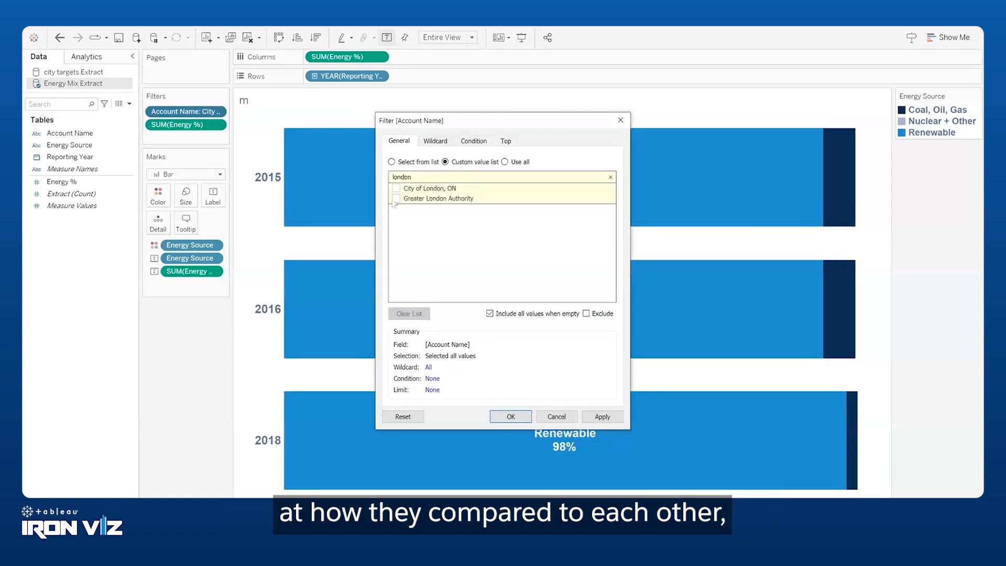
left_click(396, 201)
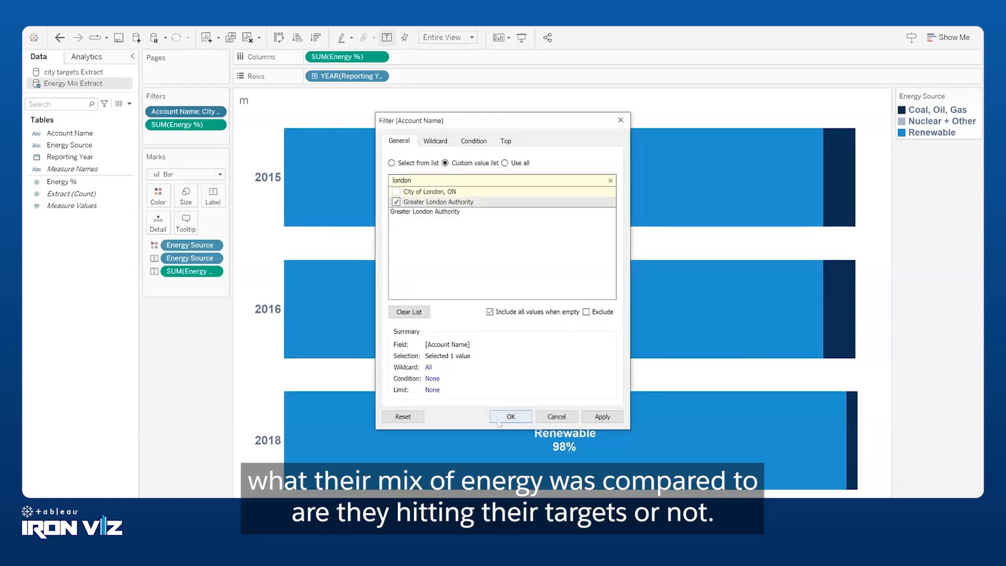
left_click(510, 415)
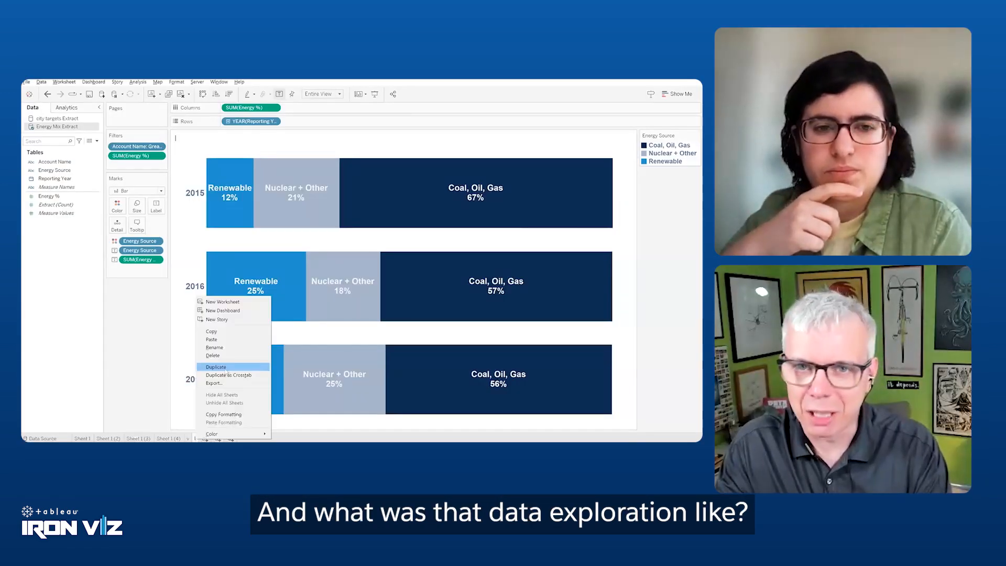
mouse_move(214, 382)
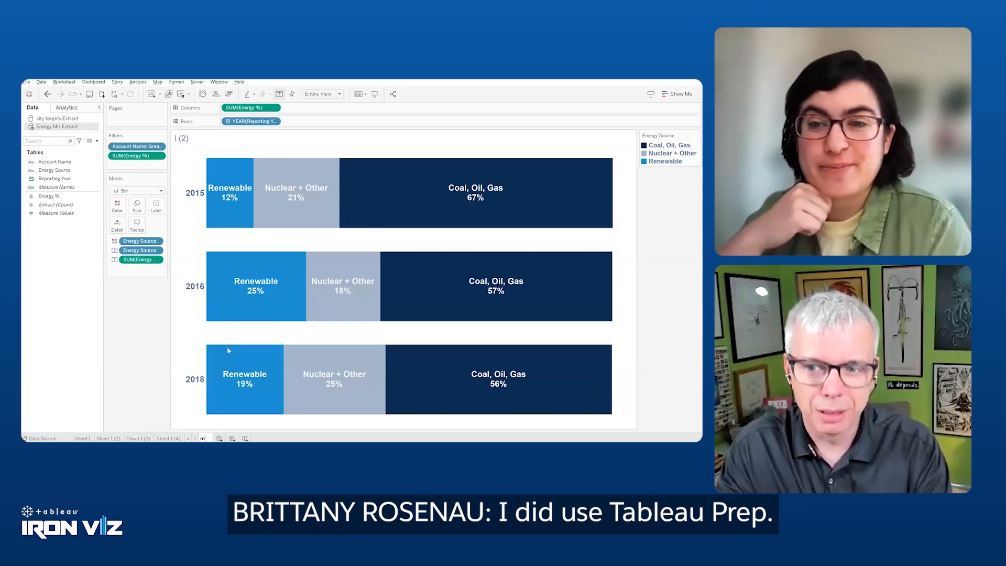
On the duplicated sheet, filter Account Name to Mexico City
left_click(158, 146)
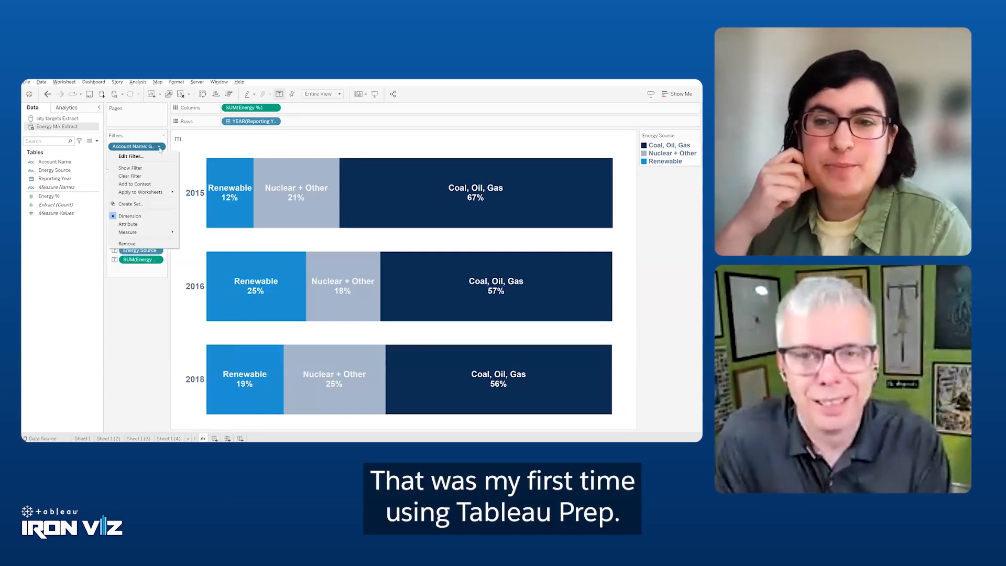
left_click(131, 156)
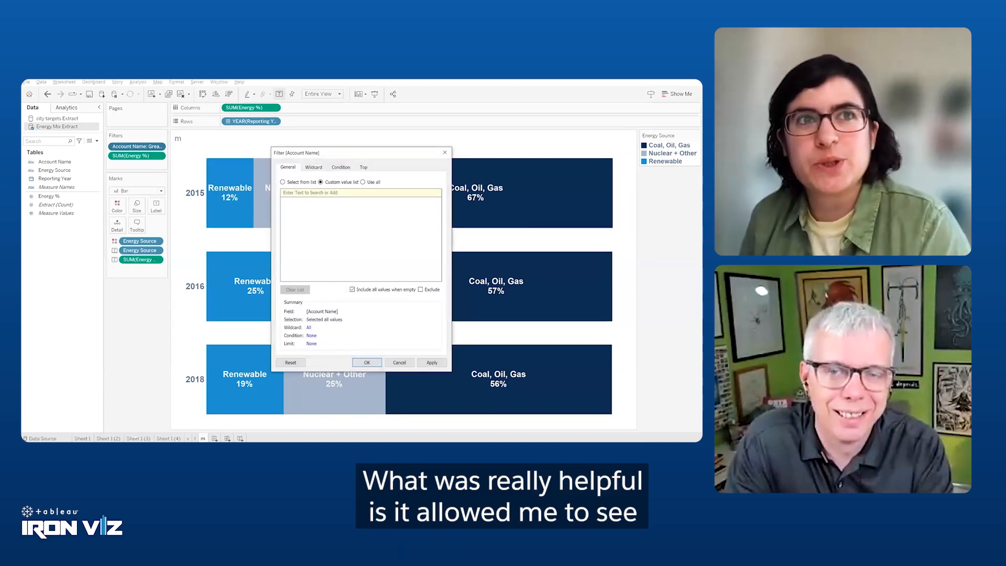
type("mexico")
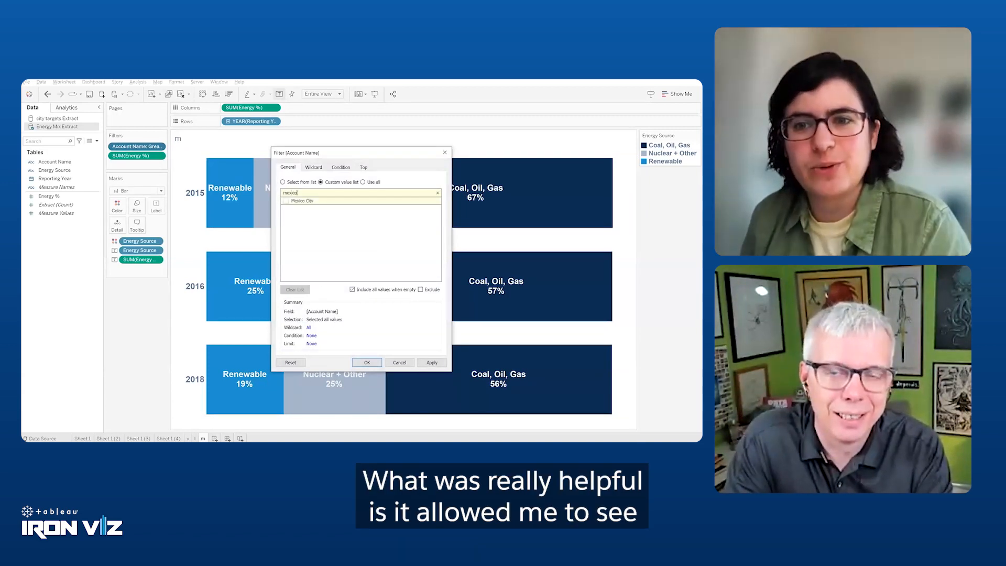
left_click(284, 202)
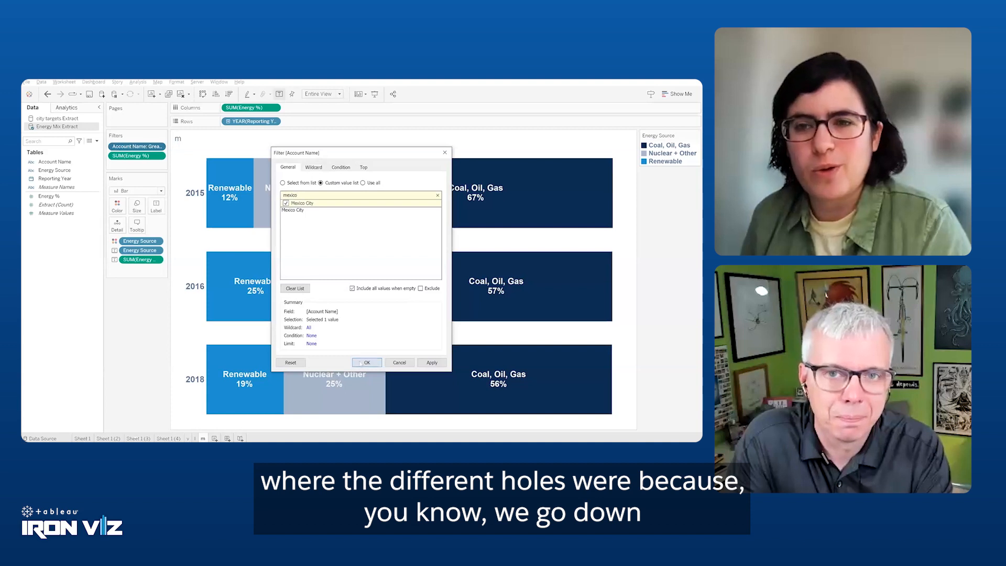
left_click(366, 363)
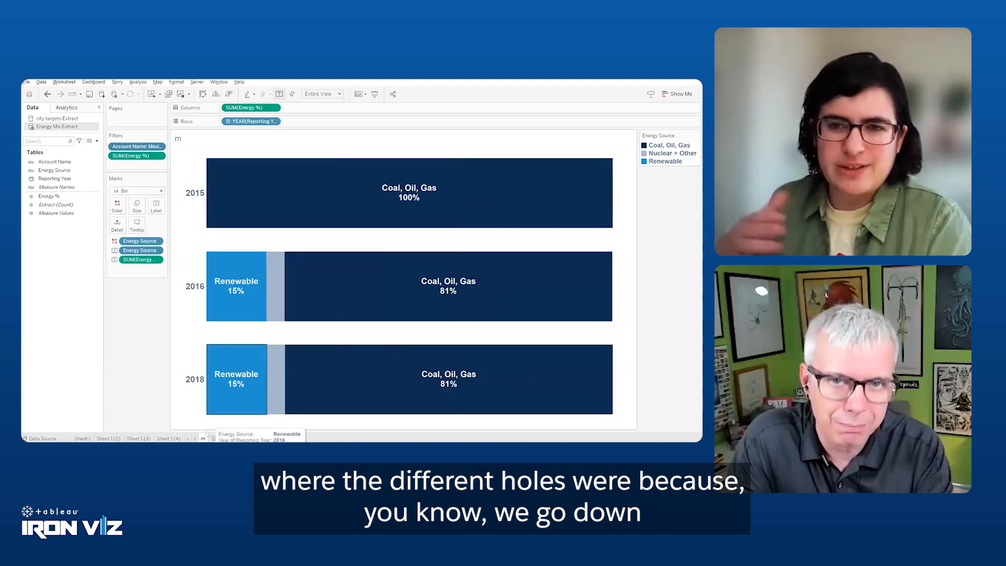
Create Sheet 8 and connect the waterfallscaffold.csv data source
left_click(237, 438)
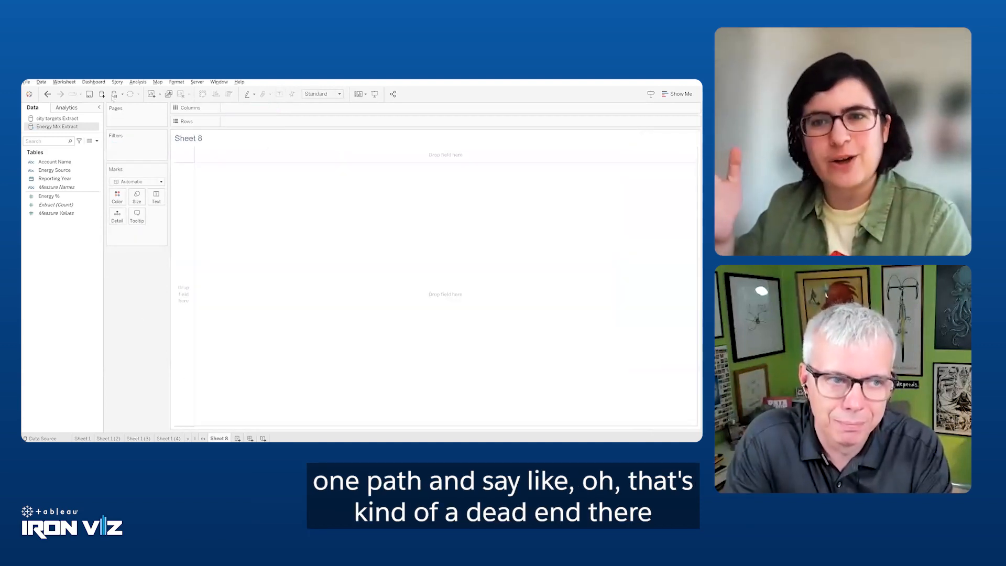
left_click(102, 93)
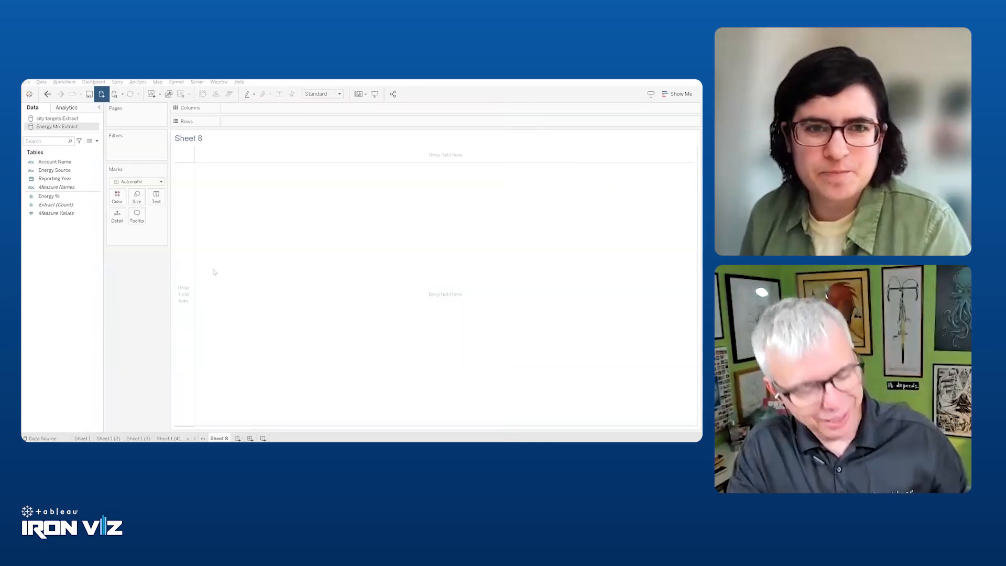
left_click(42, 438)
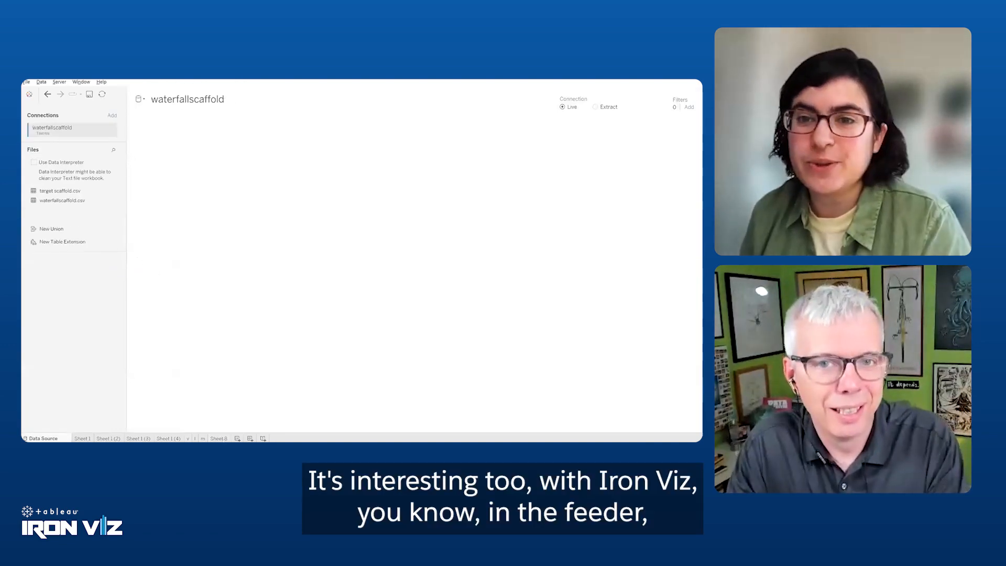
left_click(218, 438)
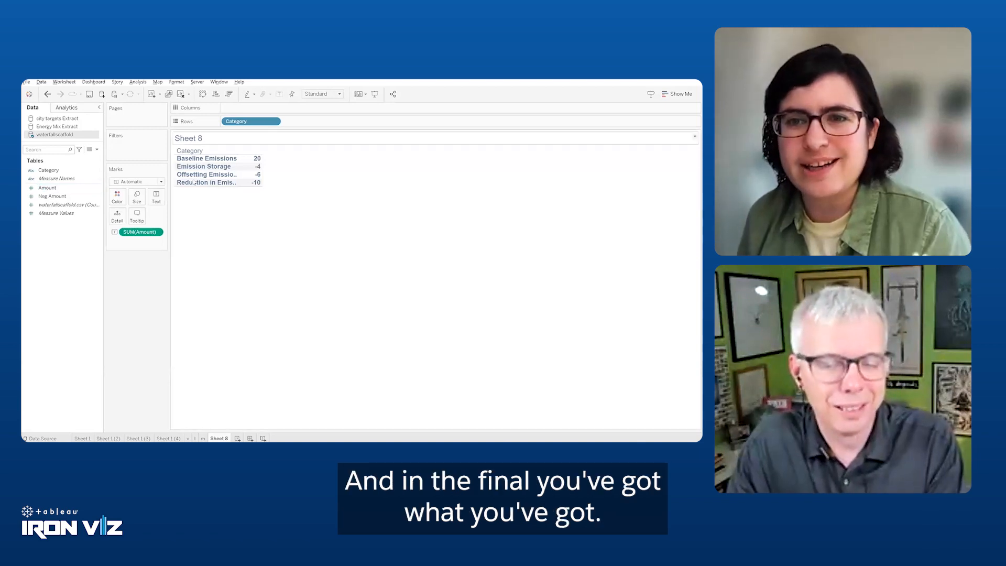
Chart Amount as a running-total Gantt waterfall per category, fitted to Entire View
left_click_drag(140, 232, 250, 110)
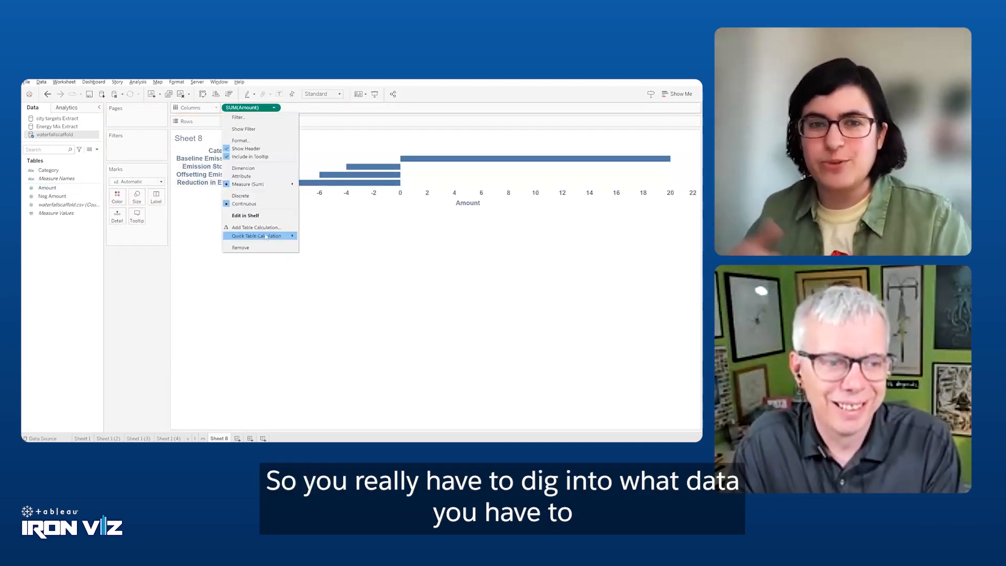
left_click(250, 235)
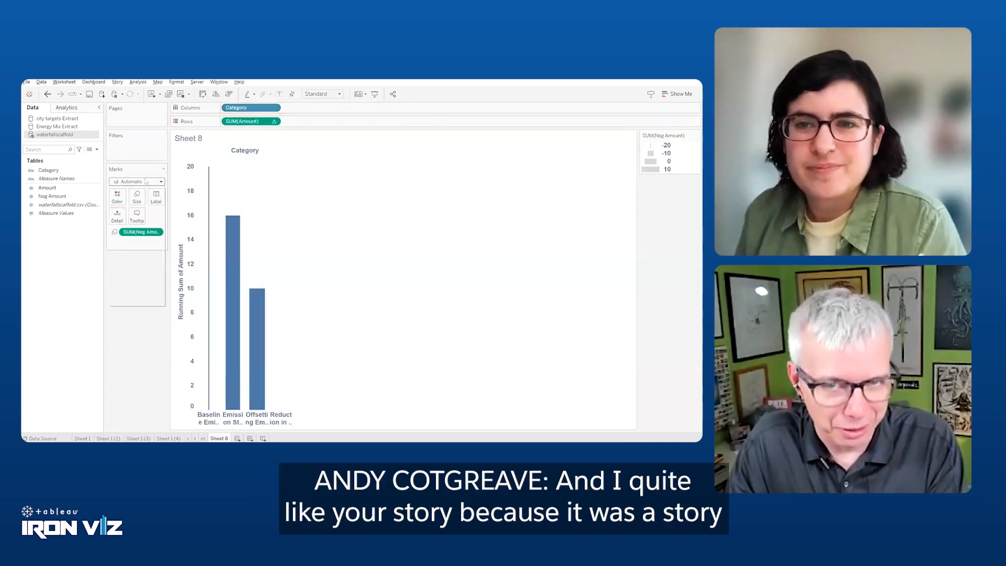
left_click(136, 181)
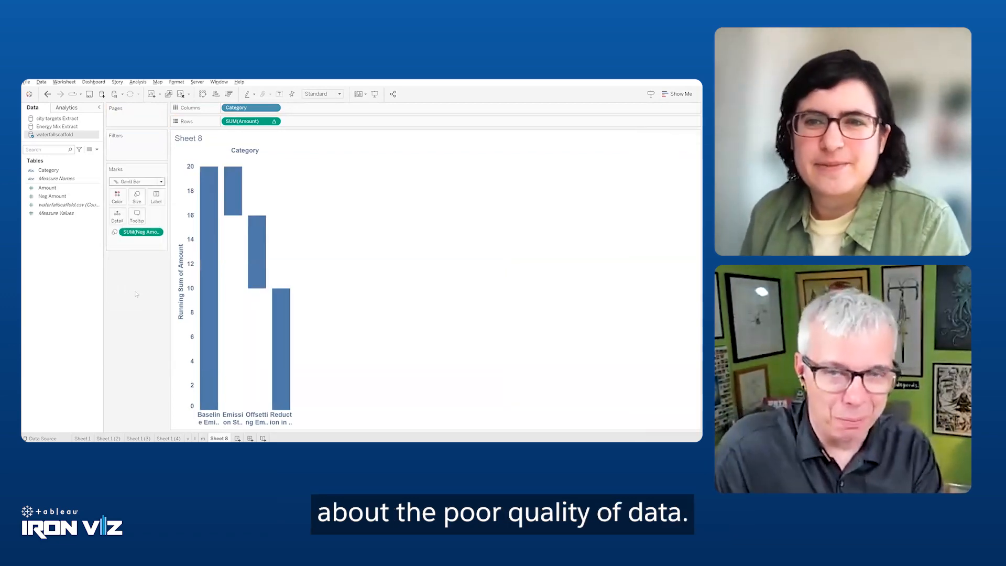
left_click(338, 93)
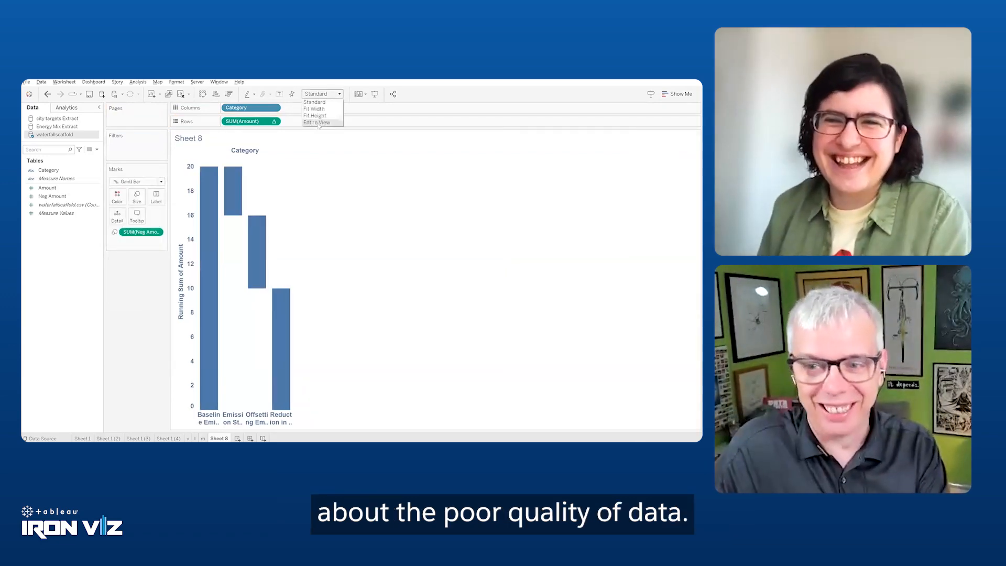
left_click(315, 122)
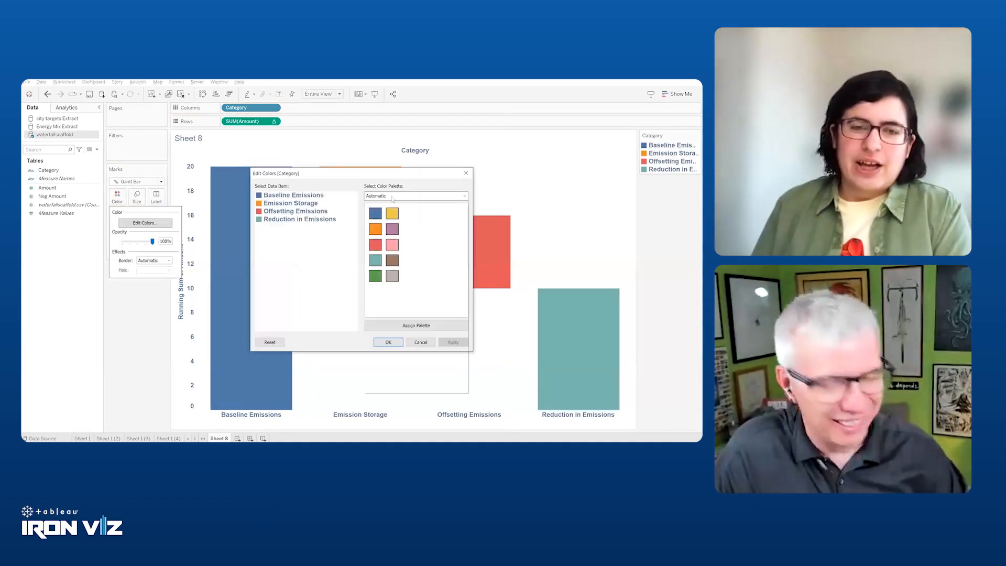
Assign the Iron Viz-waterfall palette, label bars by Category without an axis, and format the sheet font
left_click(413, 196)
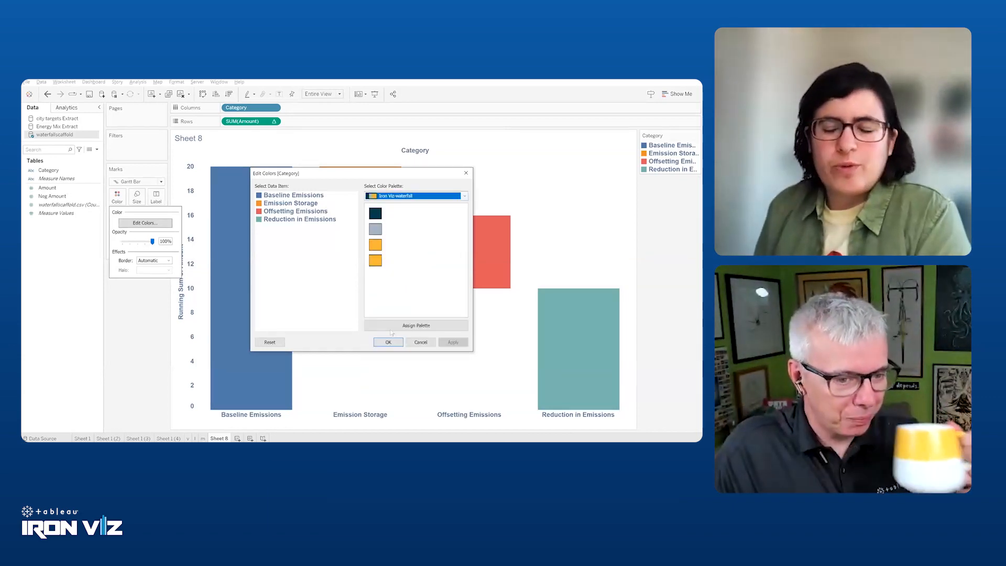
left_click(388, 341)
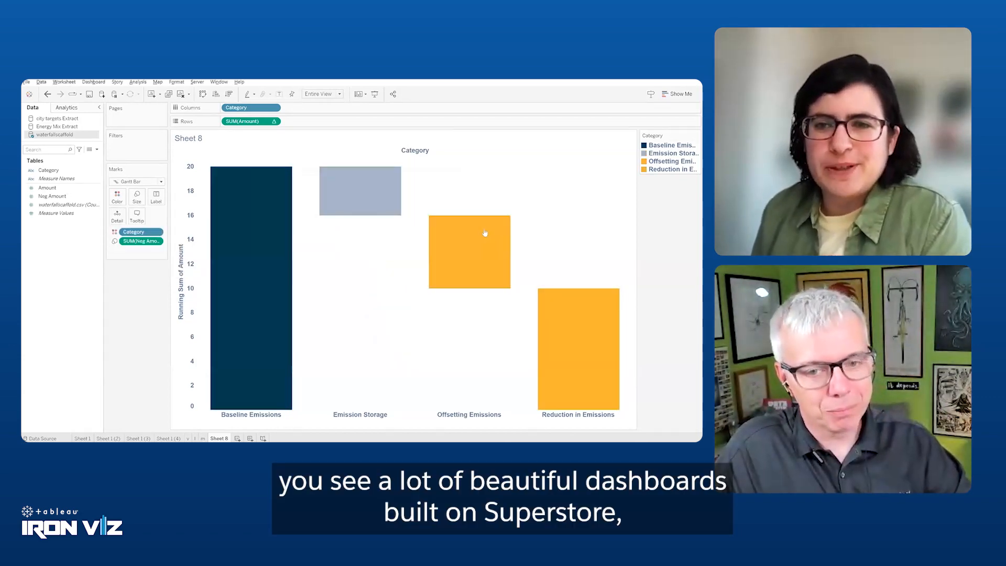
left_click(670, 169)
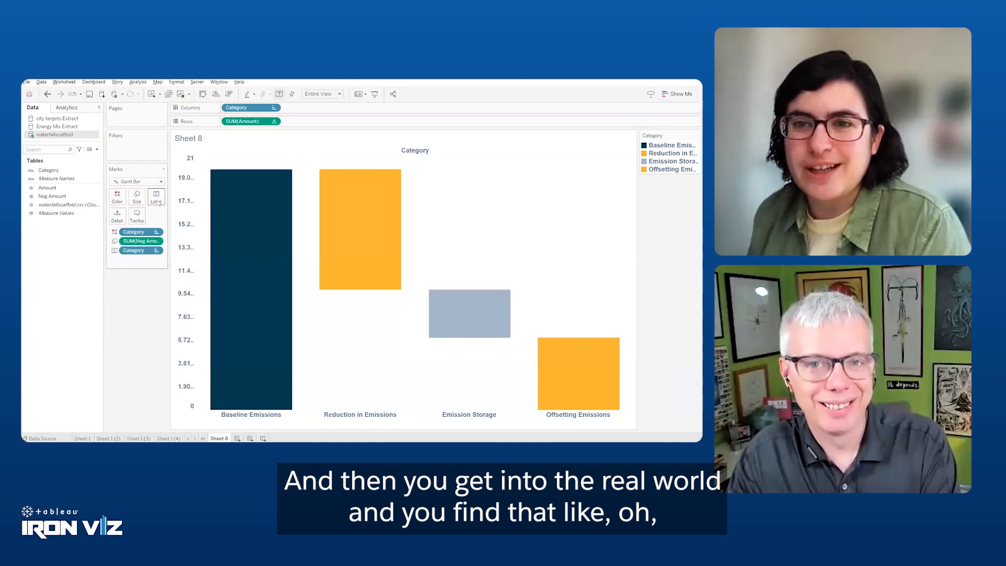
left_click(156, 196)
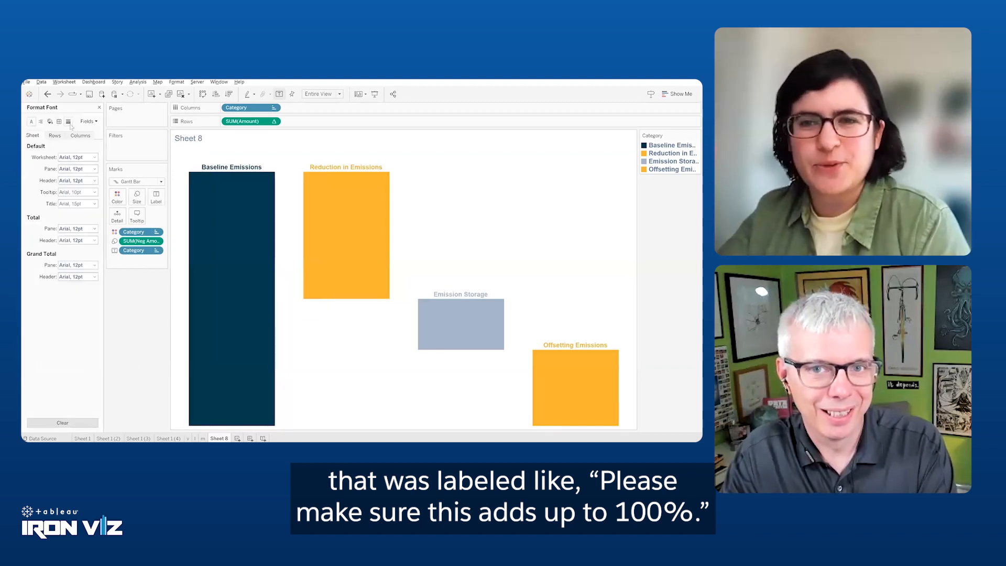
left_click(59, 122)
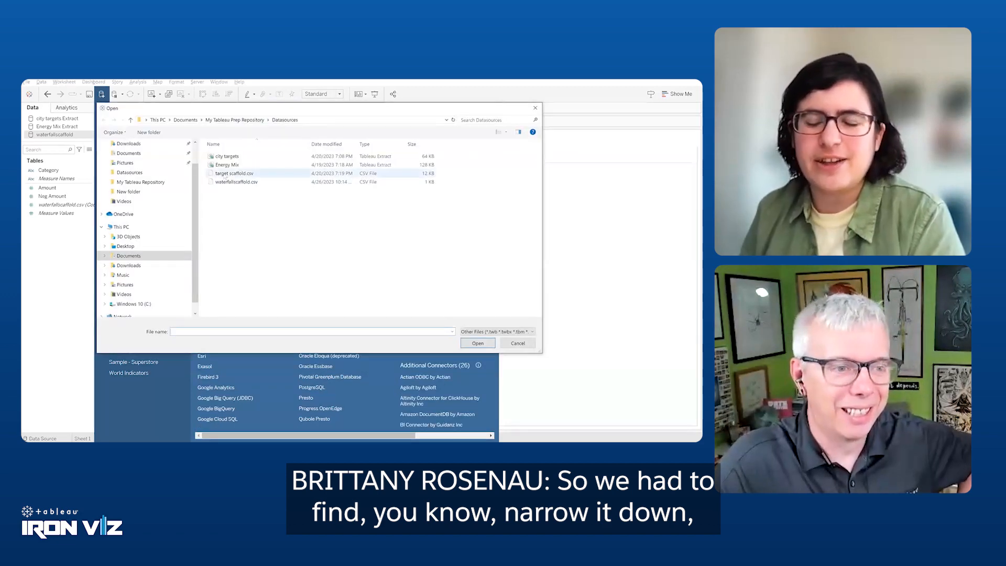
Build the target scaffold.csv X/Y dot grid on Sheet 9 in Iron Viz-targets colours with mark borders
left_click(478, 343)
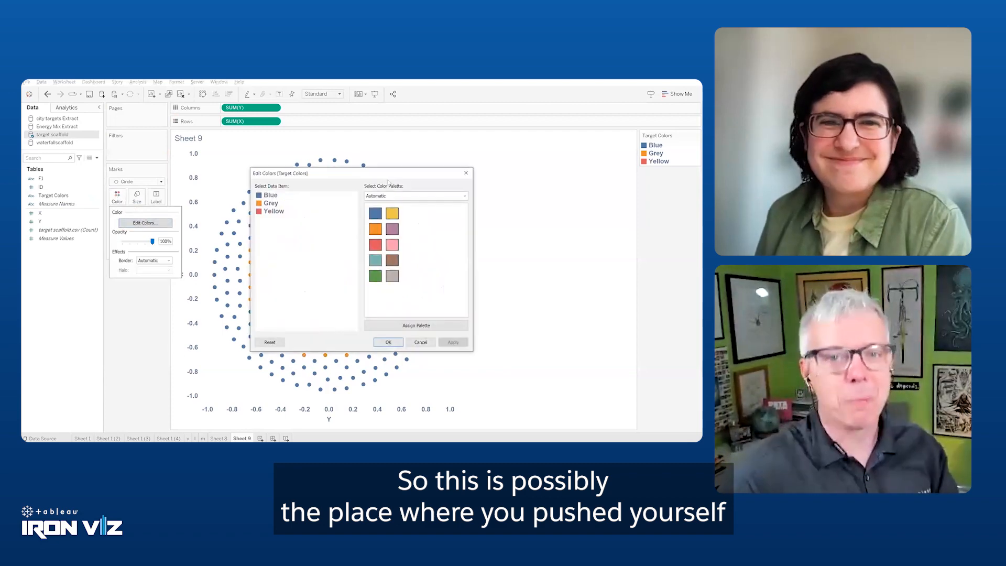
left_click(415, 196)
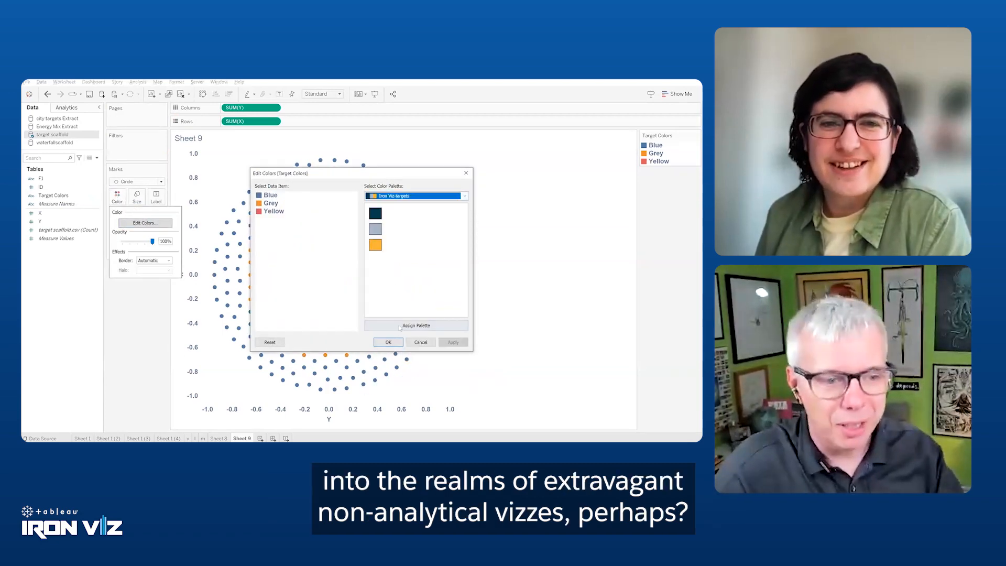
left_click(387, 341)
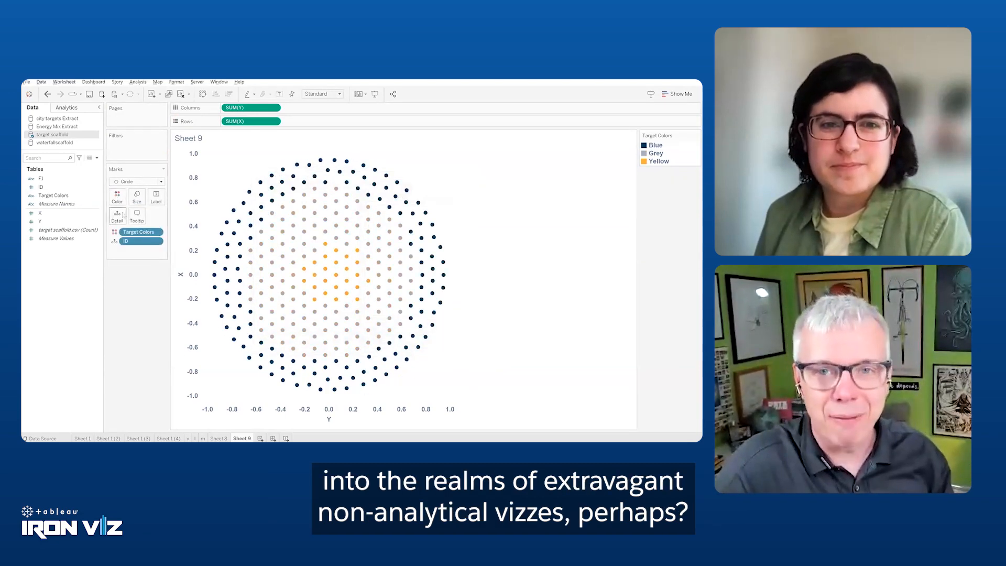
left_click(116, 196)
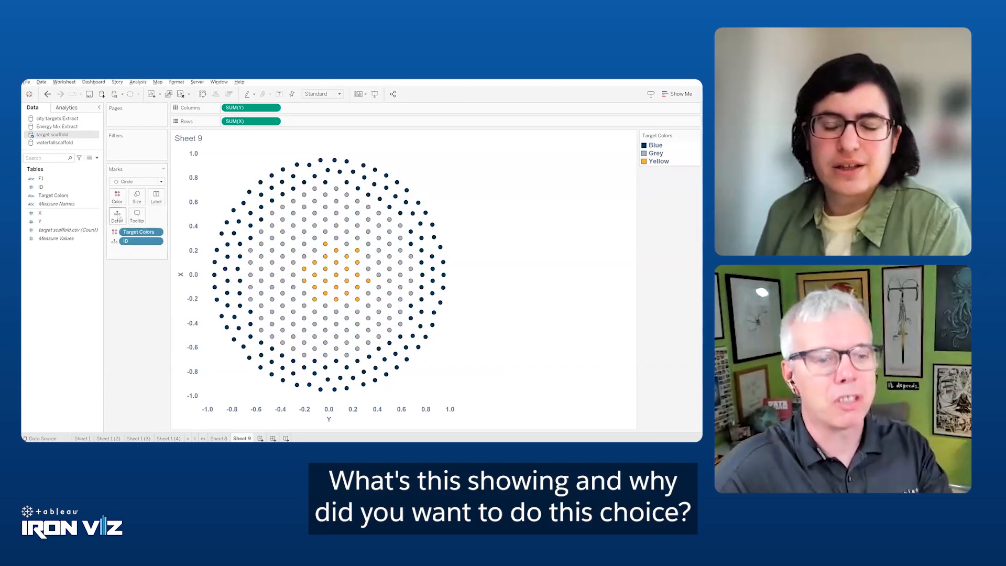
left_click(116, 196)
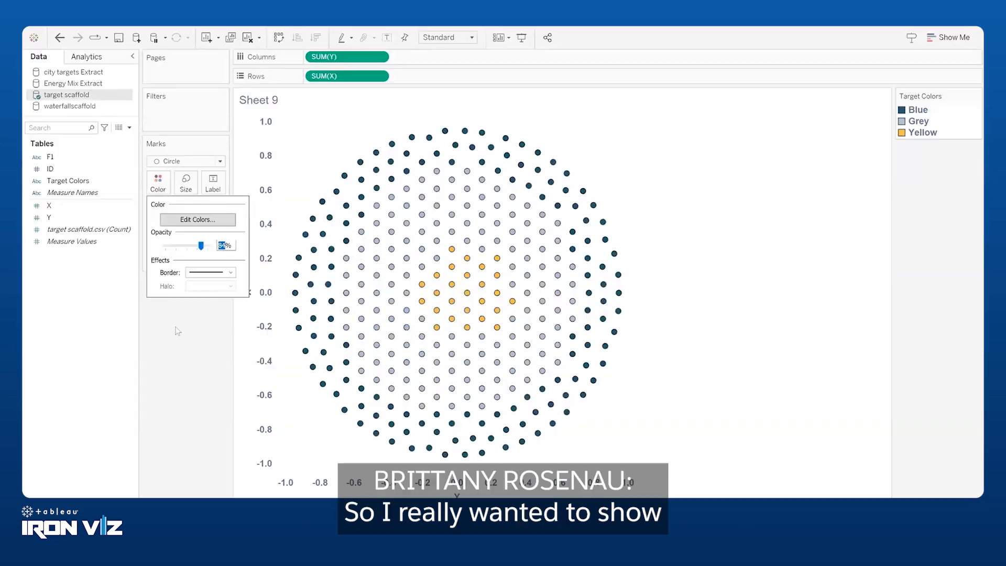
left_click(157, 182)
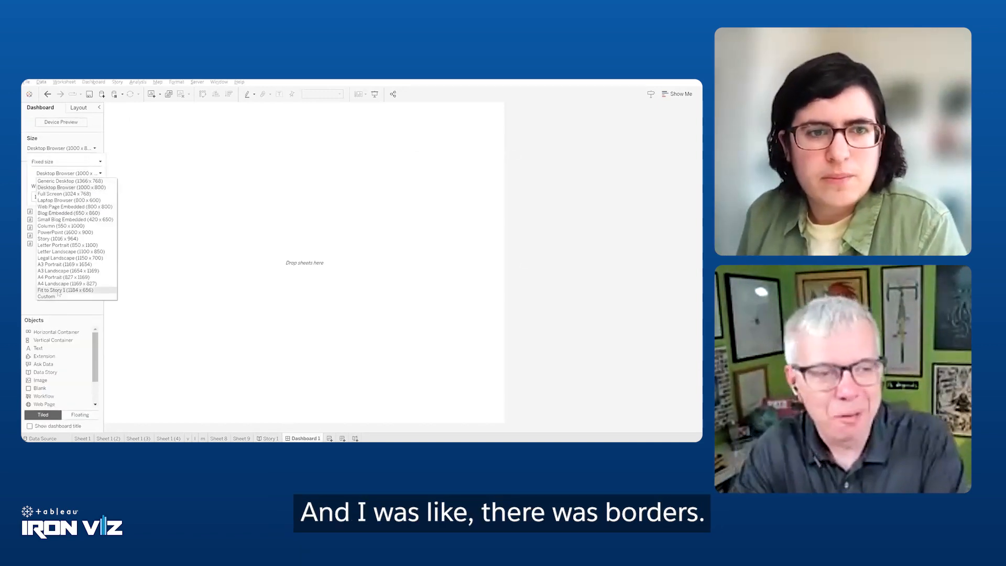
Size Dashboard 1 to Fit to Story 1 (1184 × 656) and add a vertical container
left_click(64, 289)
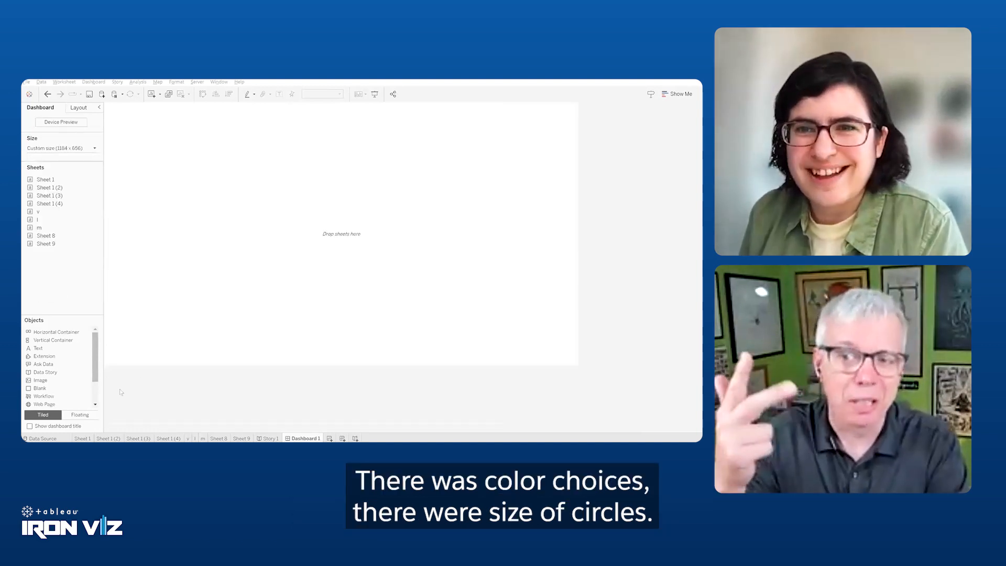
left_click(80, 415)
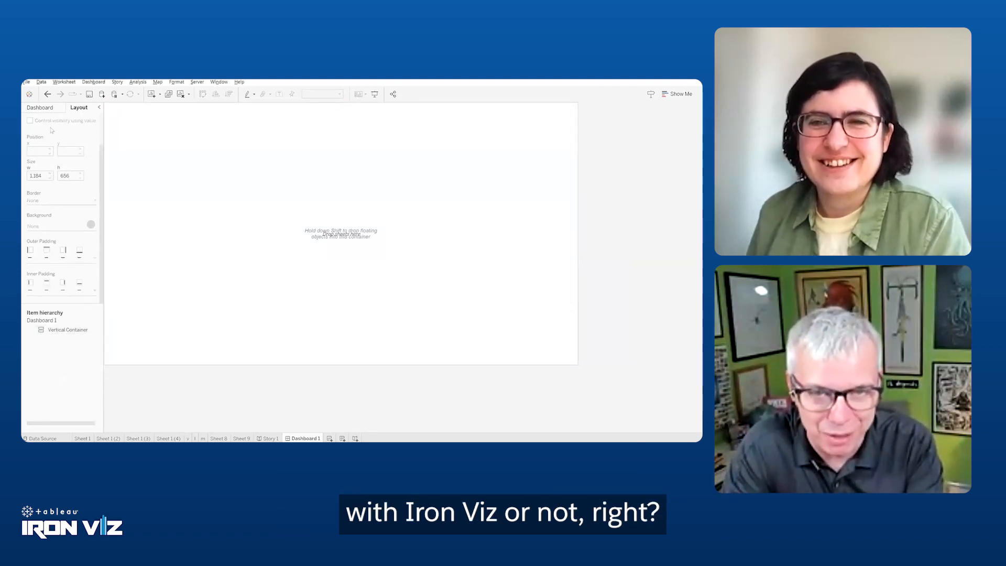
left_click(40, 107)
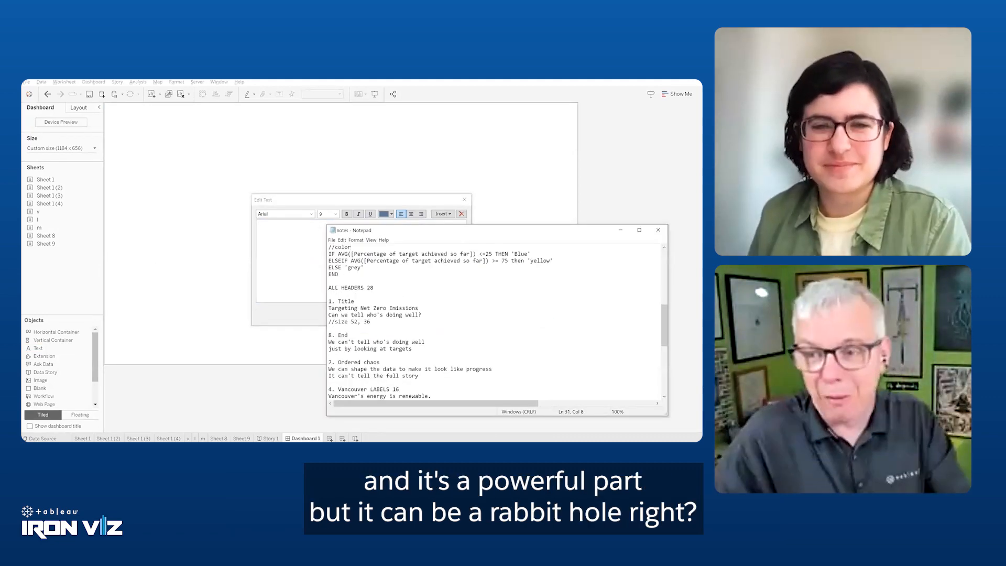
Add the orange size-52 title 'Targeting Net Zero Emissions' over the size-36 subtitle 'Can we tell who's doing well?'
left_click(658, 230)
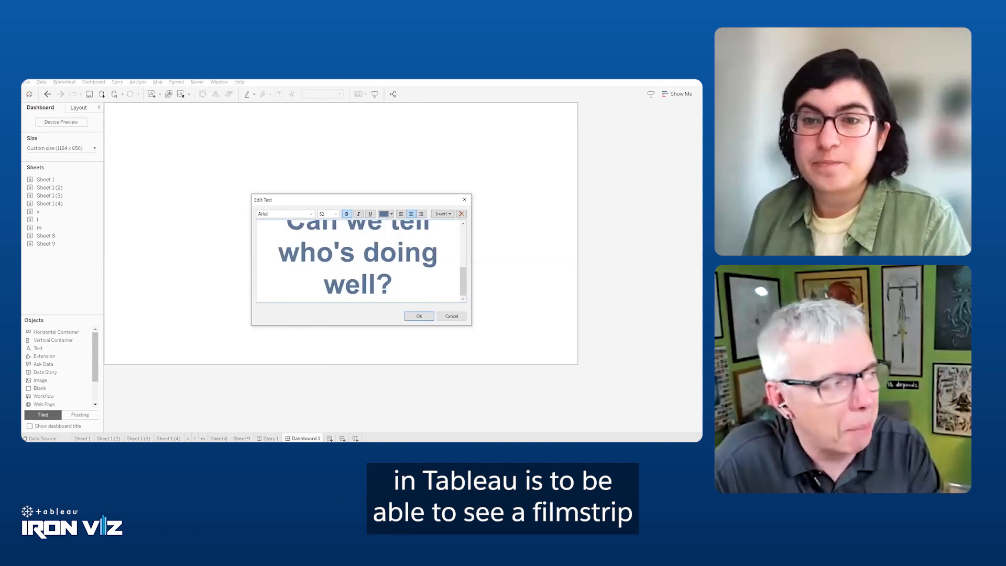
left_click(335, 213)
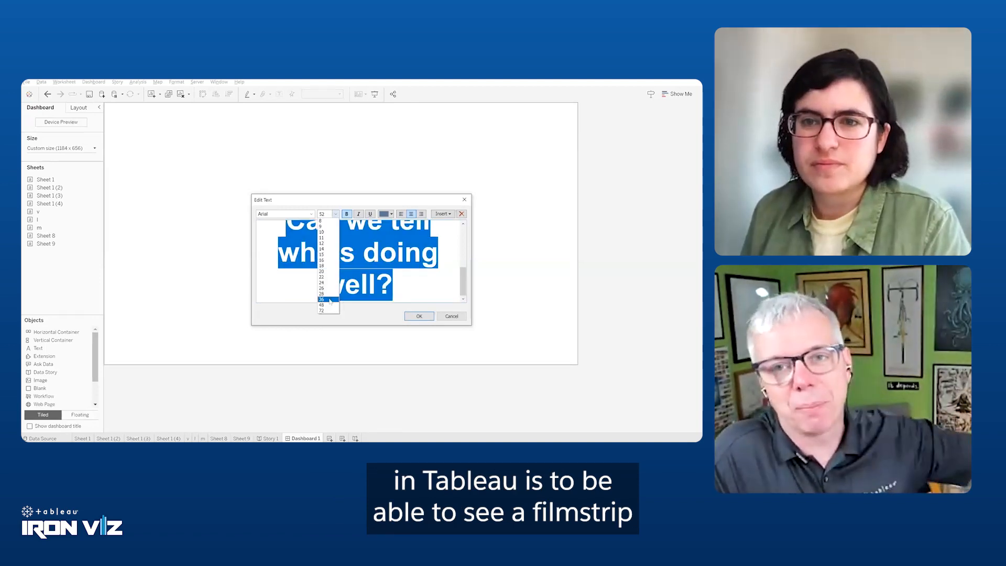
left_click(321, 298)
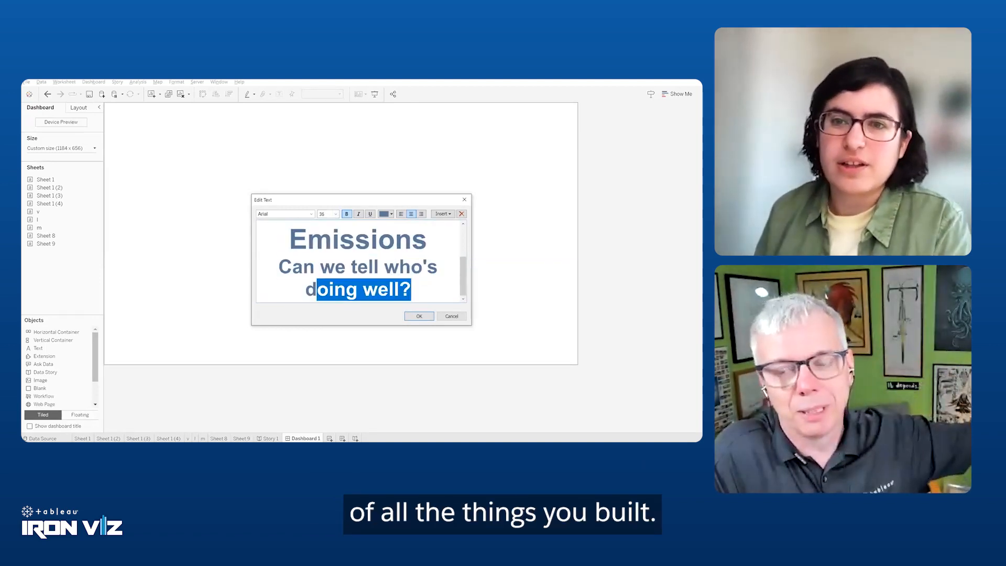
left_click(391, 214)
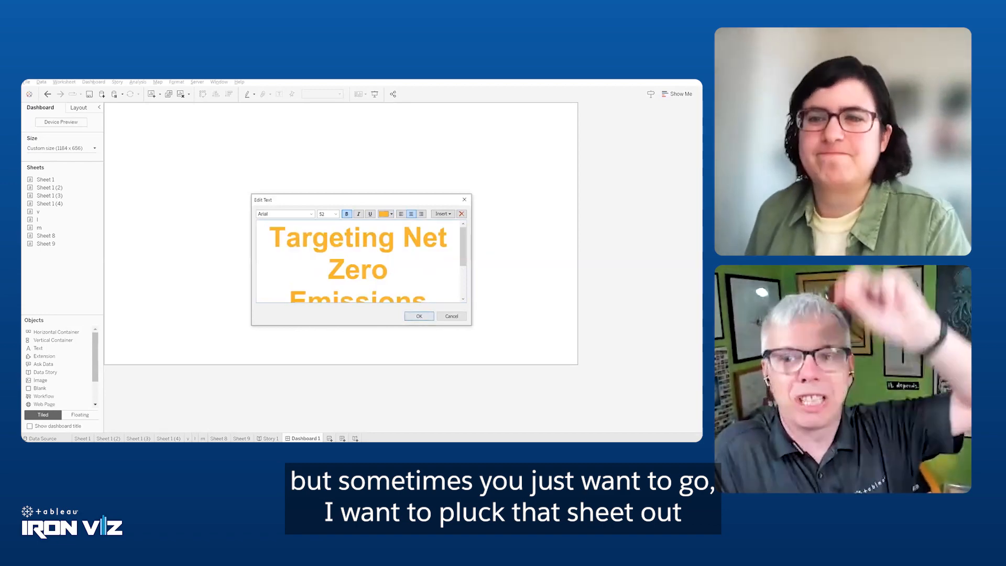
left_click(418, 316)
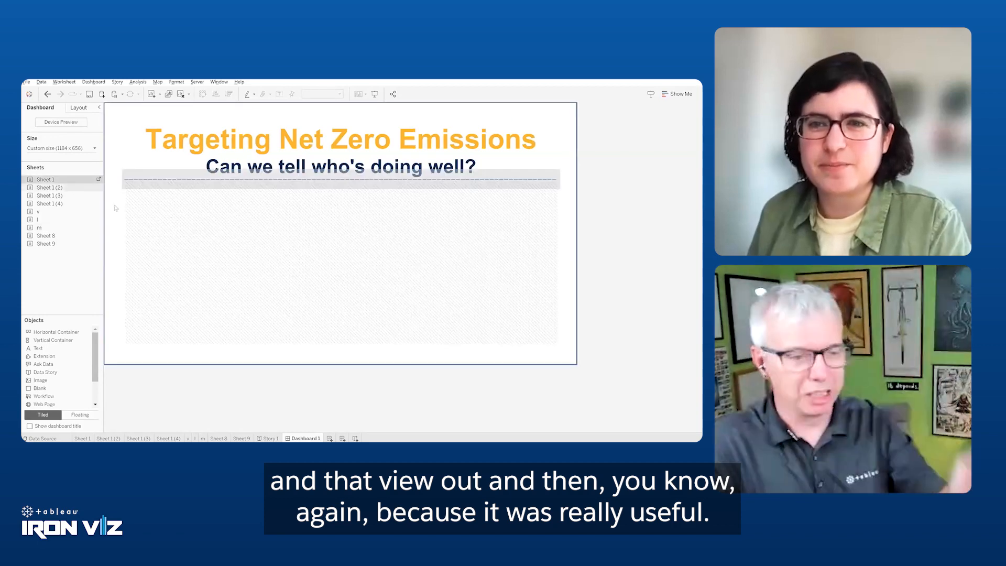
Duplicate Dashboard 1 and rename the copy to 8
right_click(53, 358)
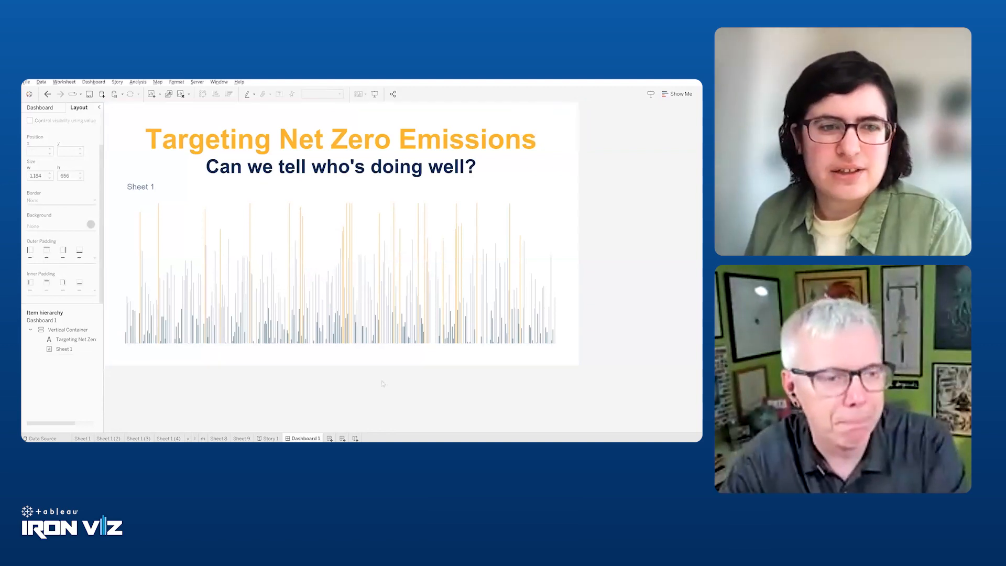
right_click(301, 438)
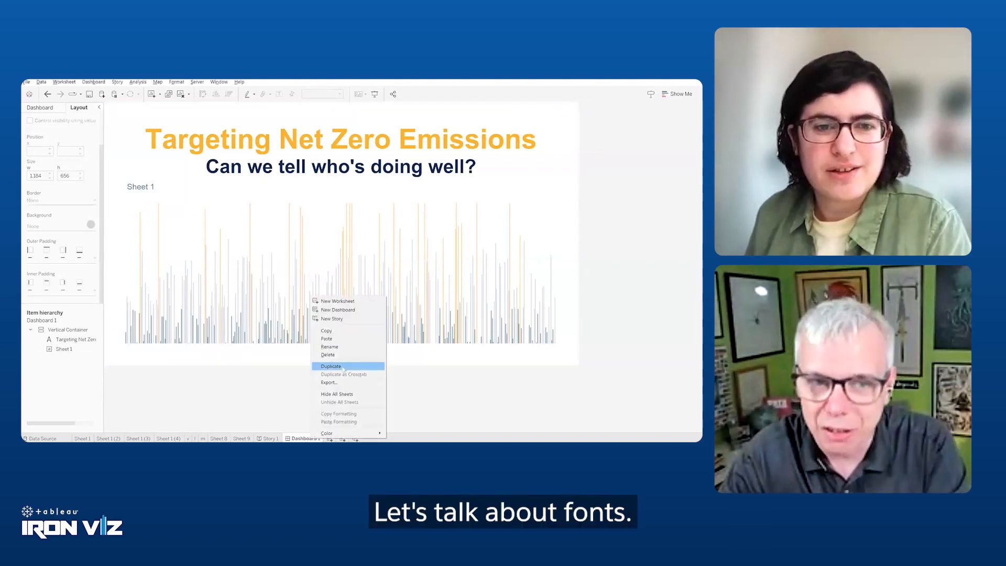
left_click(331, 367)
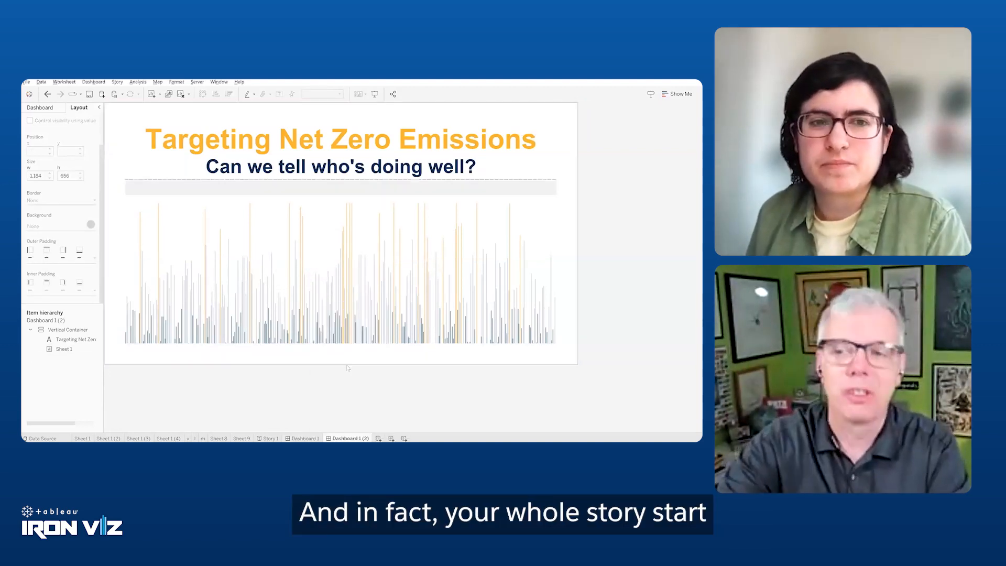
right_click(348, 437)
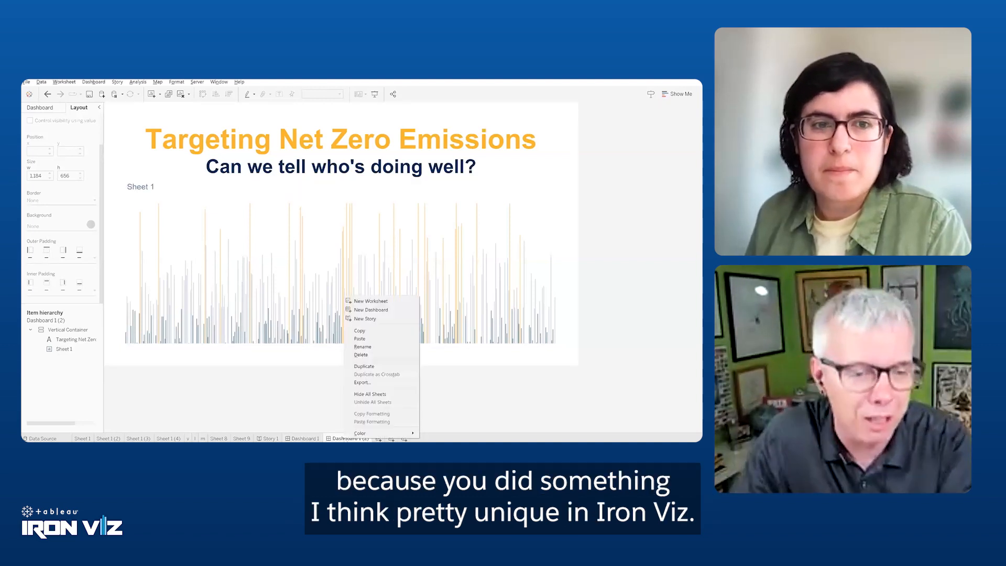
left_click(351, 438)
type("8")
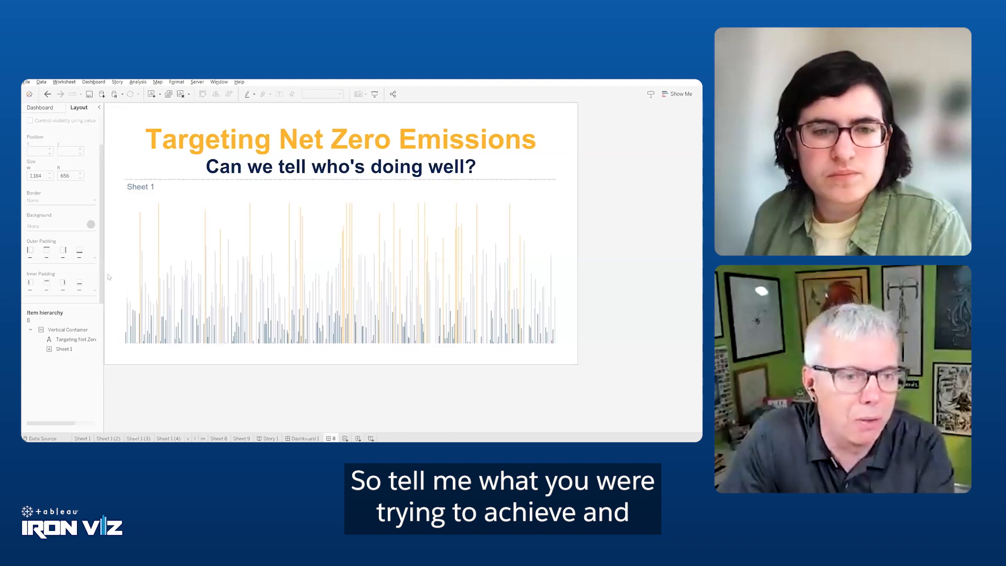
left_click(41, 106)
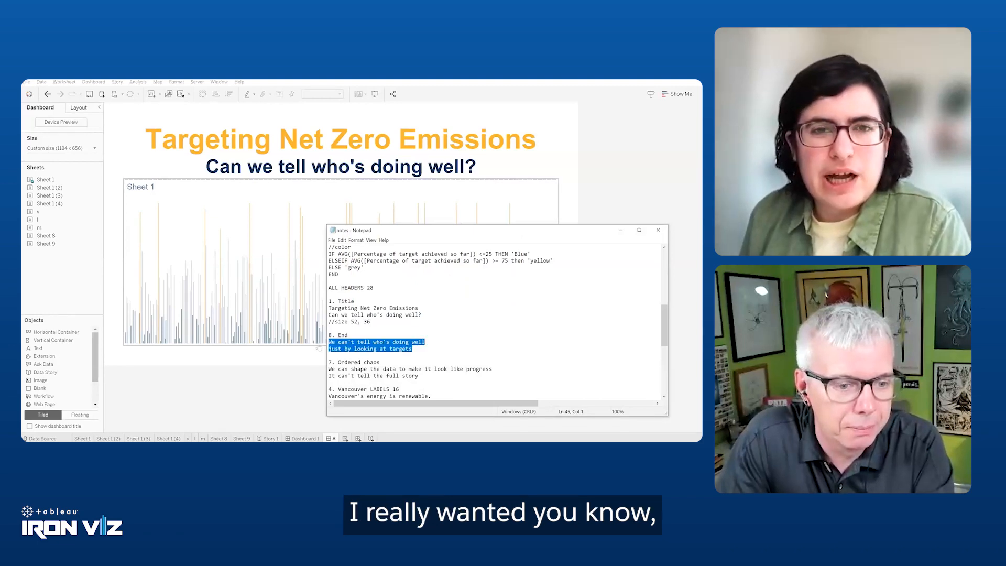
Rewrite dashboard 8's headline as 'We can't tell who's doing well' with 'just by looking at targets' in orange
double_click(339, 138)
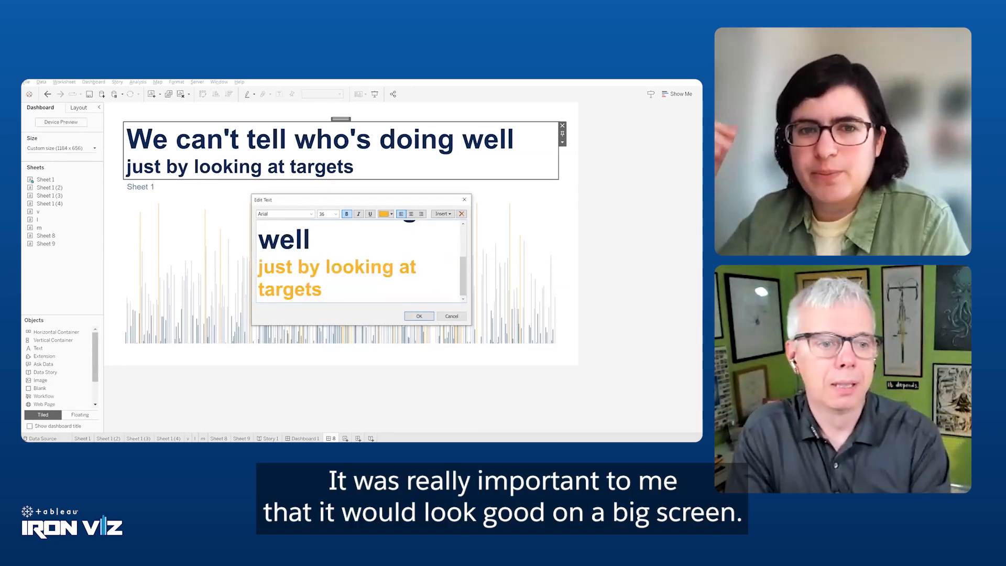
left_click(418, 315)
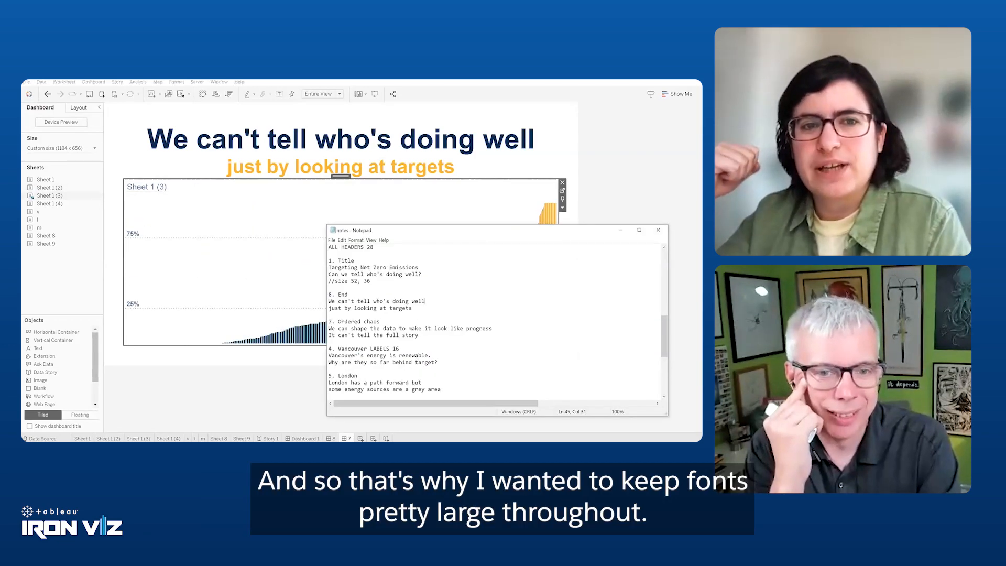
Head dashboard 7 'We can shape the data to make it look like progress' with a right-aligned italic 'It can't tell the full story'
left_click(658, 230)
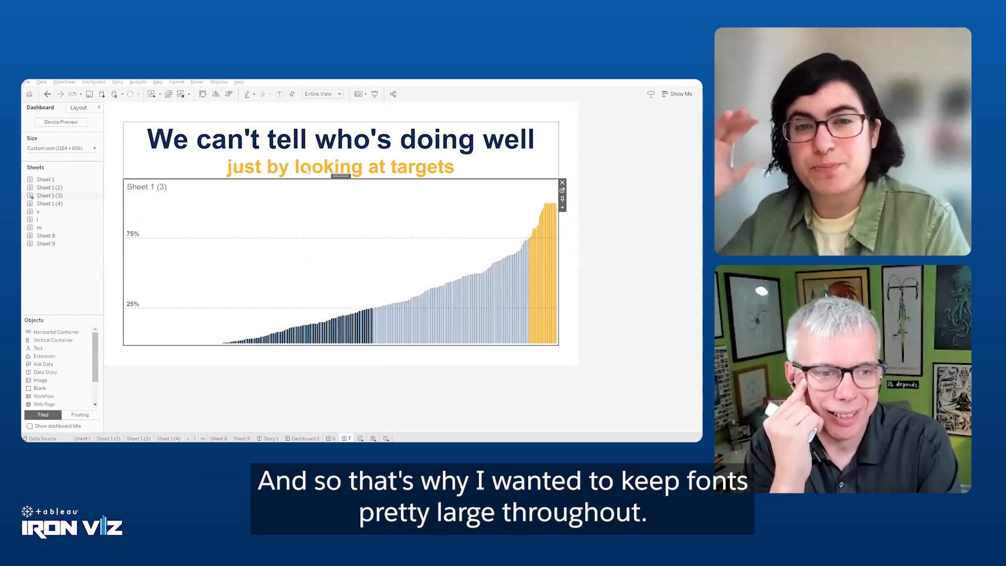
double_click(339, 149)
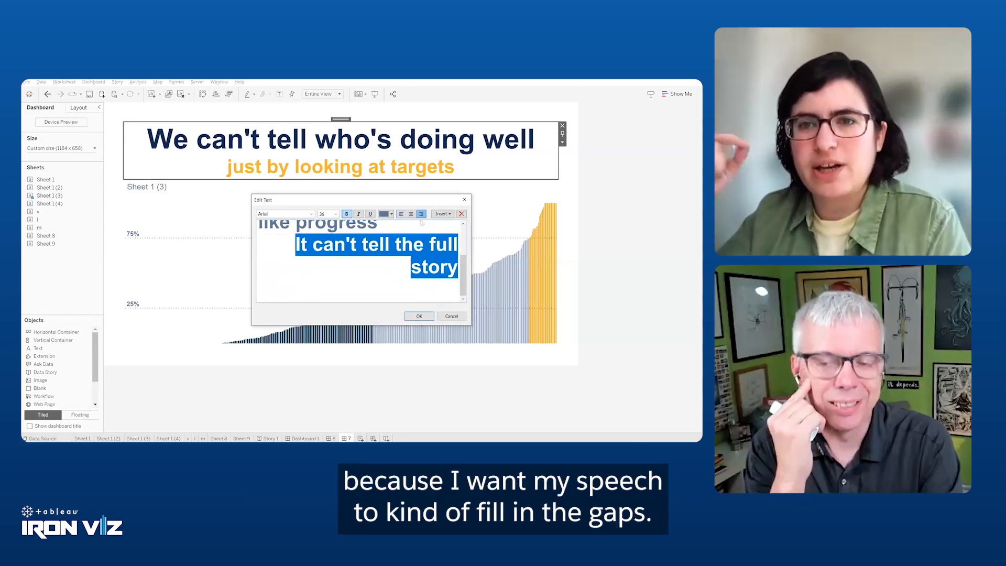
left_click(338, 214)
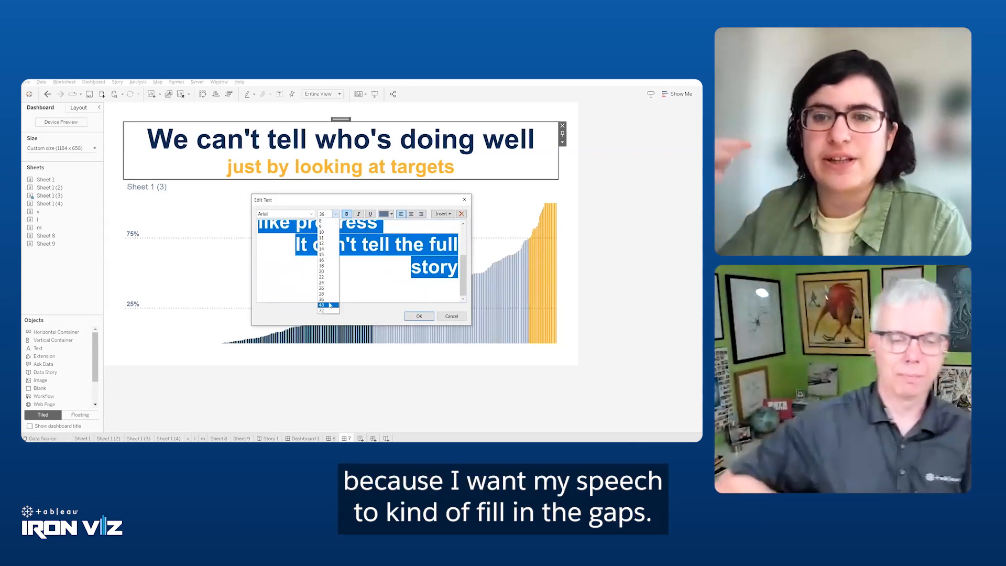
left_click(418, 316)
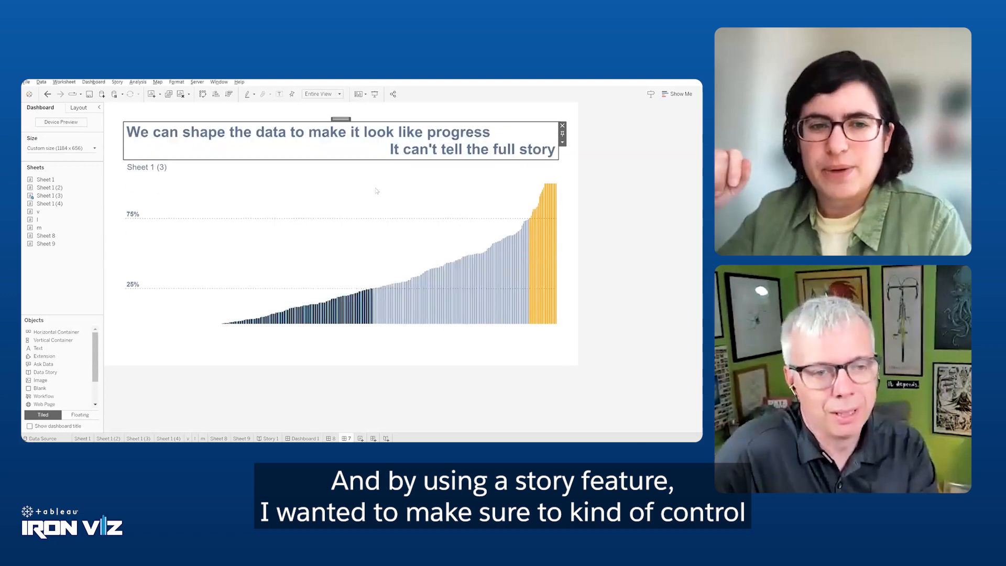
double_click(340, 141)
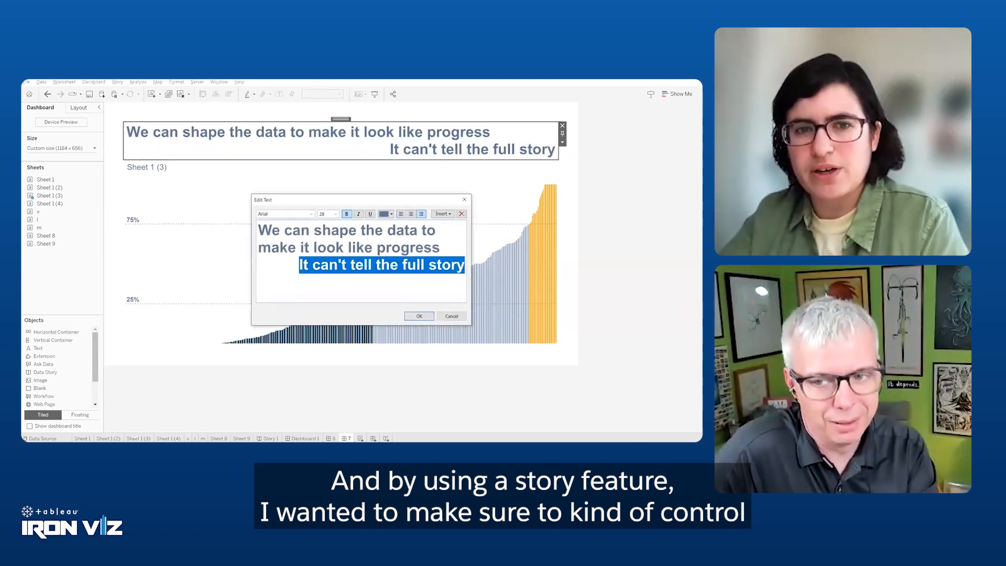
left_click(418, 316)
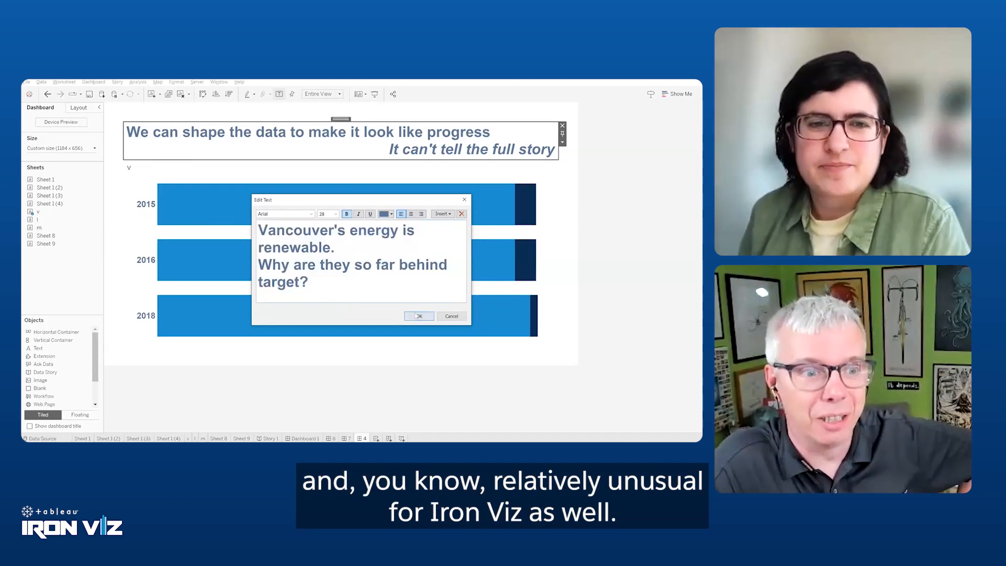
Give dashboards 4, 5 and 6 the Vancouver, London and Mexico City energy-mix question headlines
left_click(418, 316)
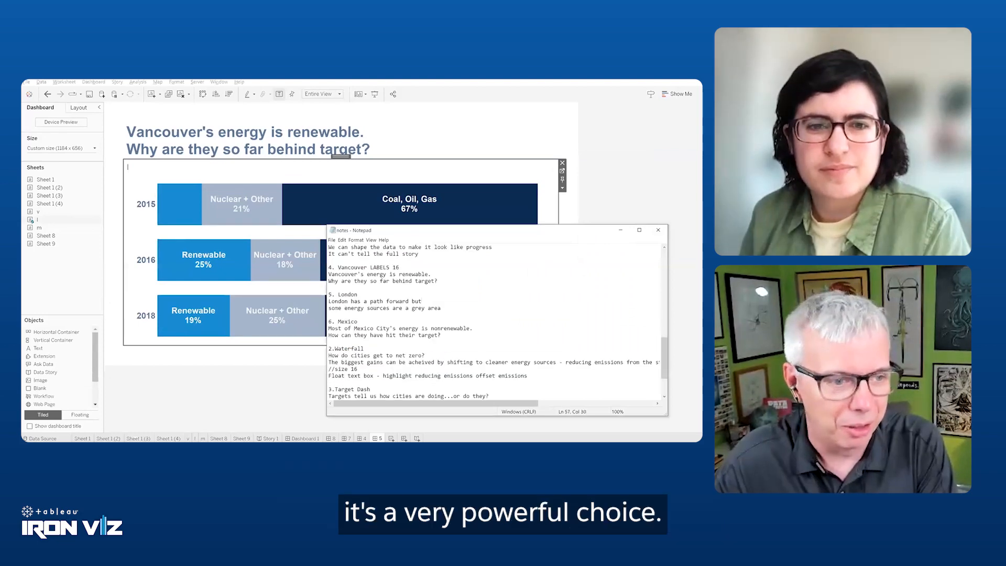
left_click(657, 230)
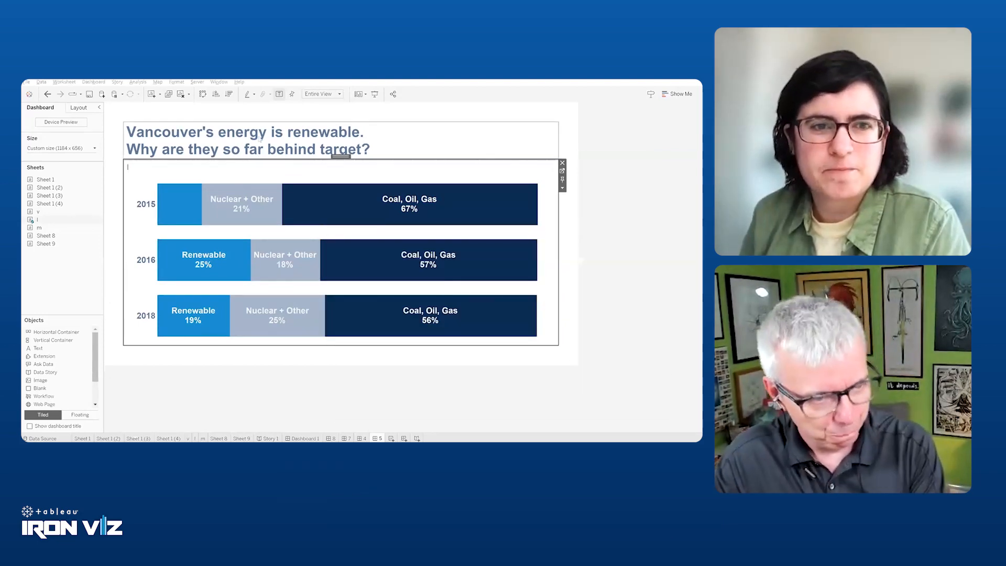
double_click(244, 140)
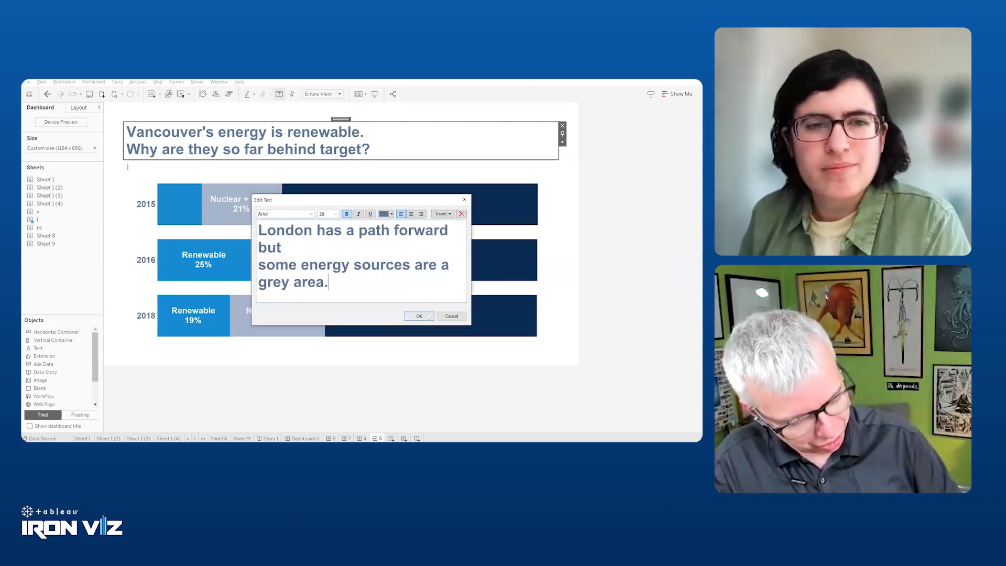
left_click(417, 315)
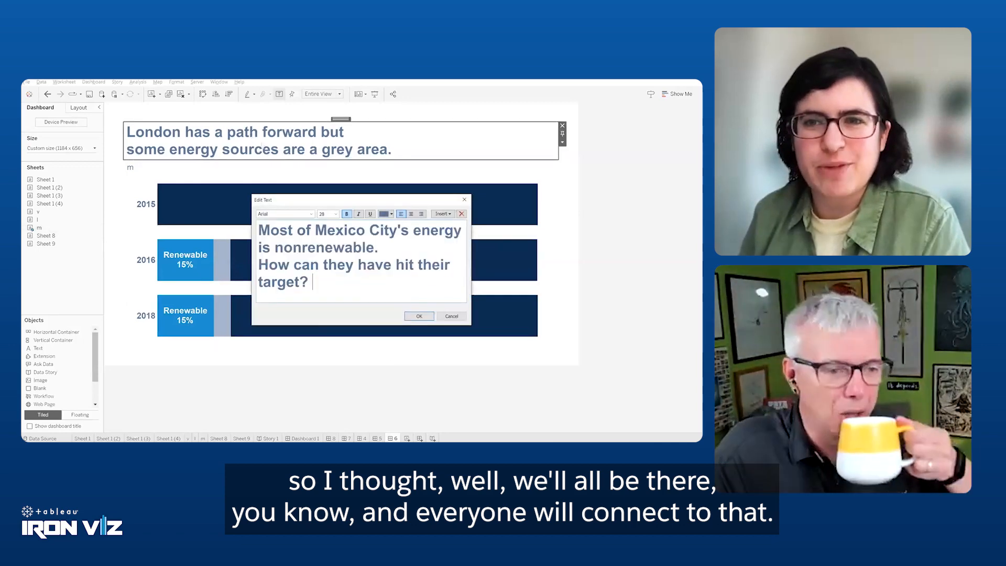
left_click(418, 316)
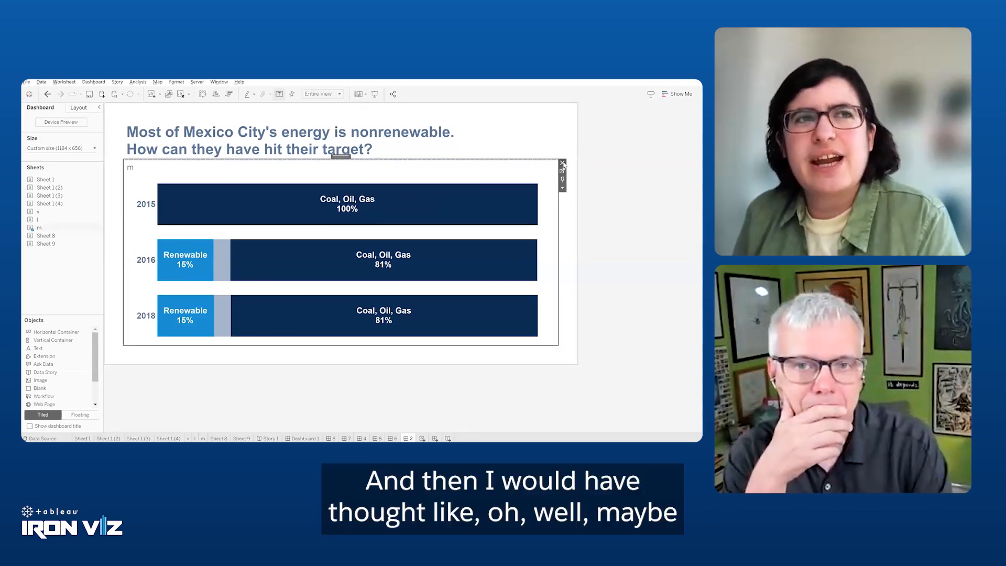
Swap sheet m for the Sheet 8 waterfall at a fixed pixel width on dashboard 2 and remove the Tiled container
left_click(563, 164)
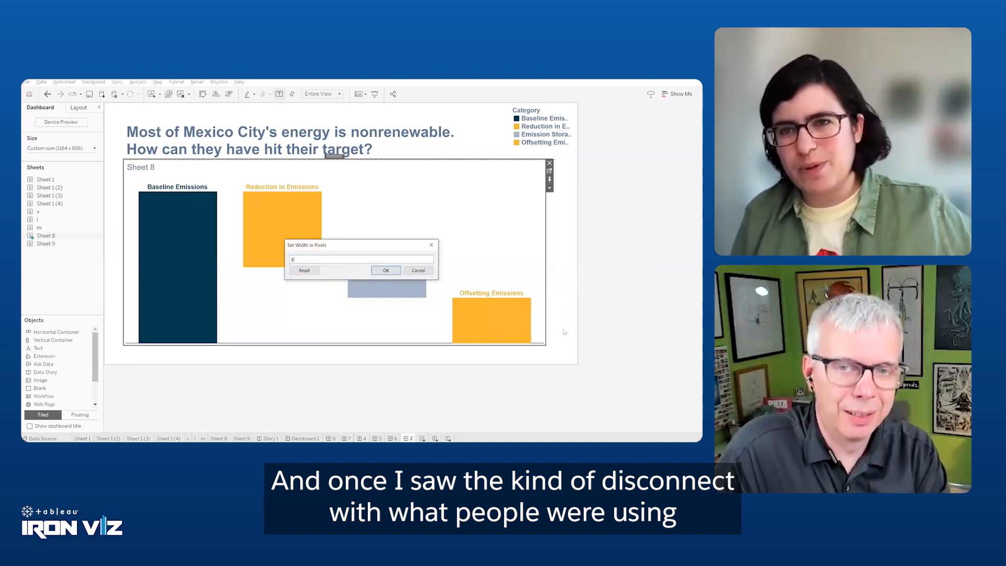
left_click(385, 270)
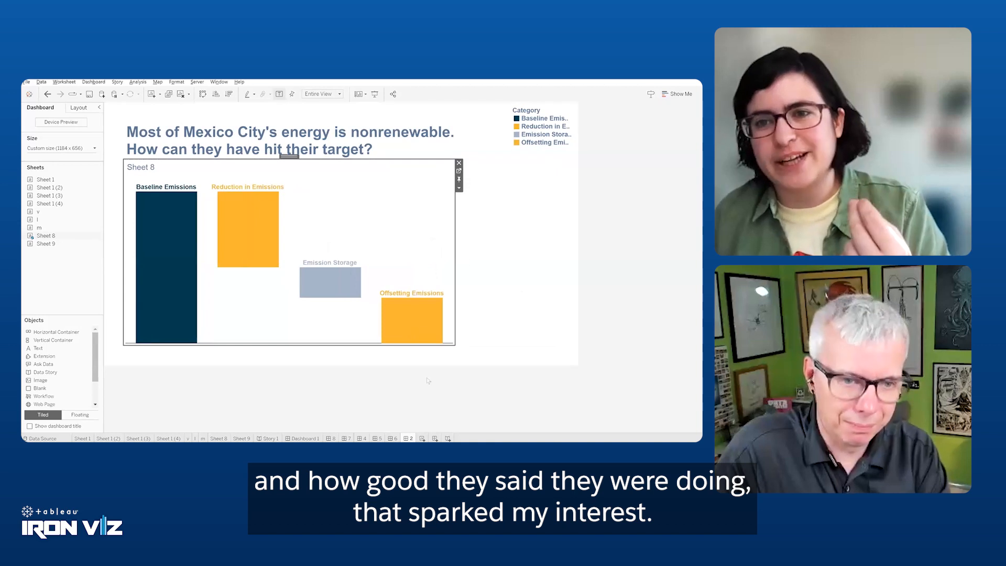
left_click(77, 107)
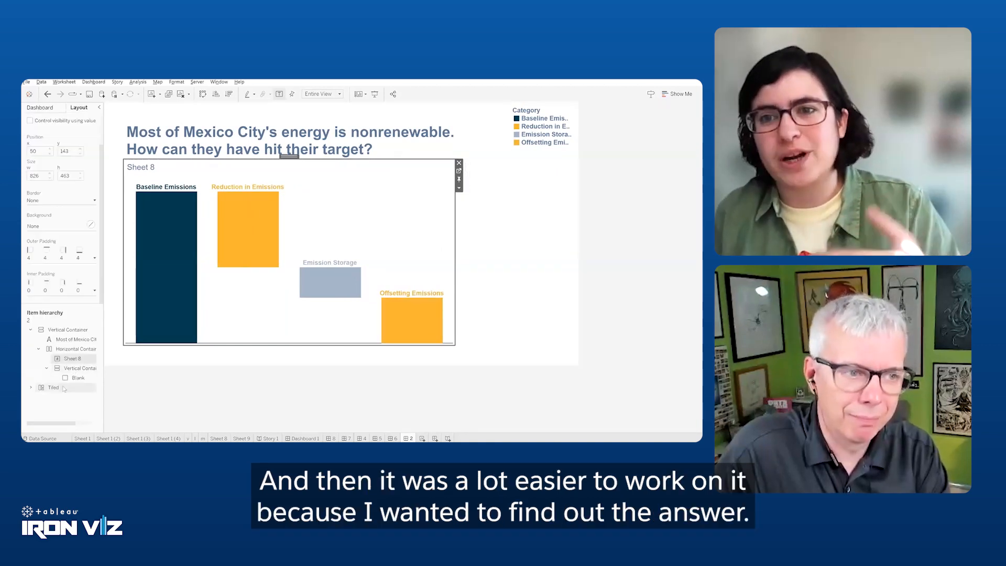
right_click(52, 387)
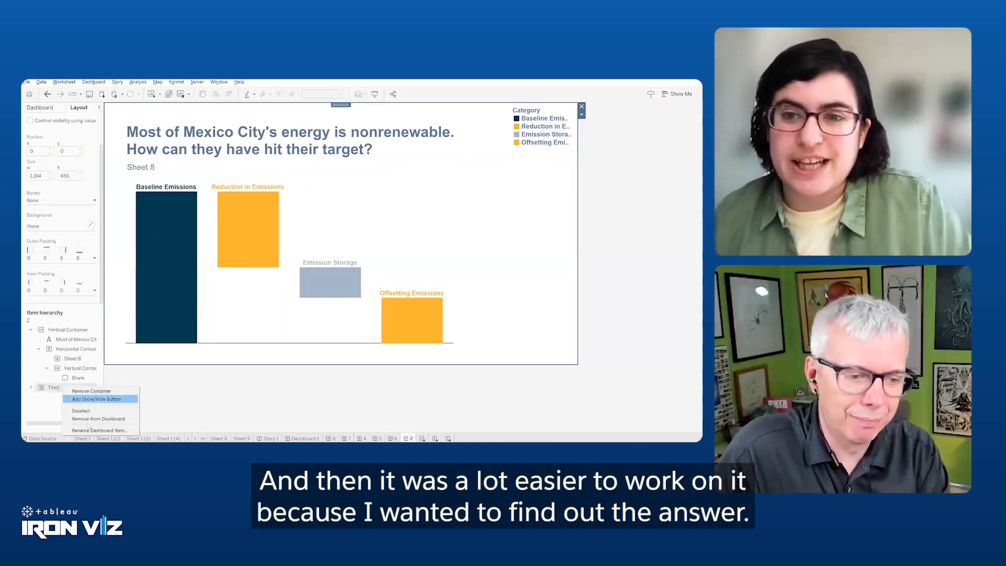
left_click(91, 391)
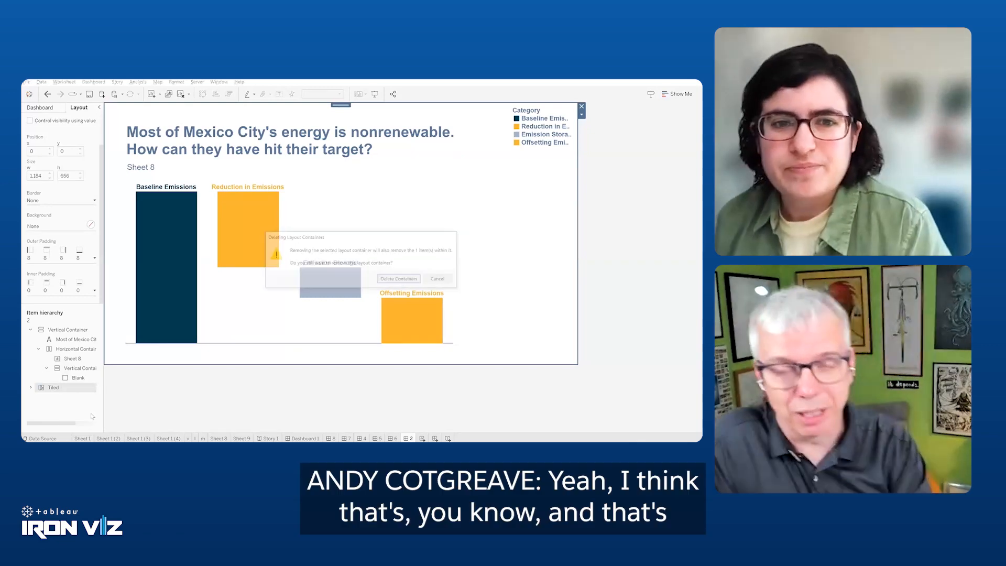
left_click(398, 278)
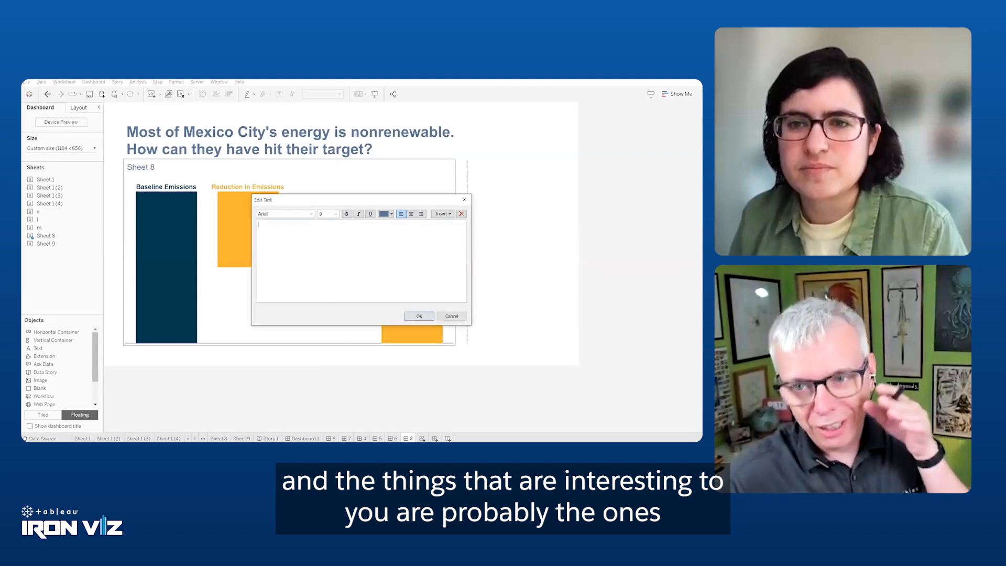
Add the waterfall explanation paragraph and the 'How do cities get to net zero?' headline
left_click(334, 214)
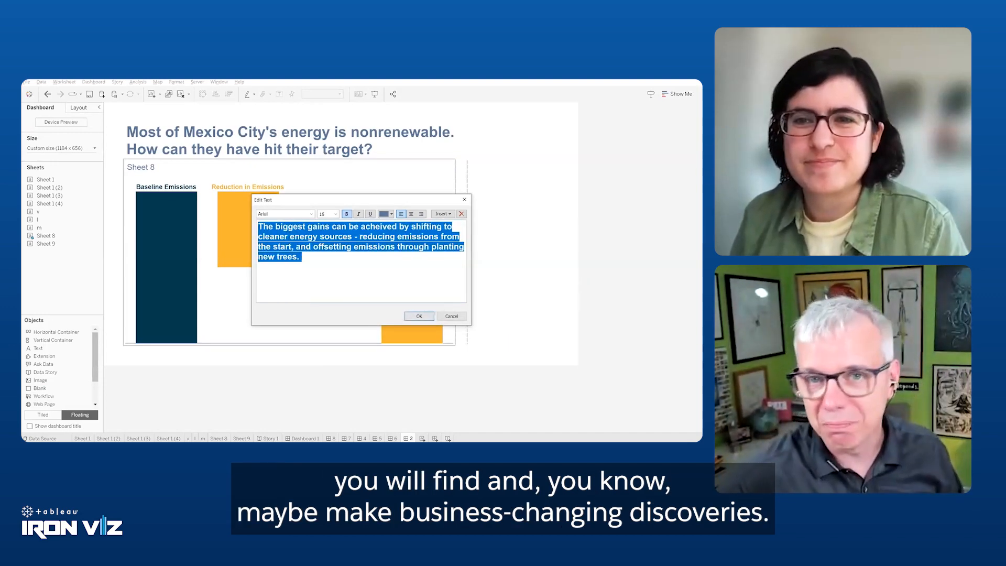
left_click(418, 316)
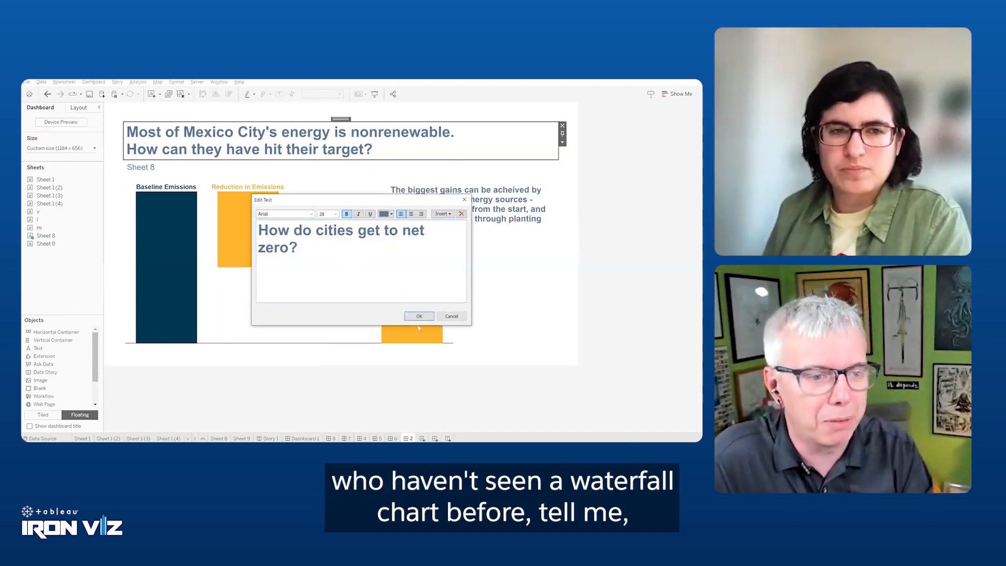
left_click(417, 315)
type("Net Zer")
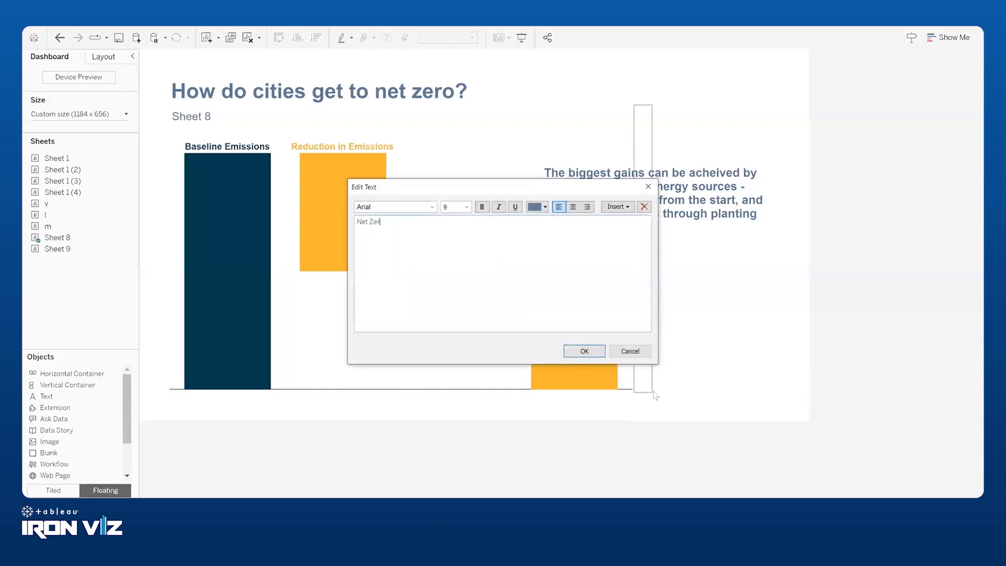
Add a larger Net Zero label at the chart baseline and select the Sheet 8 container
left_click(464, 206)
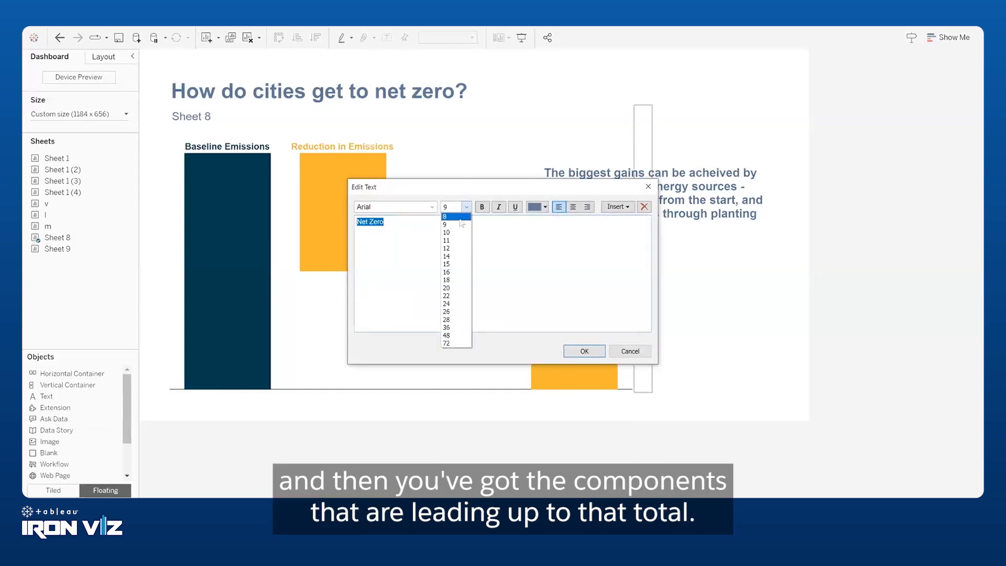
left_click(445, 240)
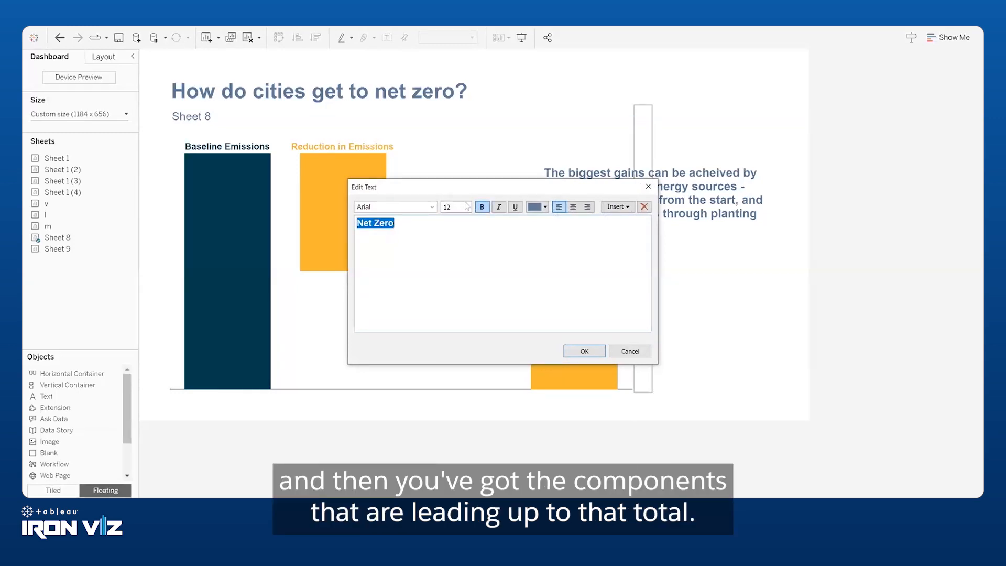
left_click(583, 351)
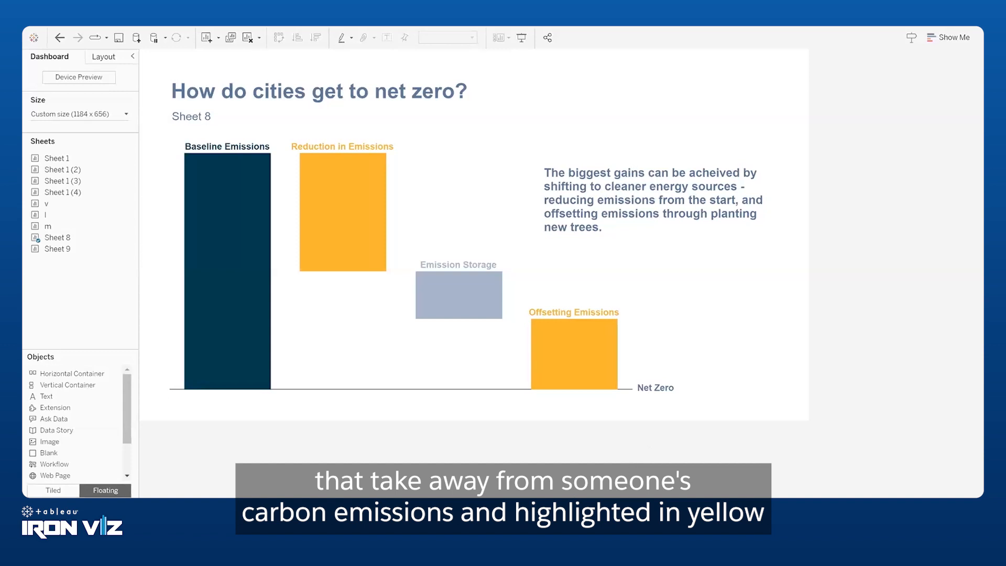
mouse_move(625, 423)
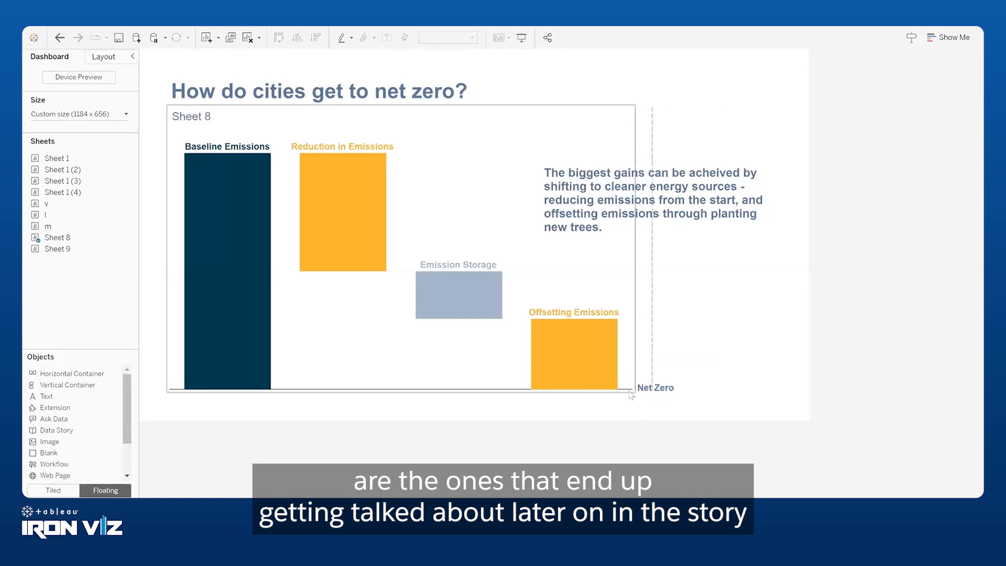
left_click(401, 250)
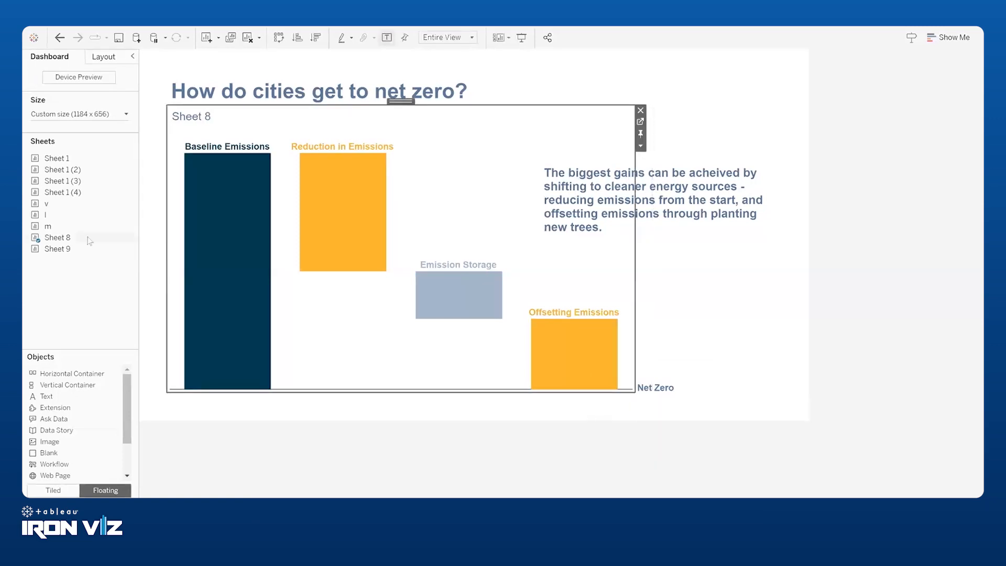
left_click(56, 248)
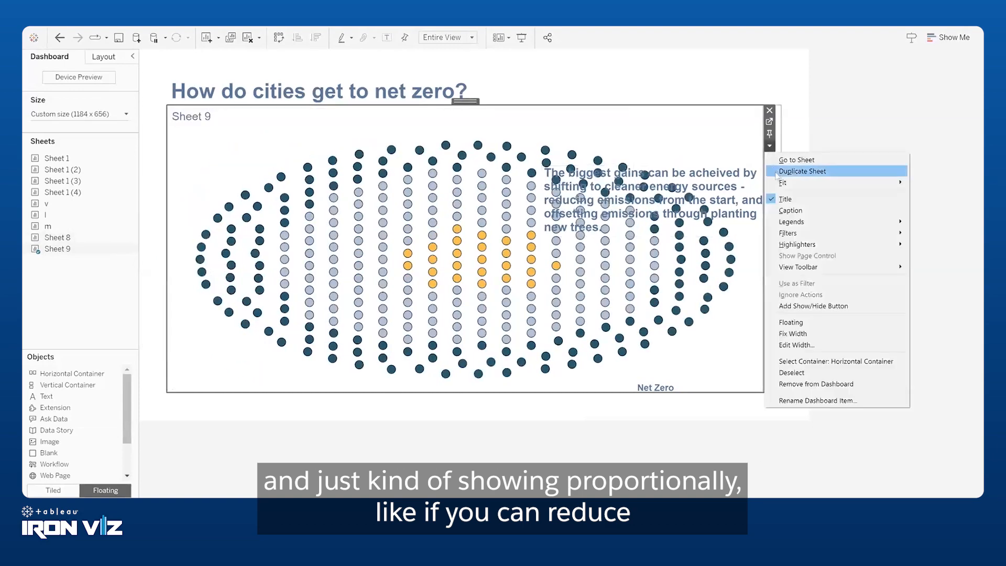
Set the Sheet 9 dot chart's width to 512 pixels via Edit Width
left_click(795, 344)
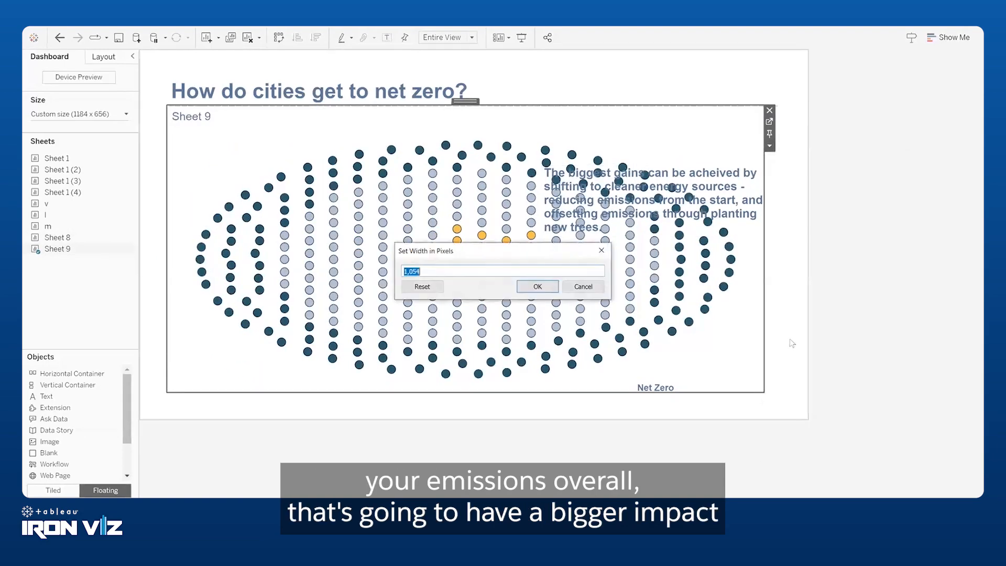
type("512")
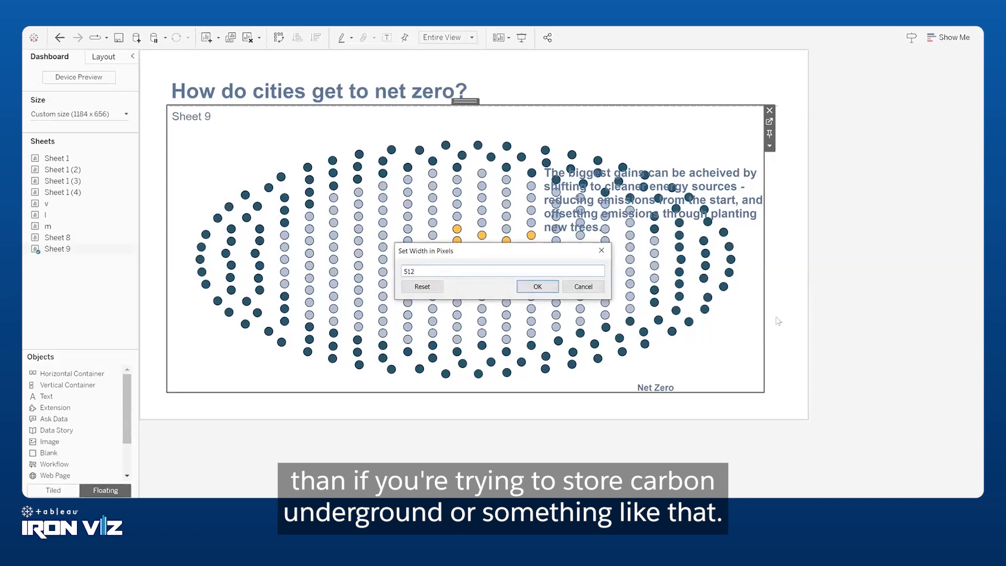
left_click(536, 286)
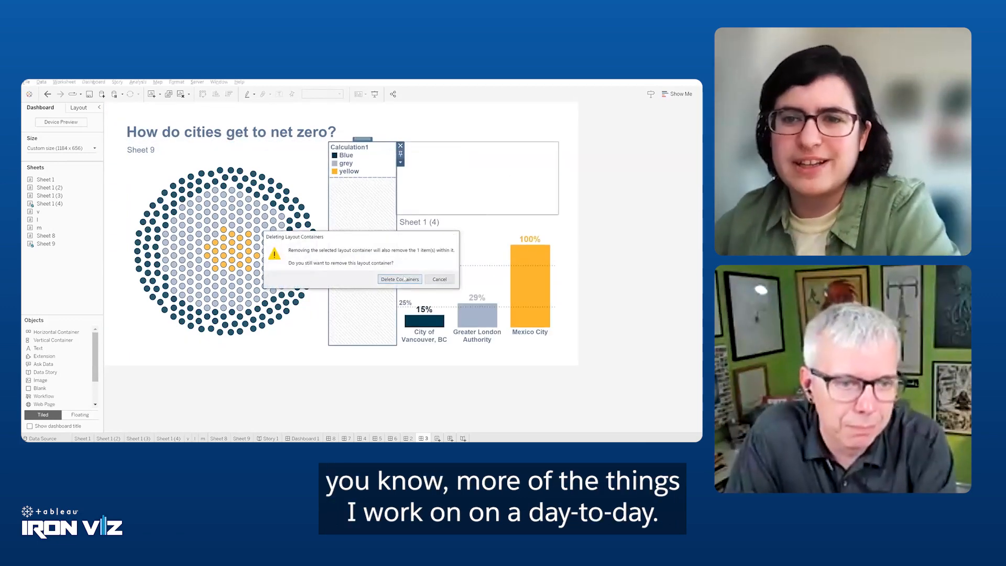
Remove the empty container and place the 'Out of 327 cities, 148 are 25% or less' text above the city bars
left_click(399, 278)
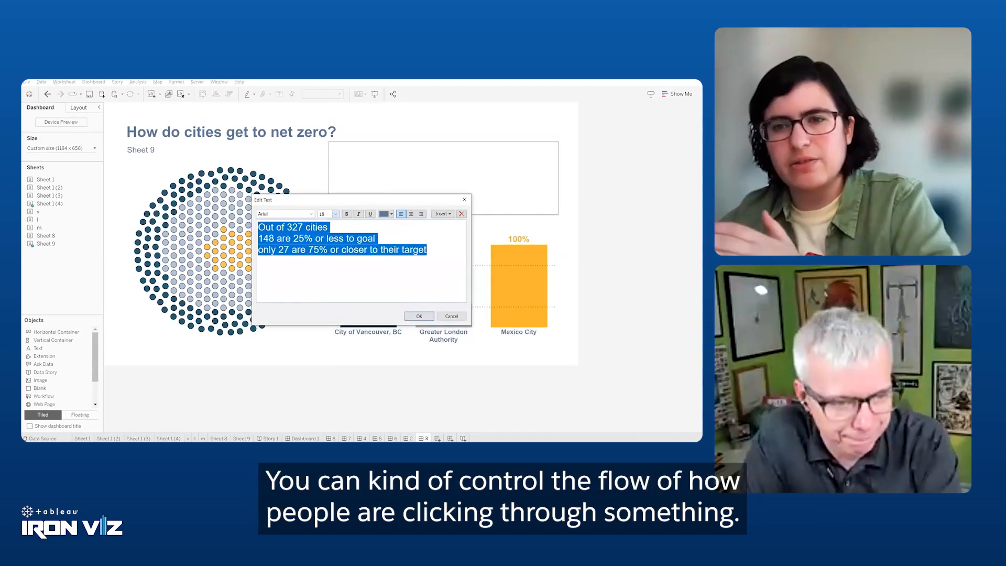
left_click(418, 315)
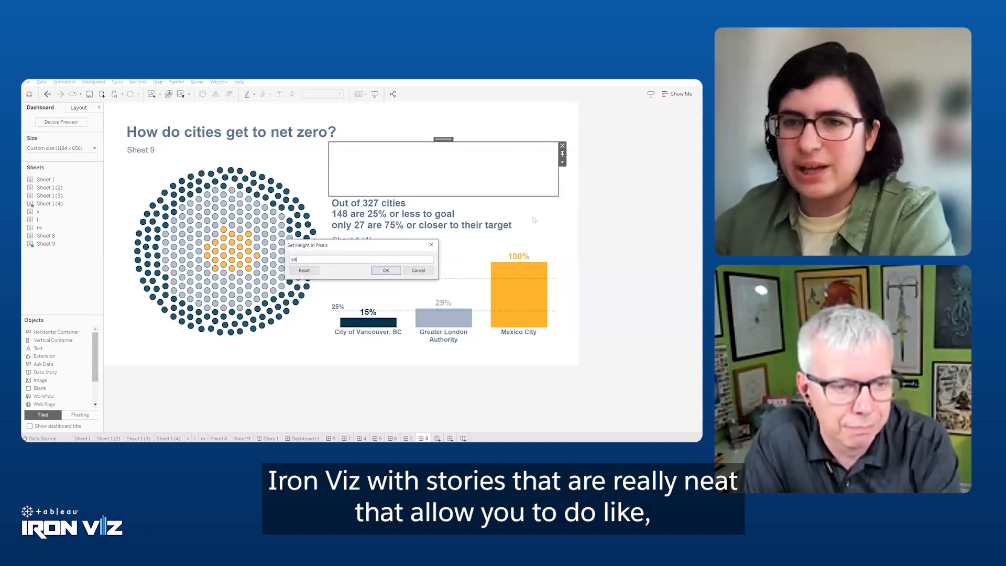
left_click(385, 269)
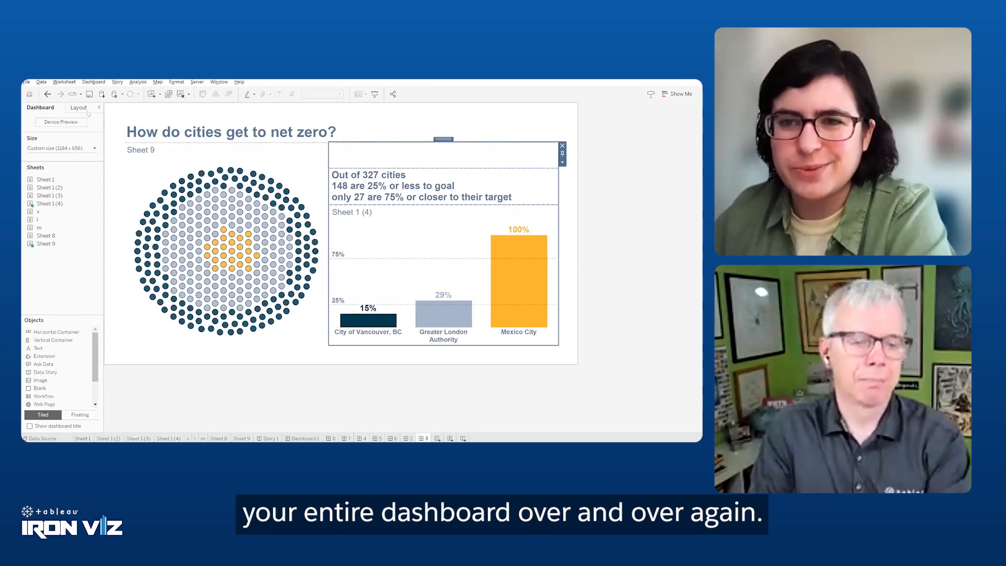
left_click(77, 107)
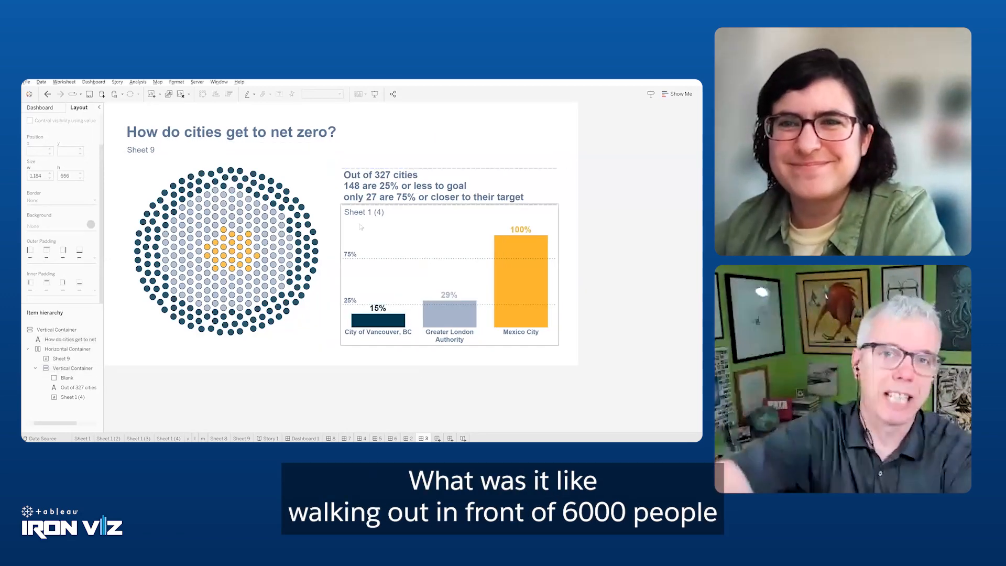
Format the title 'How do cities get to net zero?' as size 28 bold
left_click(74, 396)
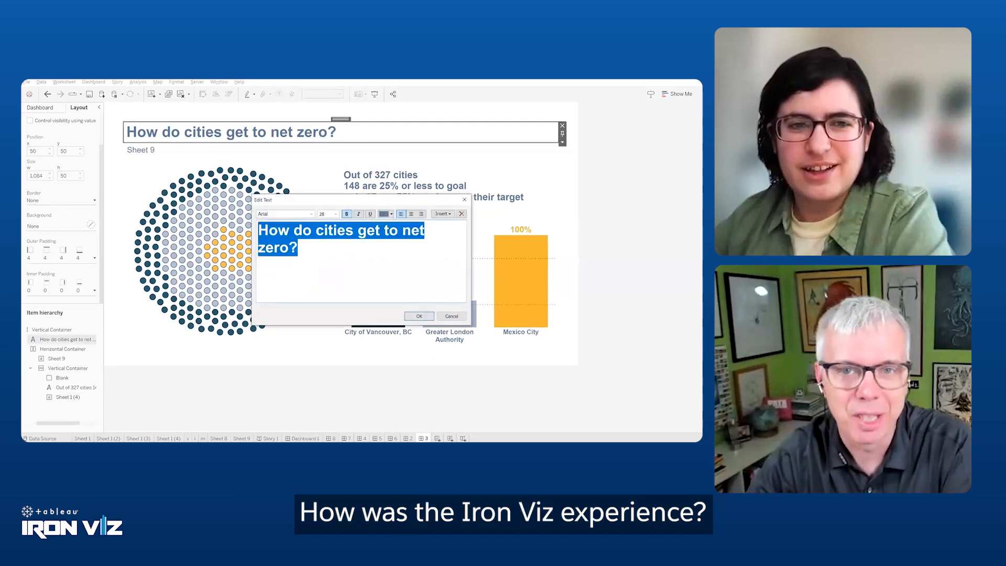
left_click(418, 315)
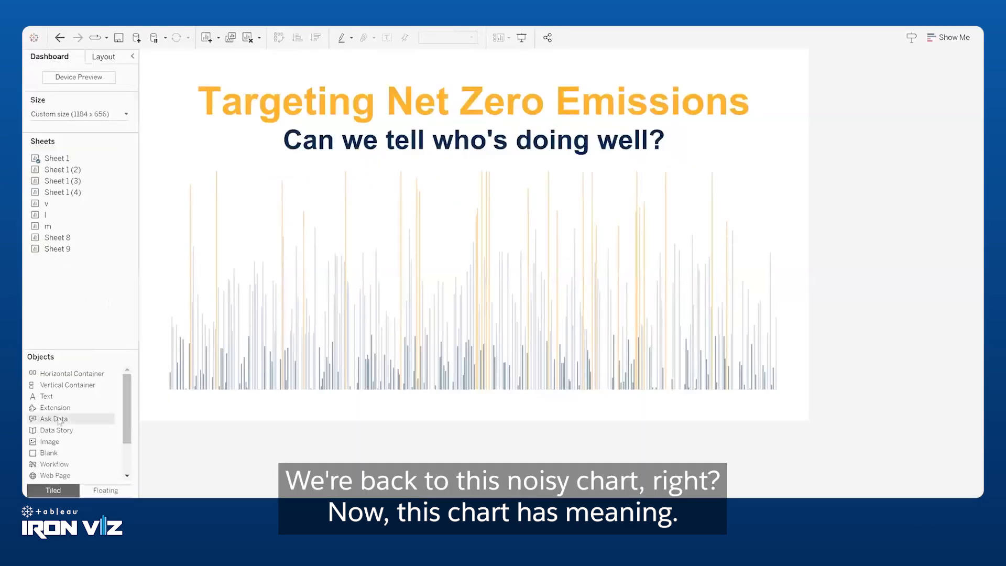
scroll("down", 3)
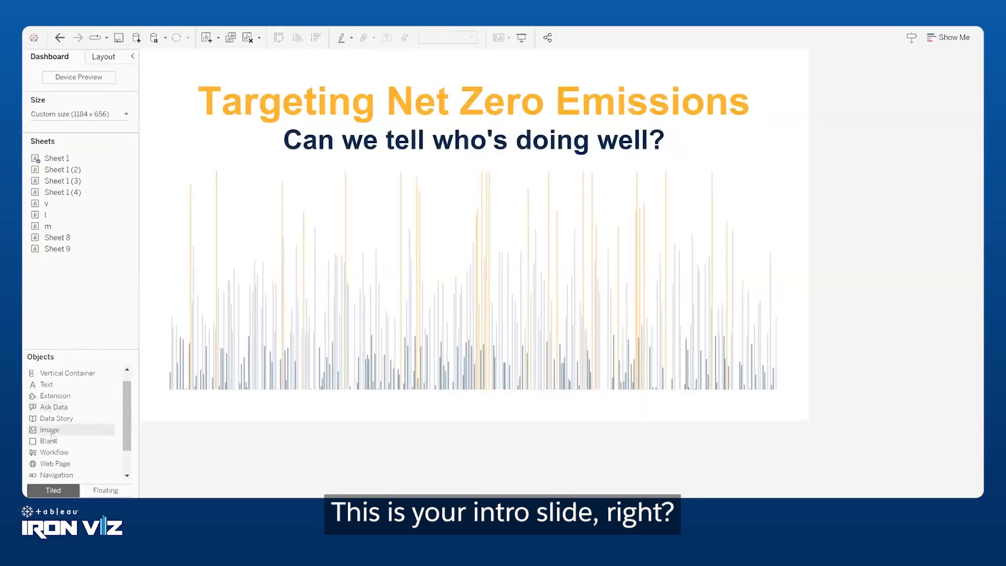
left_click(105, 489)
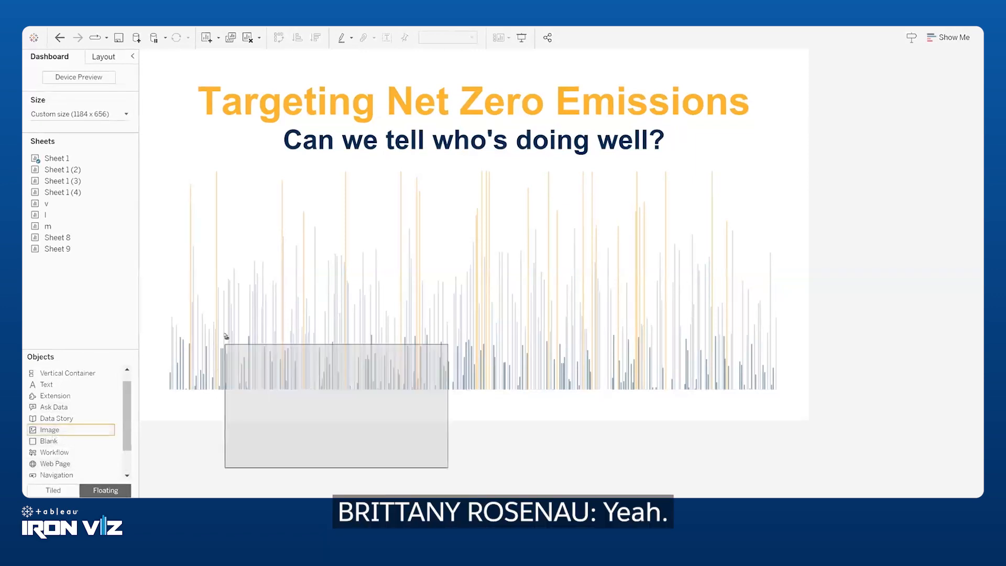
left_click(333, 408)
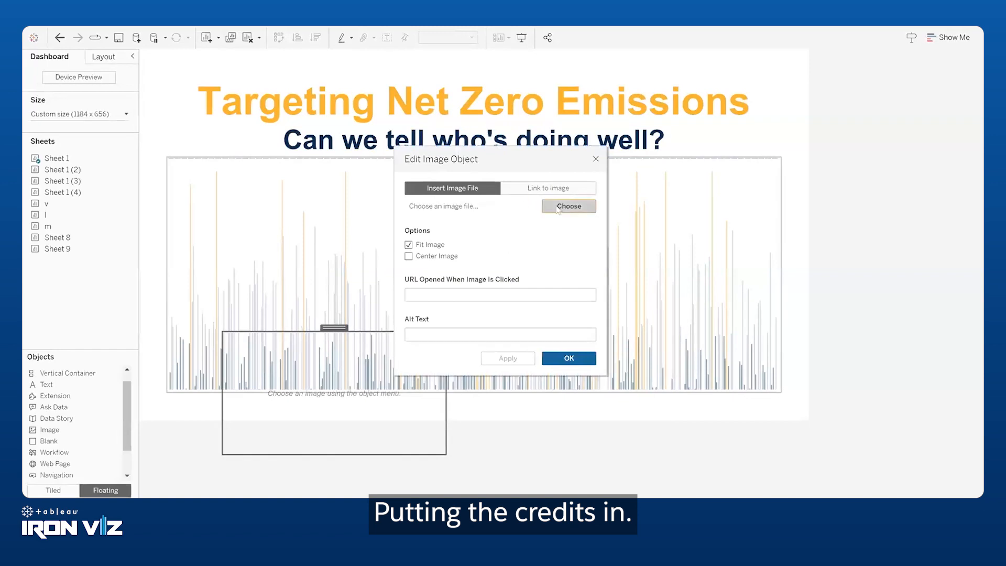
left_click(567, 206)
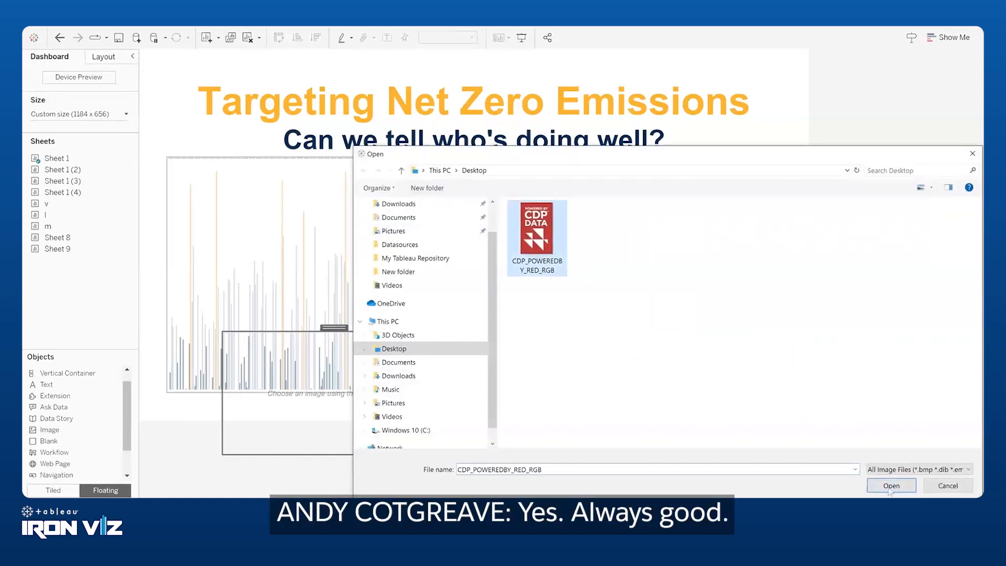
left_click(890, 485)
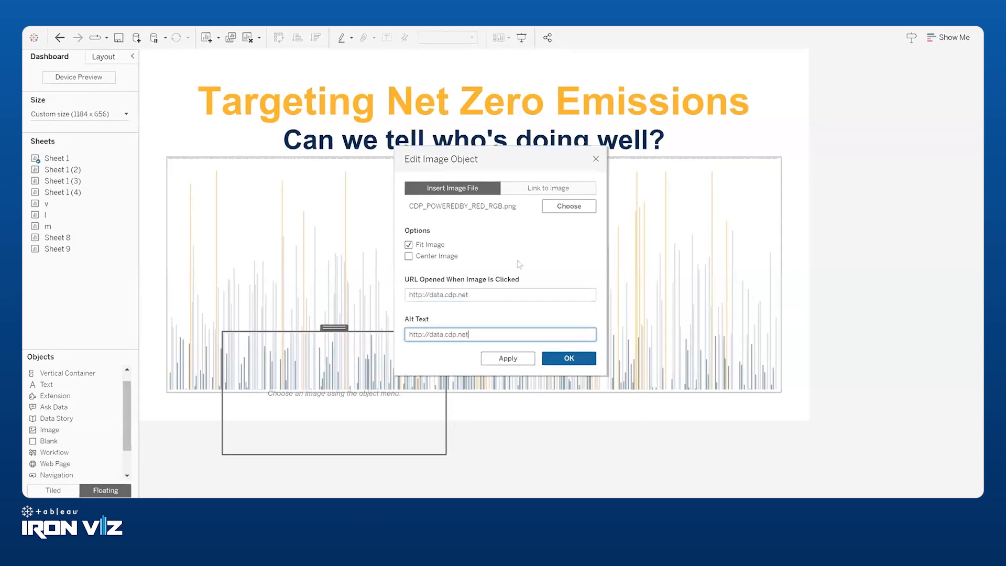
left_click(567, 358)
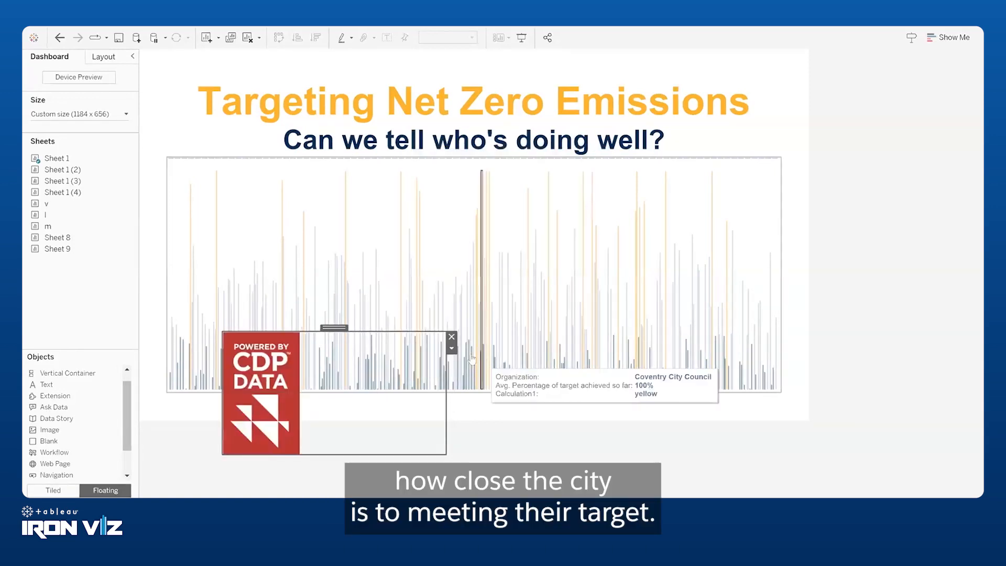
mouse_move(485, 401)
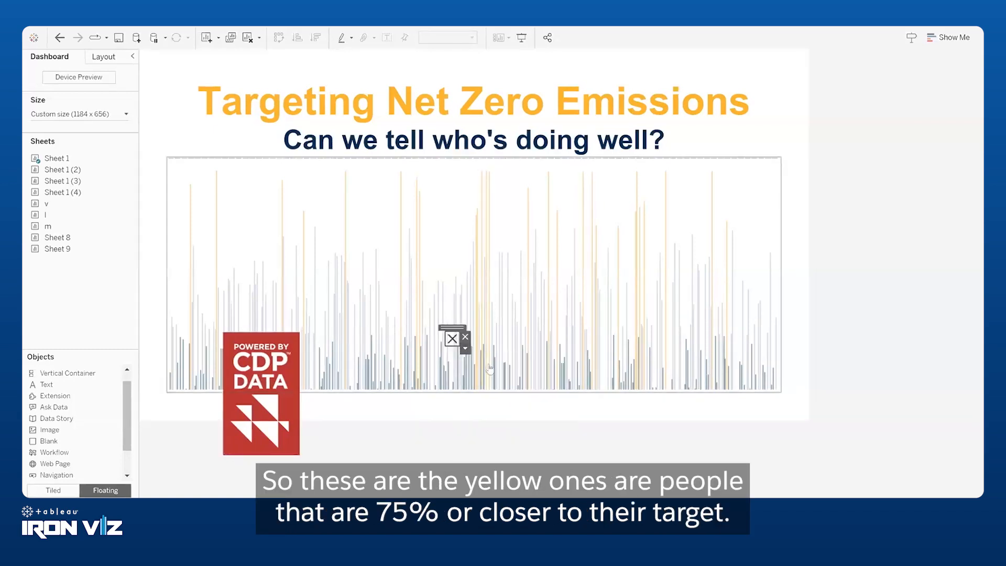
Make the logo's show/hide button text reading 'click to hide' with no background when shown
left_click(453, 337)
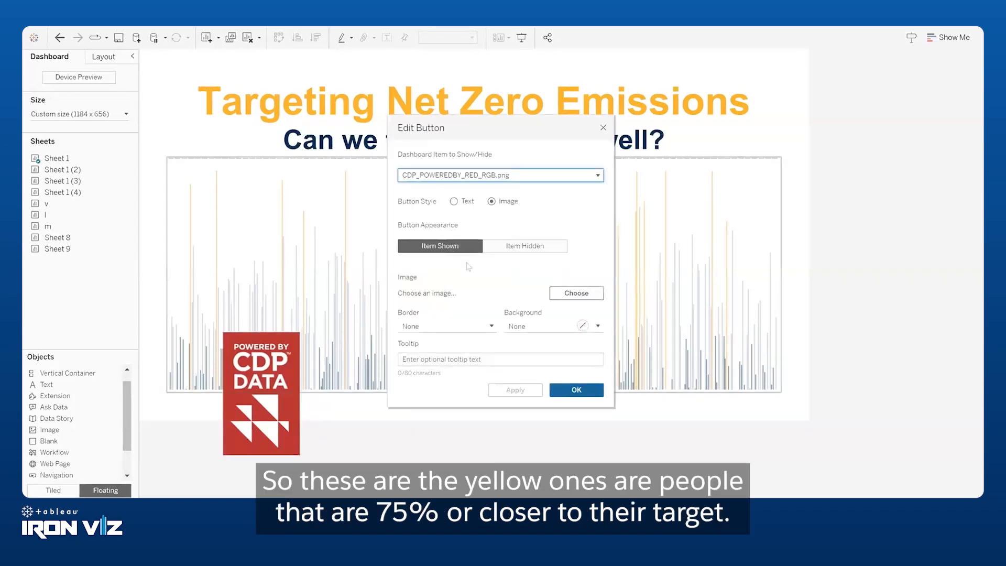
left_click(454, 201)
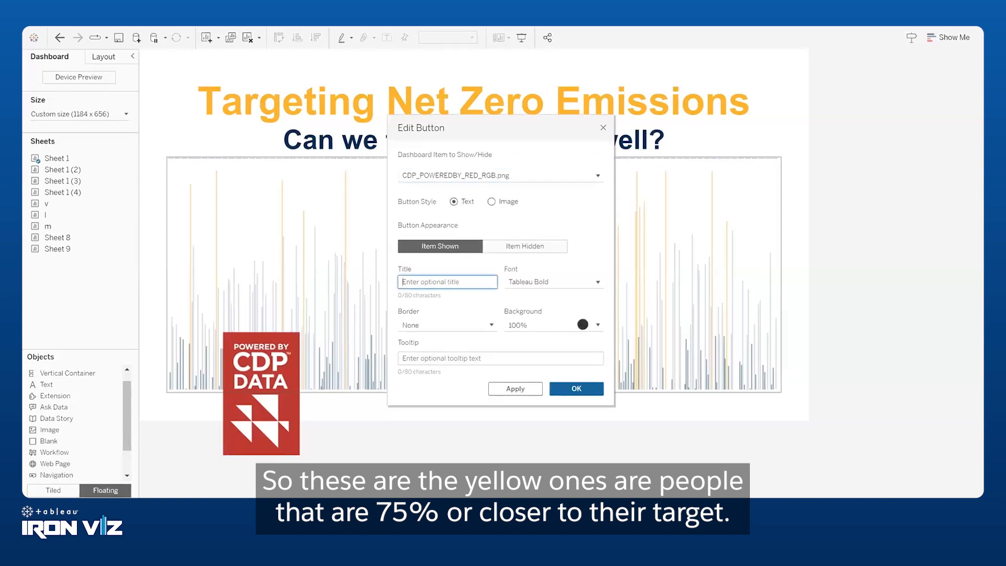
type("click to hide")
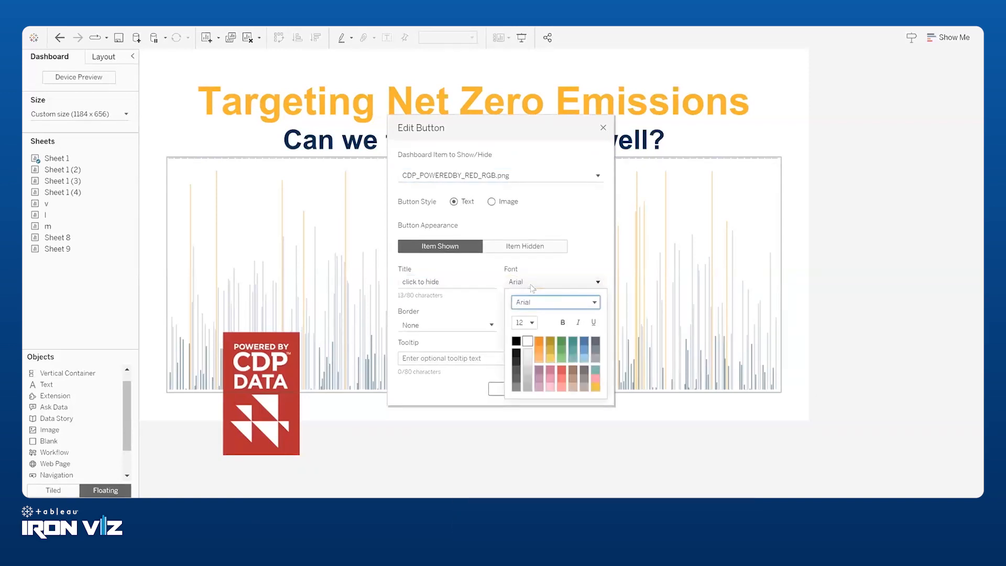
left_click(553, 302)
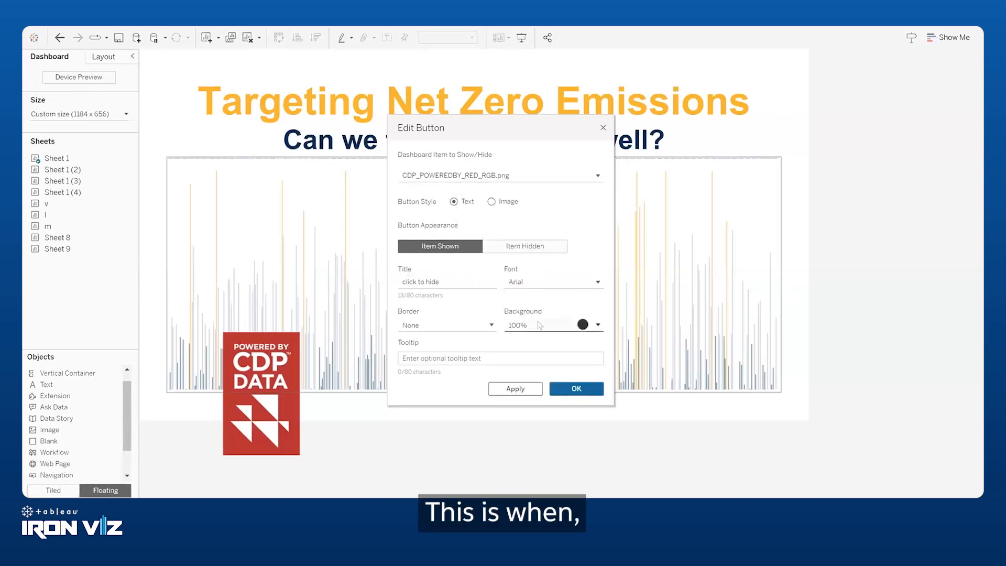
left_click(580, 324)
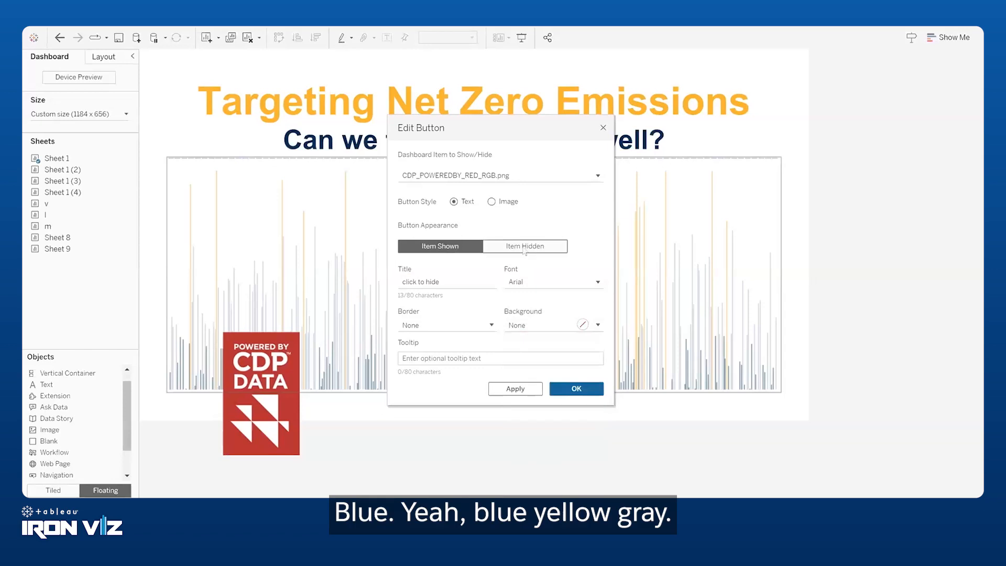
Set the hidden-state button text colour and remove its background
left_click(523, 245)
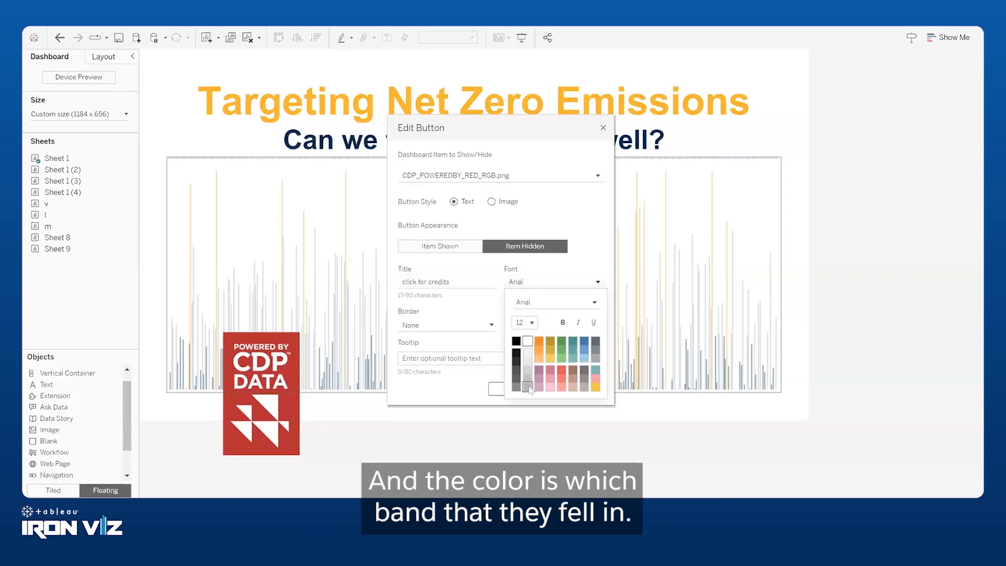
left_click(595, 324)
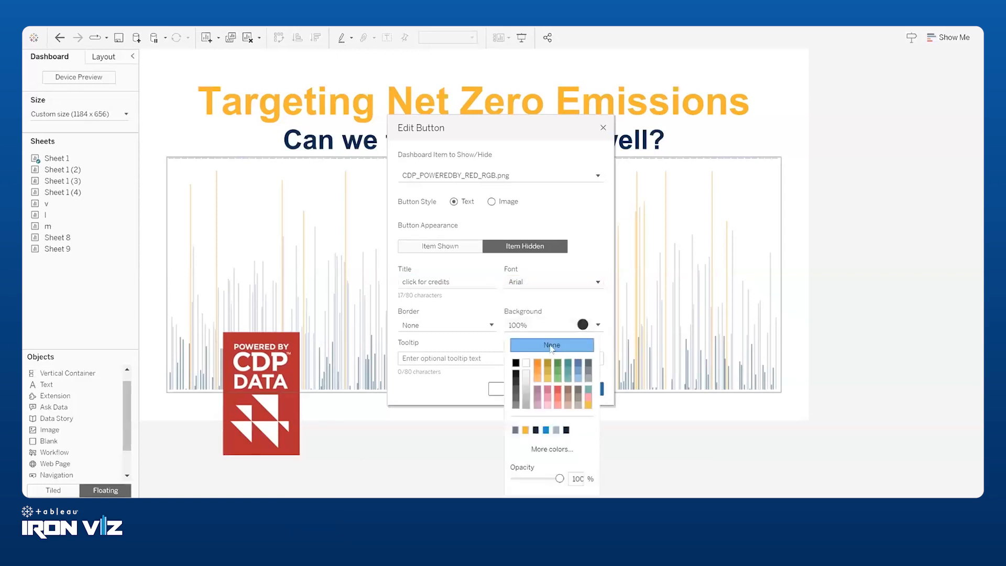
left_click(550, 344)
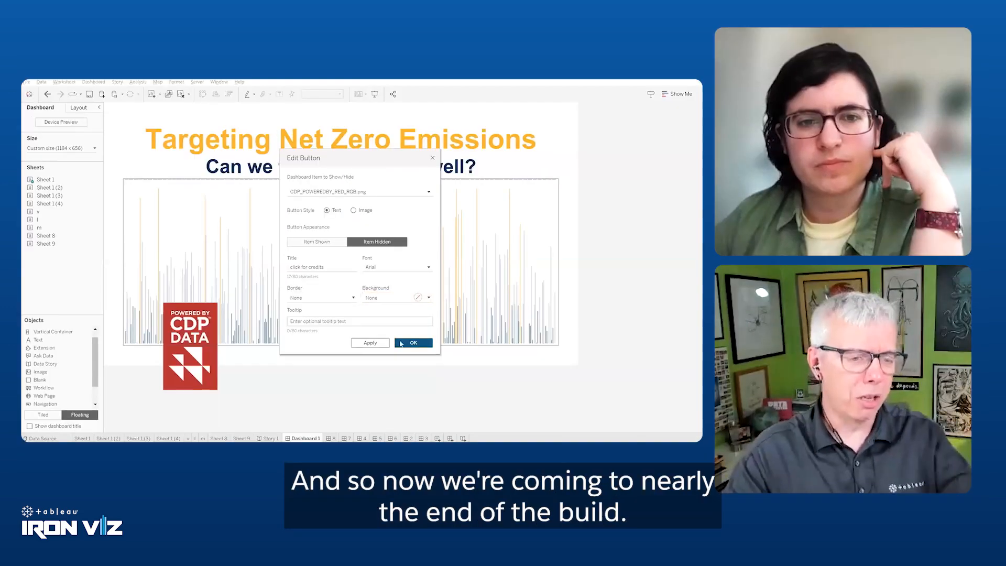
Apply the button settings, set the story navigator shading, and switch to the city targets dashboard
left_click(413, 342)
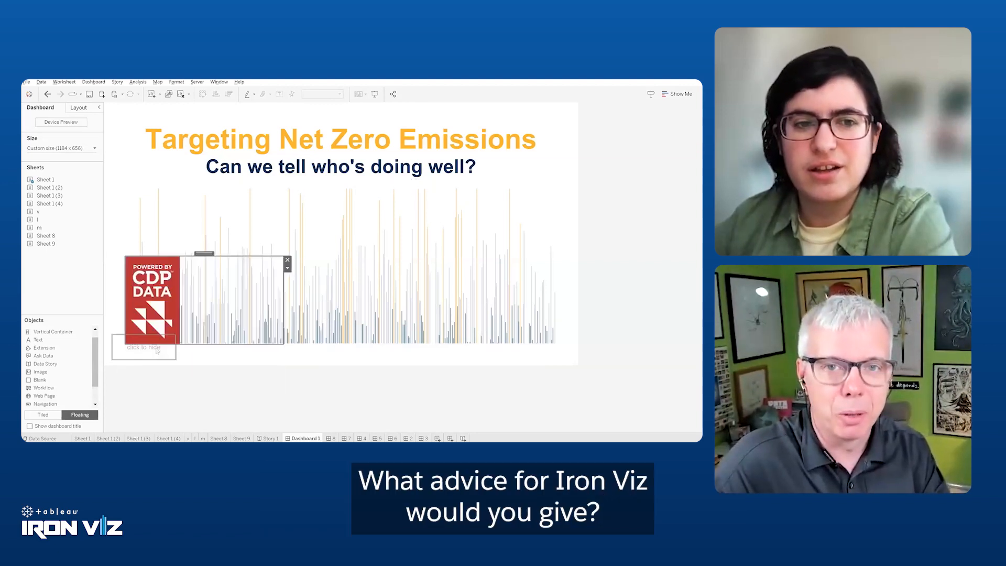
mouse_move(143, 347)
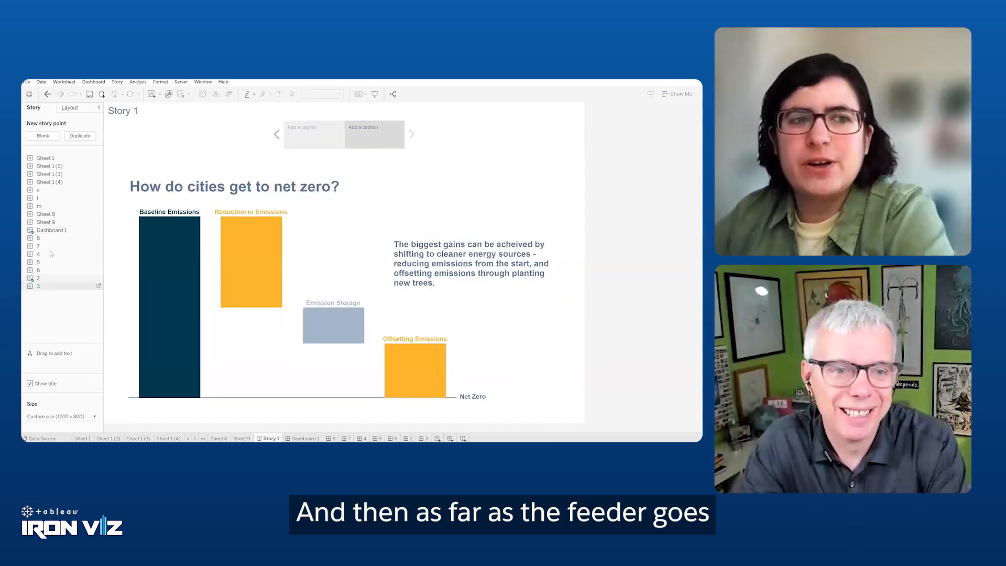
left_click(411, 135)
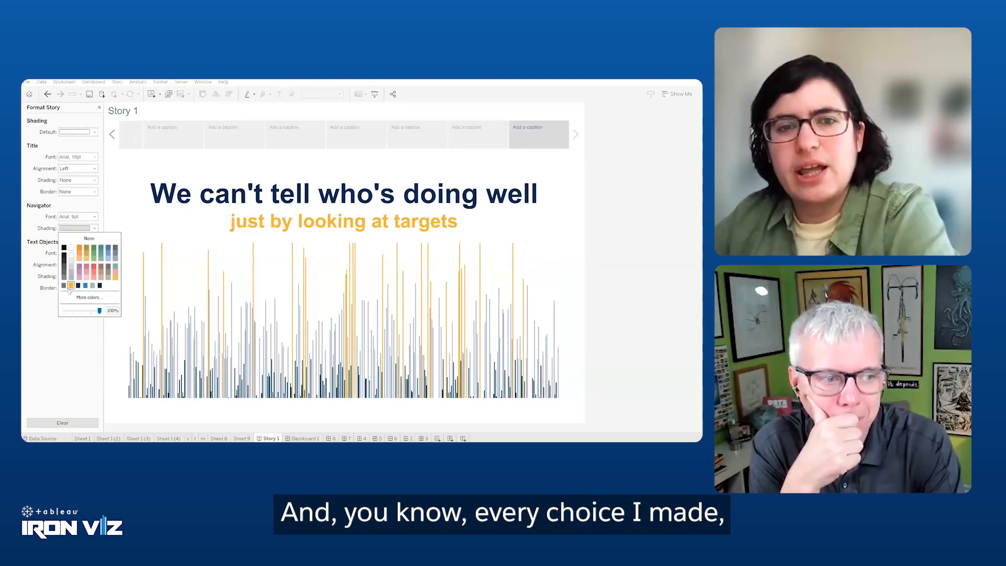
left_click(69, 107)
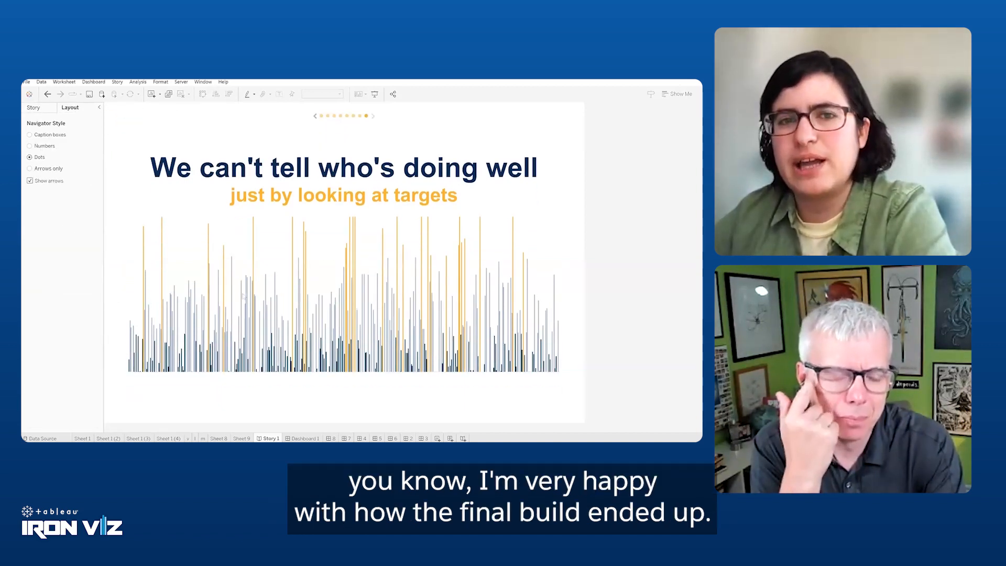
left_click(301, 438)
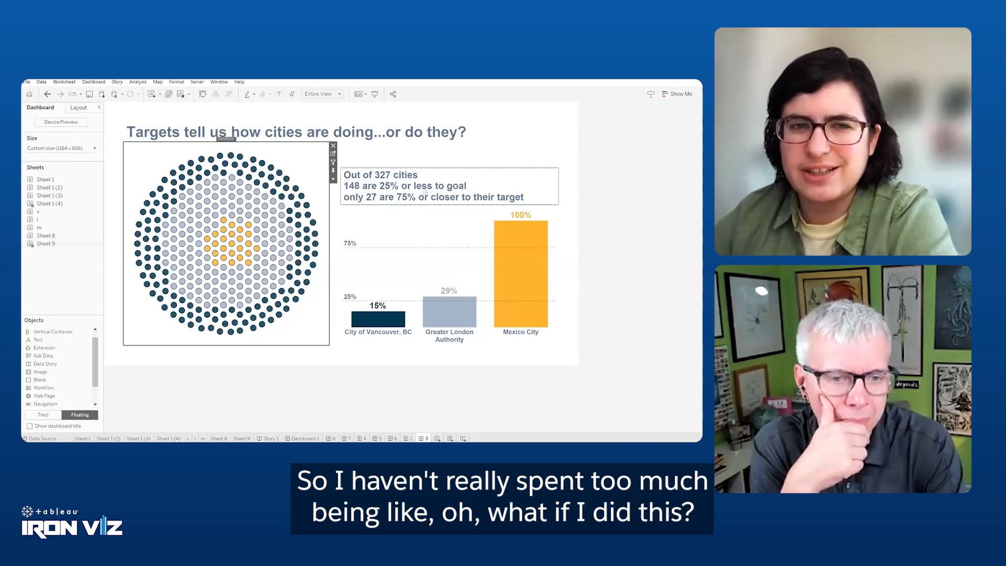
Colour the number 27 and '75% or closer' orange in the targets summary note
double_click(449, 186)
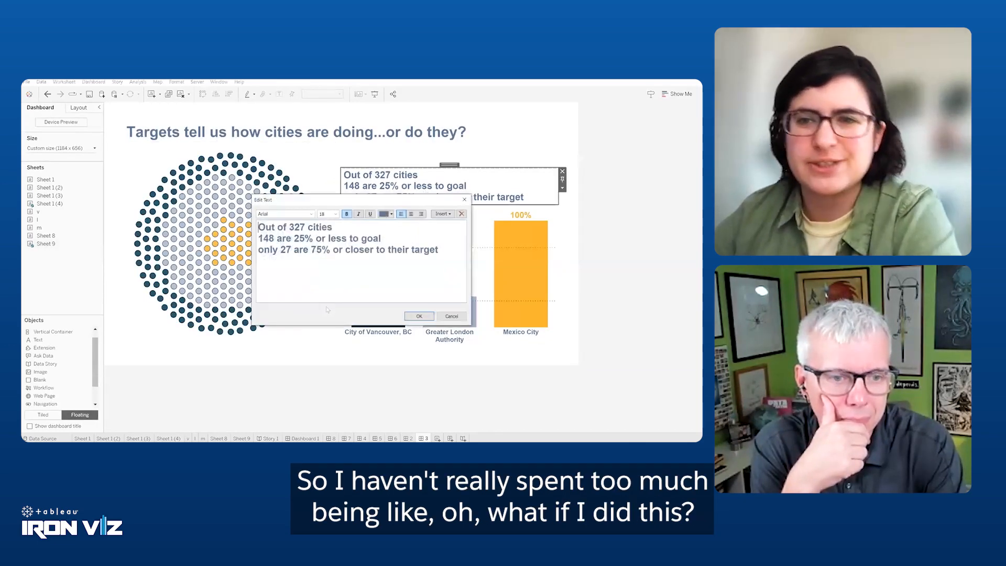
left_click(390, 213)
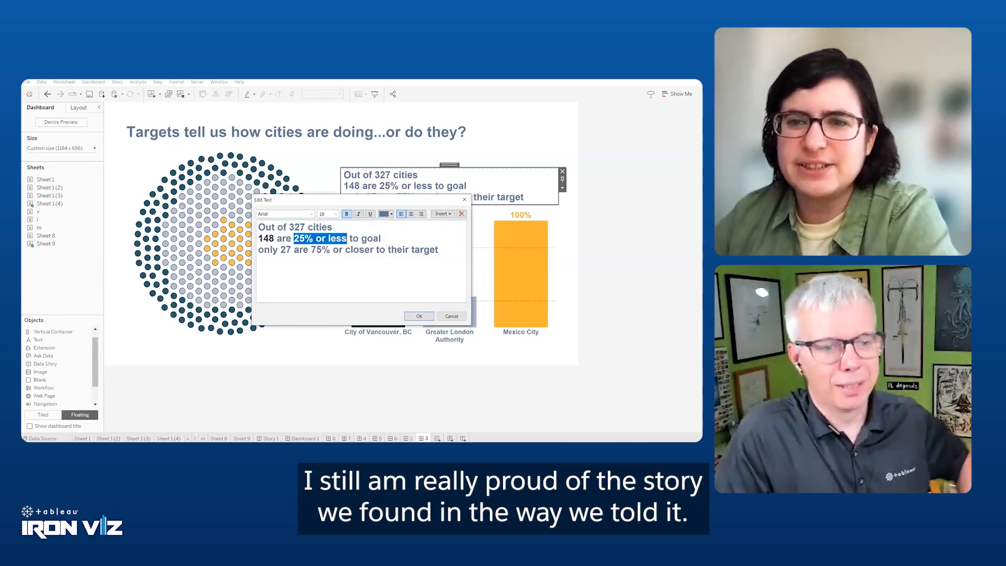
left_click(383, 212)
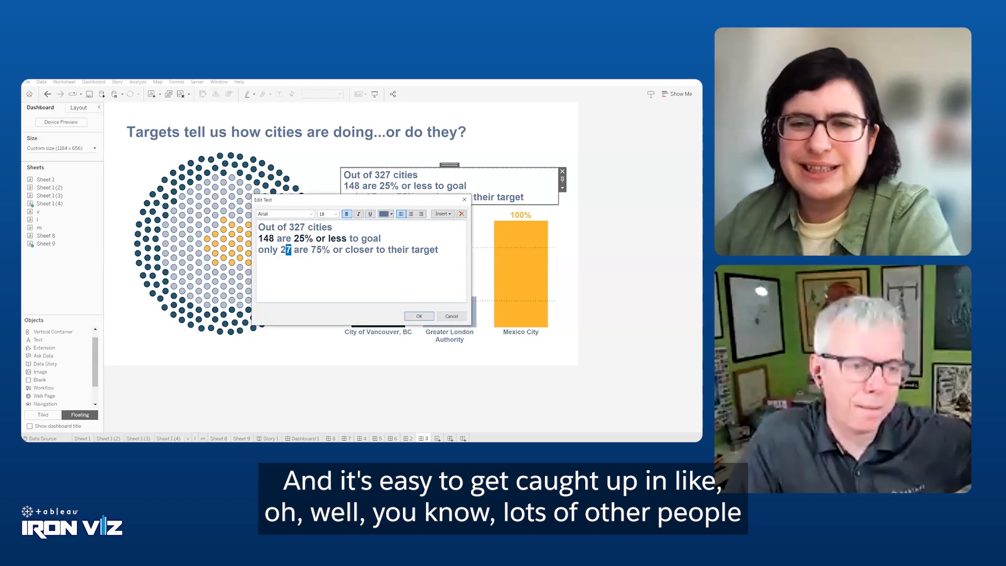
left_click(386, 214)
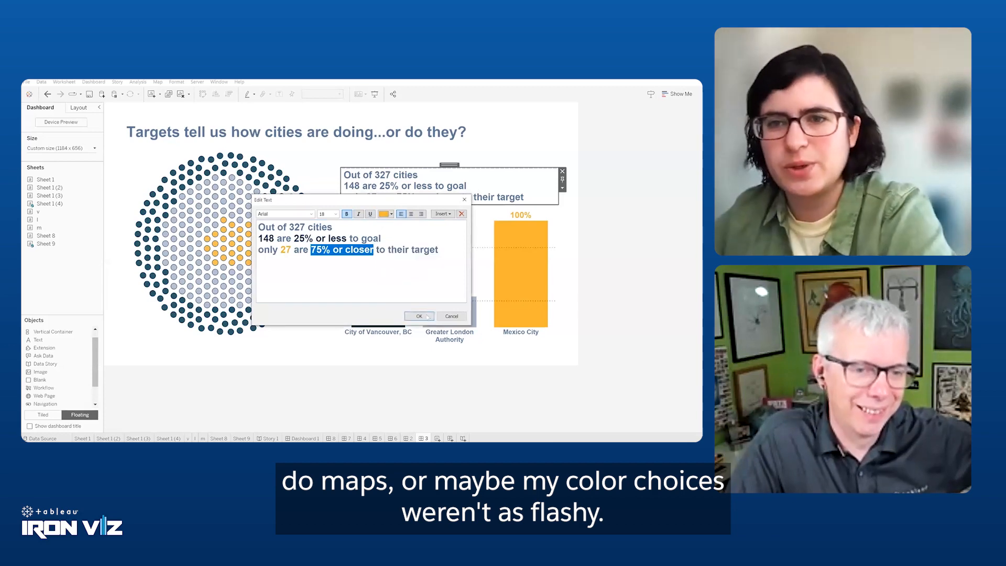
left_click(419, 316)
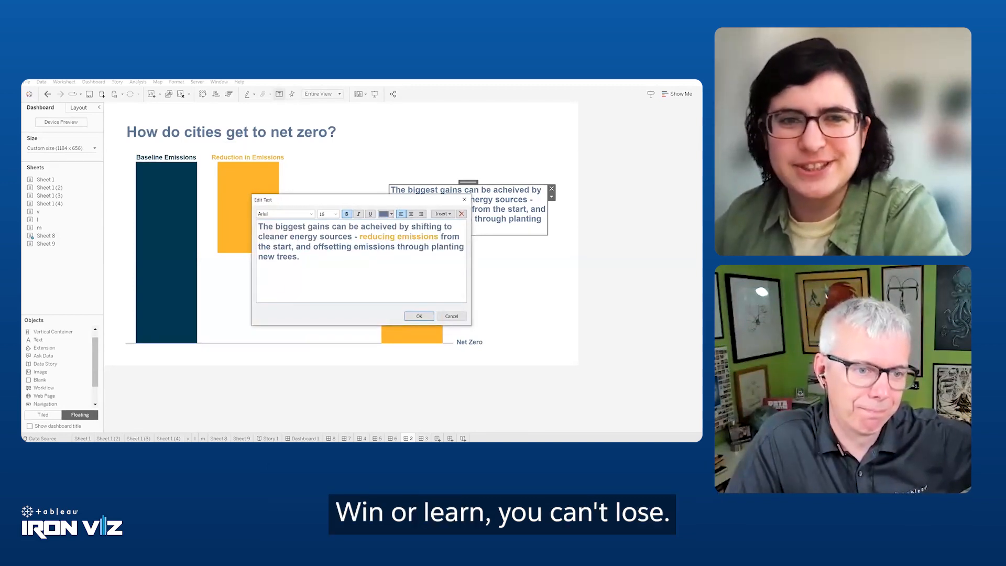
Colour 'offsetting emissions' in the net-zero text and 'nonrenewable' blue in Mexico City's title
double_click(353, 246)
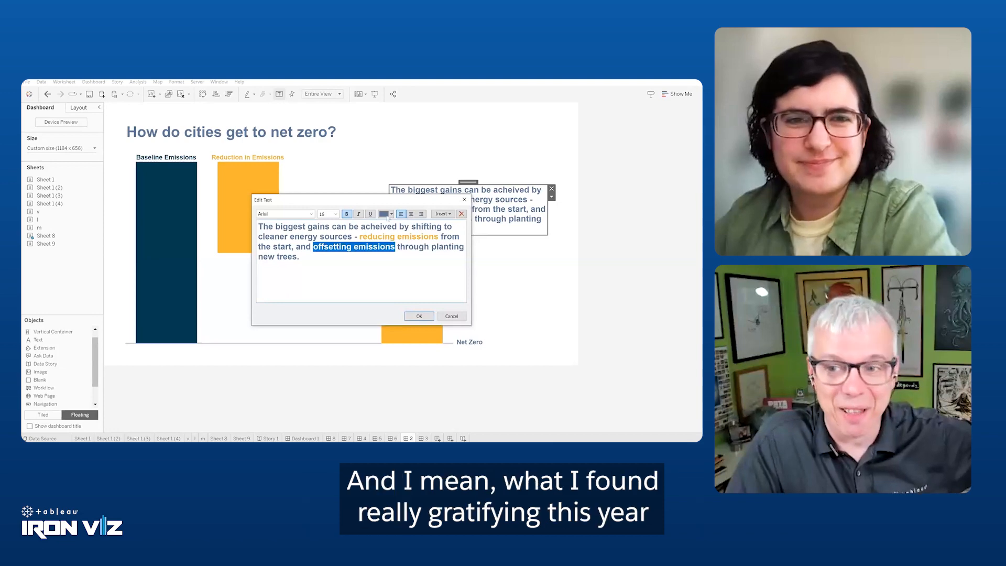
left_click(418, 315)
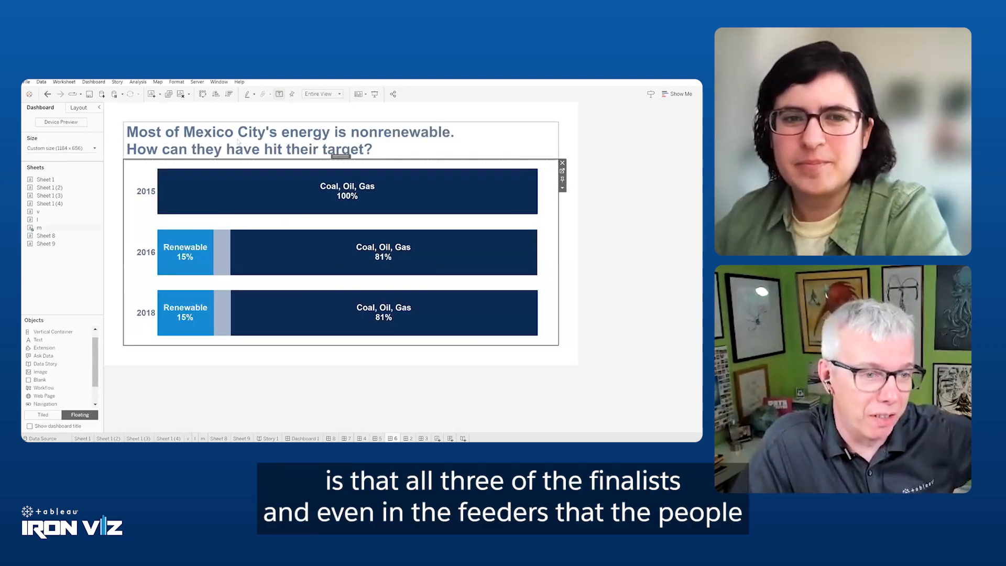
double_click(291, 139)
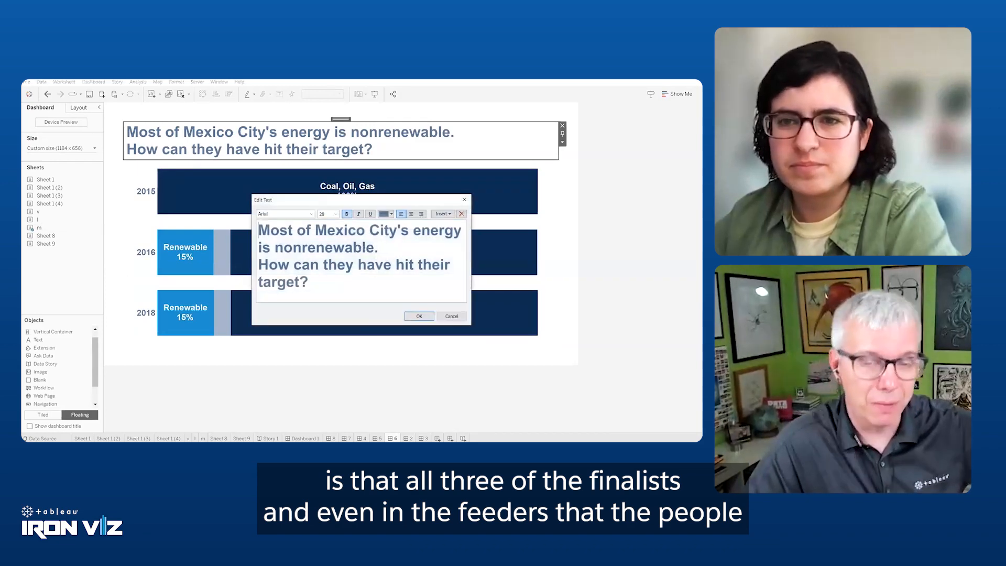
left_click(390, 214)
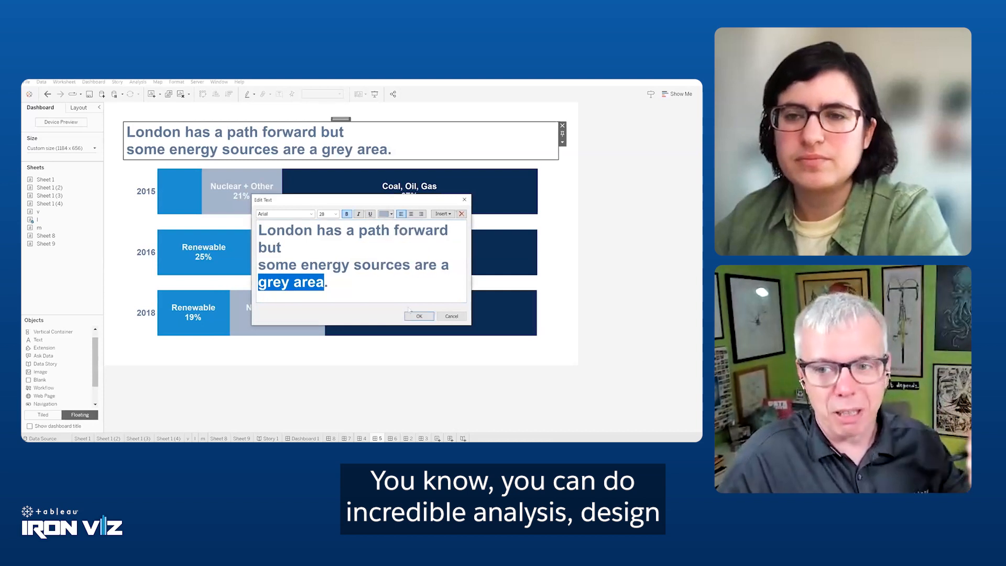
left_click(418, 315)
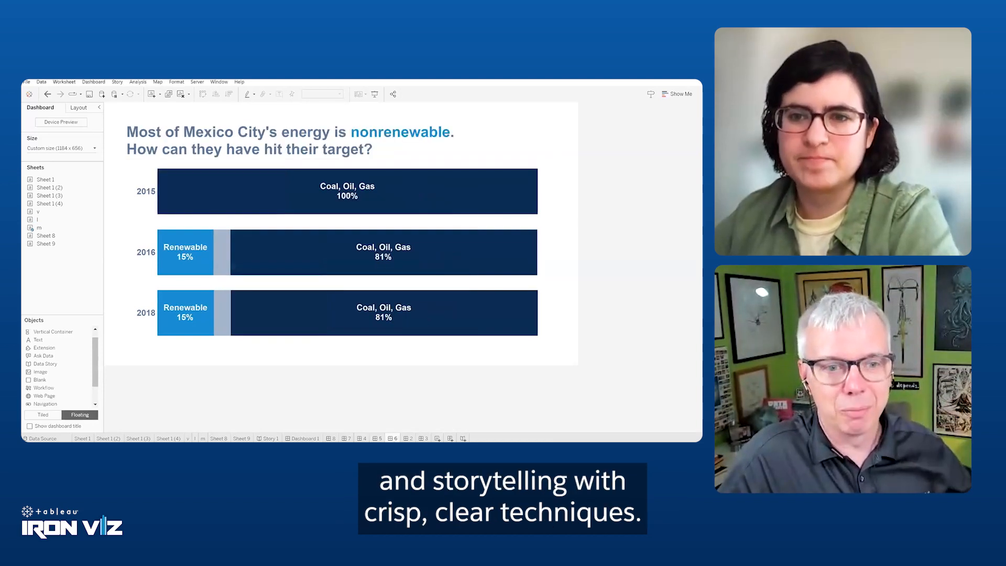
Colour key words in the remaining city titles and return to the targets dashboard
double_click(289, 139)
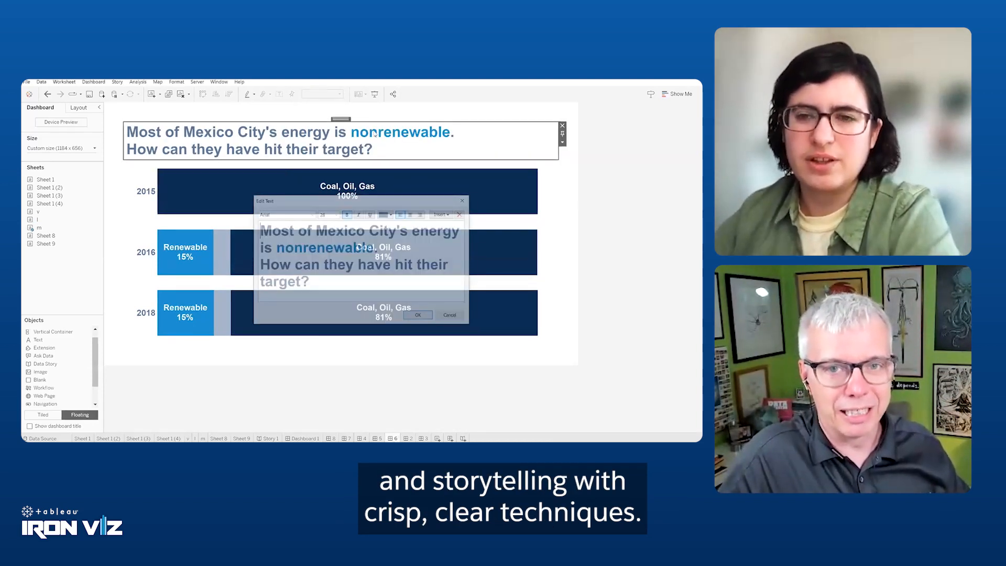
left_click(390, 213)
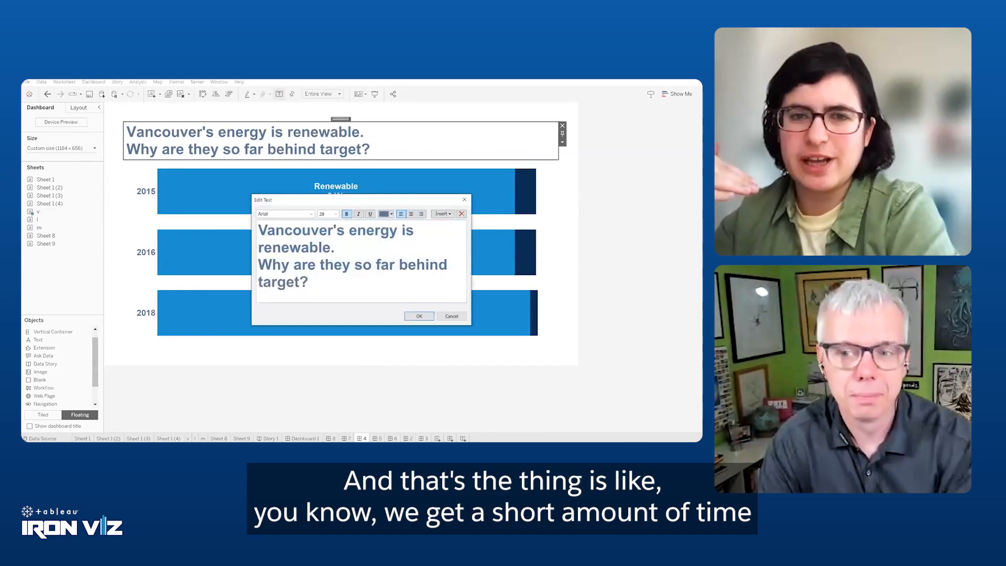
left_click(384, 214)
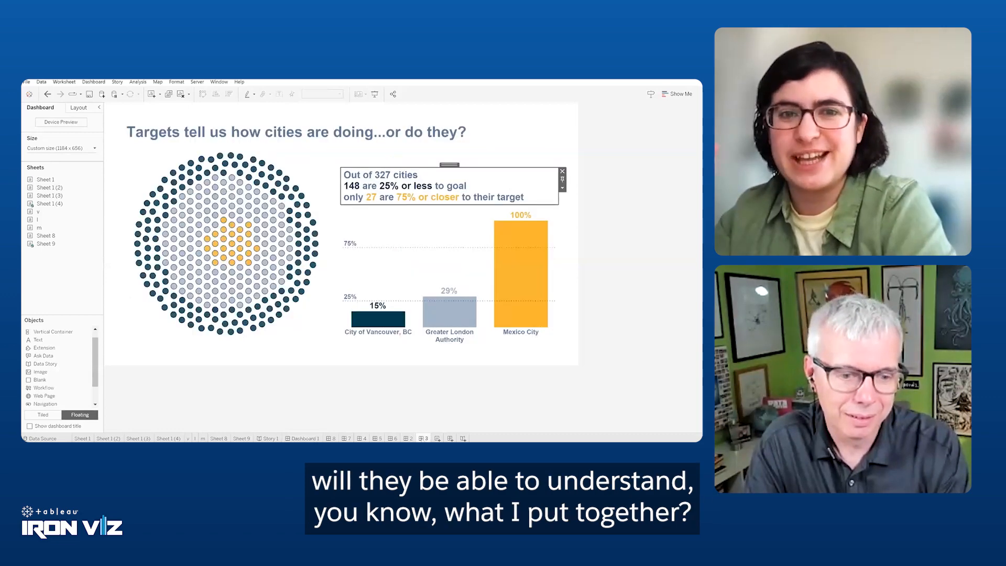
Hide all worksheets from the sheet tabs and switch to Story 1
right_click(423, 438)
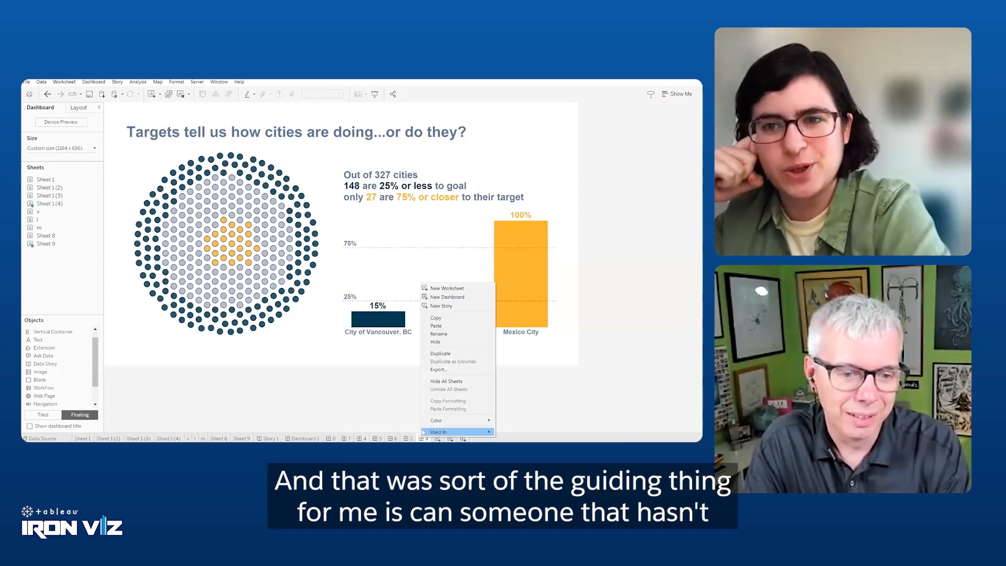
mouse_move(439, 342)
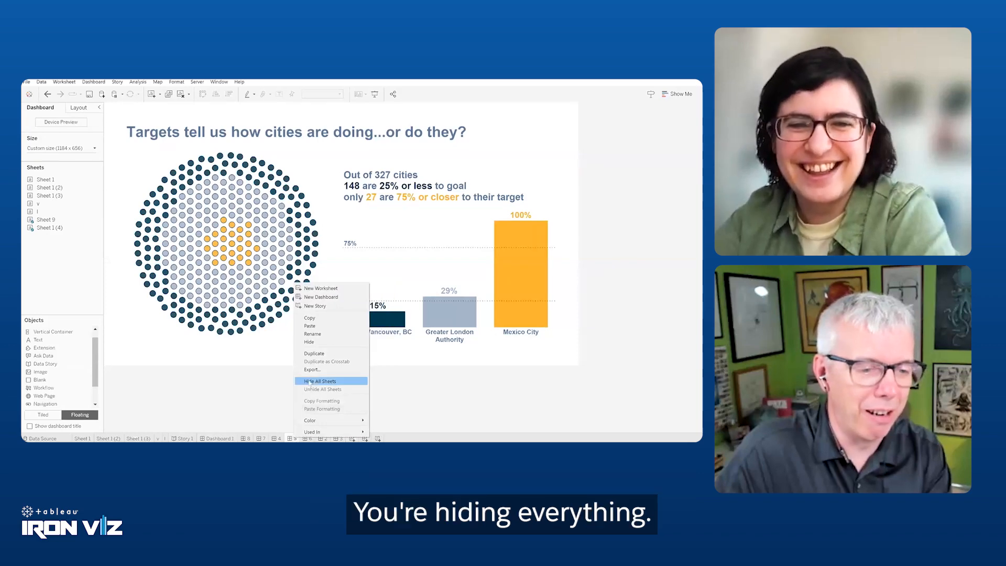
left_click(320, 380)
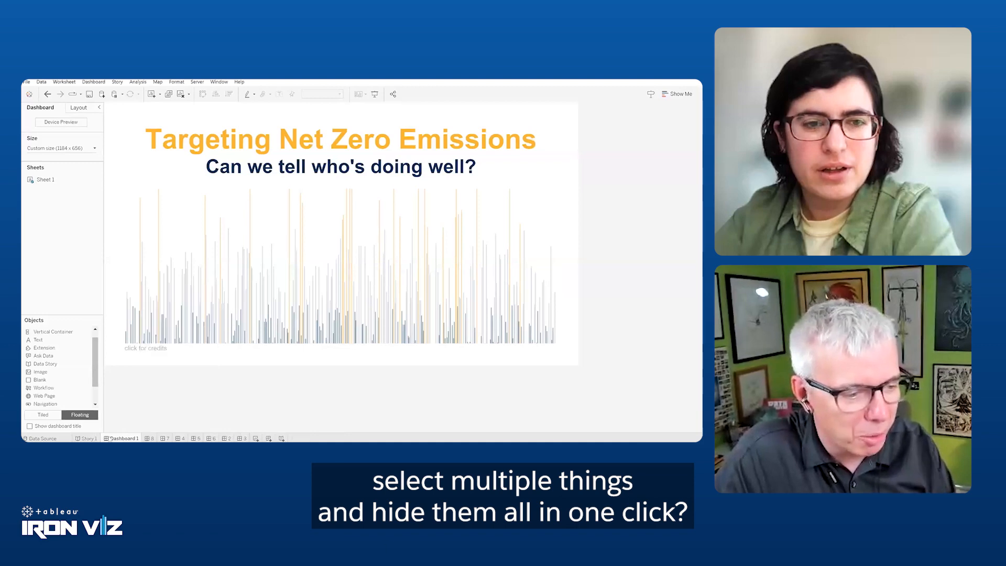
left_click(88, 437)
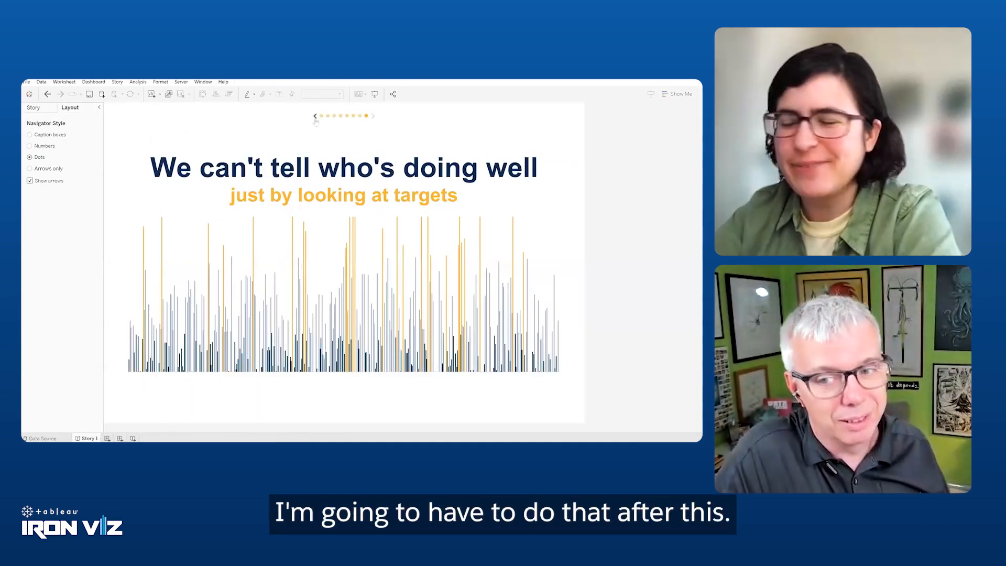
Return the story to its first point, Targeting Net Zero Emissions, and bring up the Story 1 tab options
left_click(373, 116)
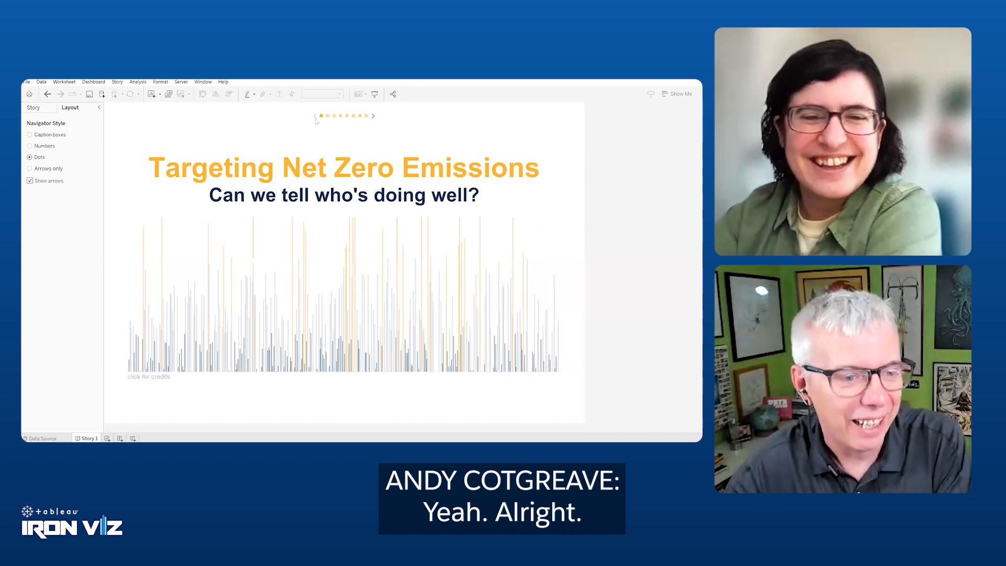
right_click(87, 438)
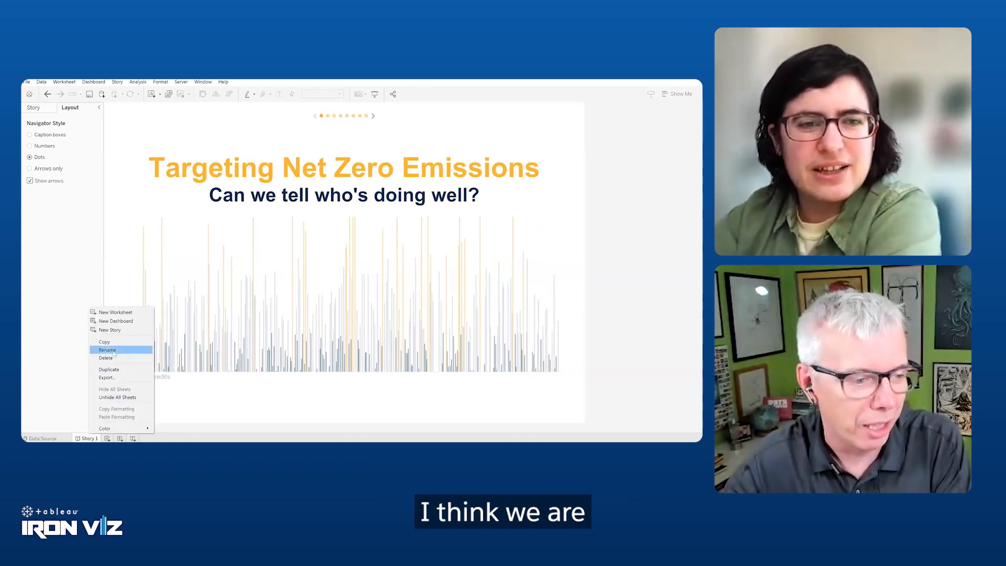